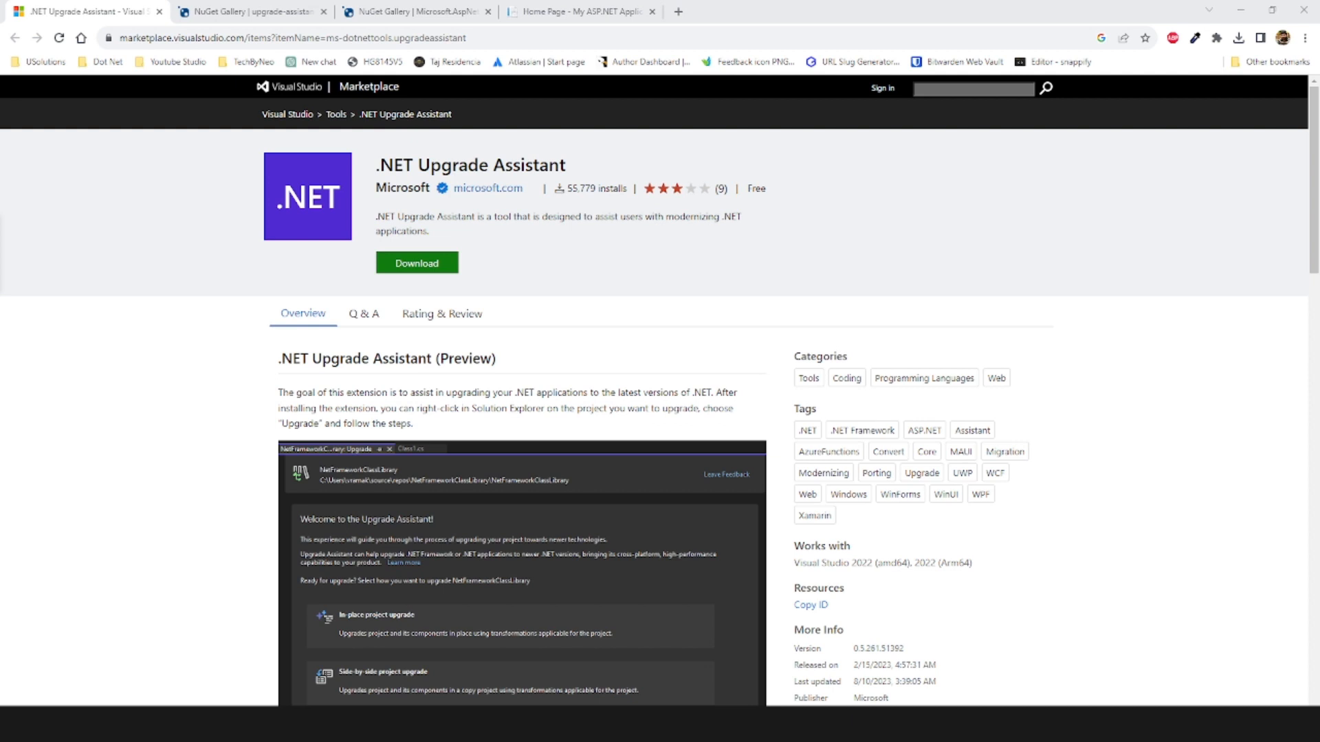
mouse_move(149, 413)
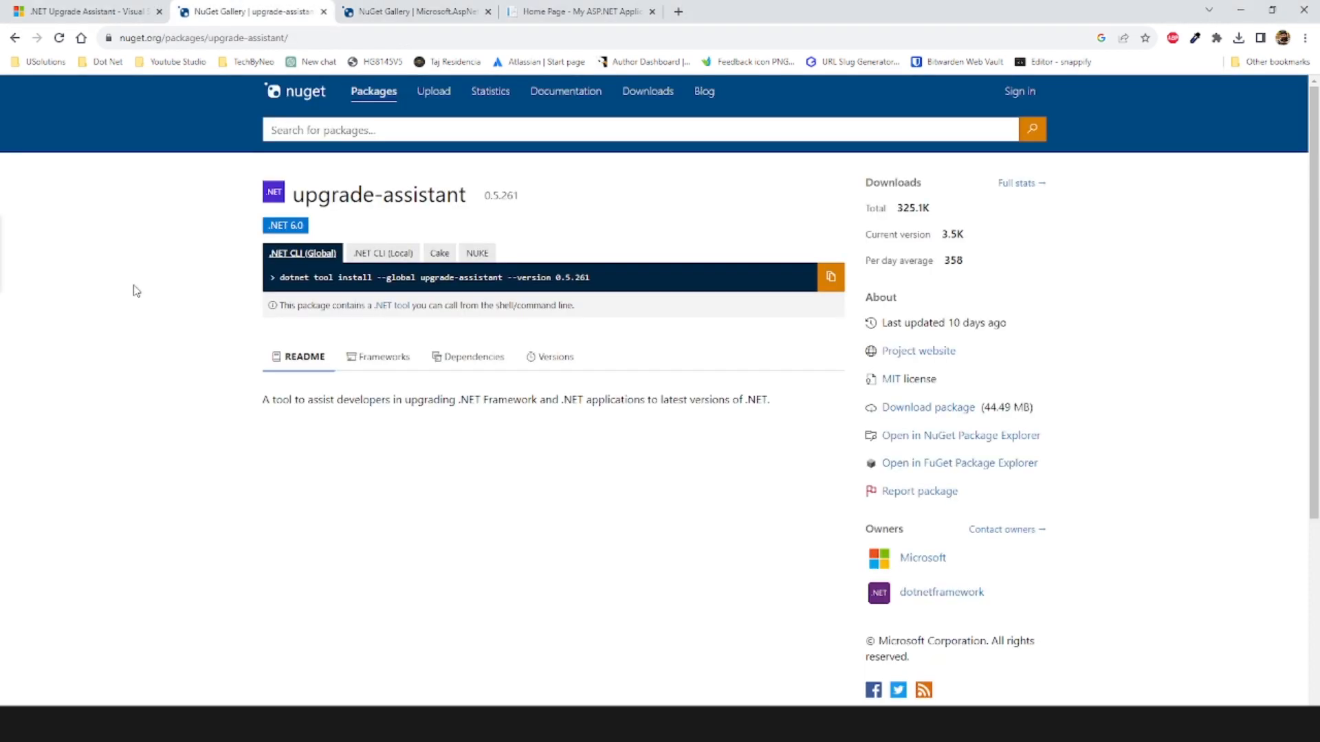
mouse_move(205, 308)
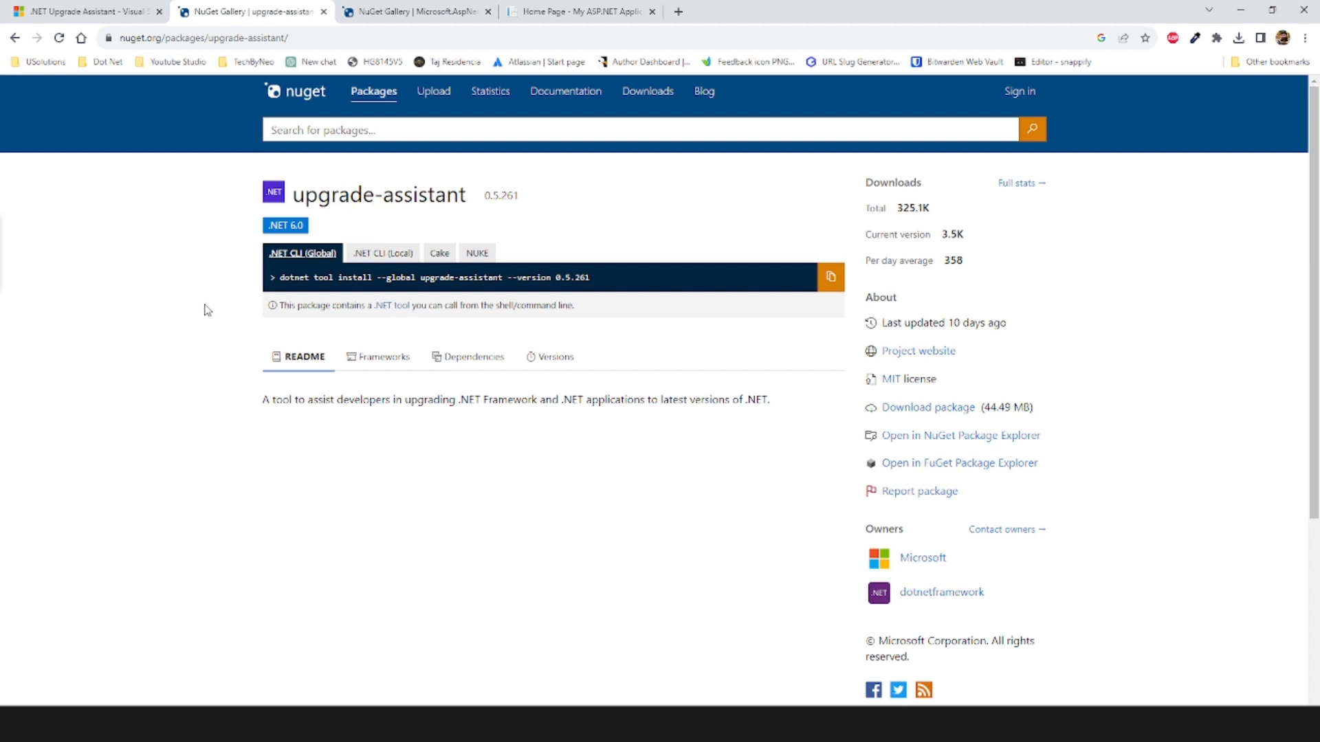
mouse_move(358, 333)
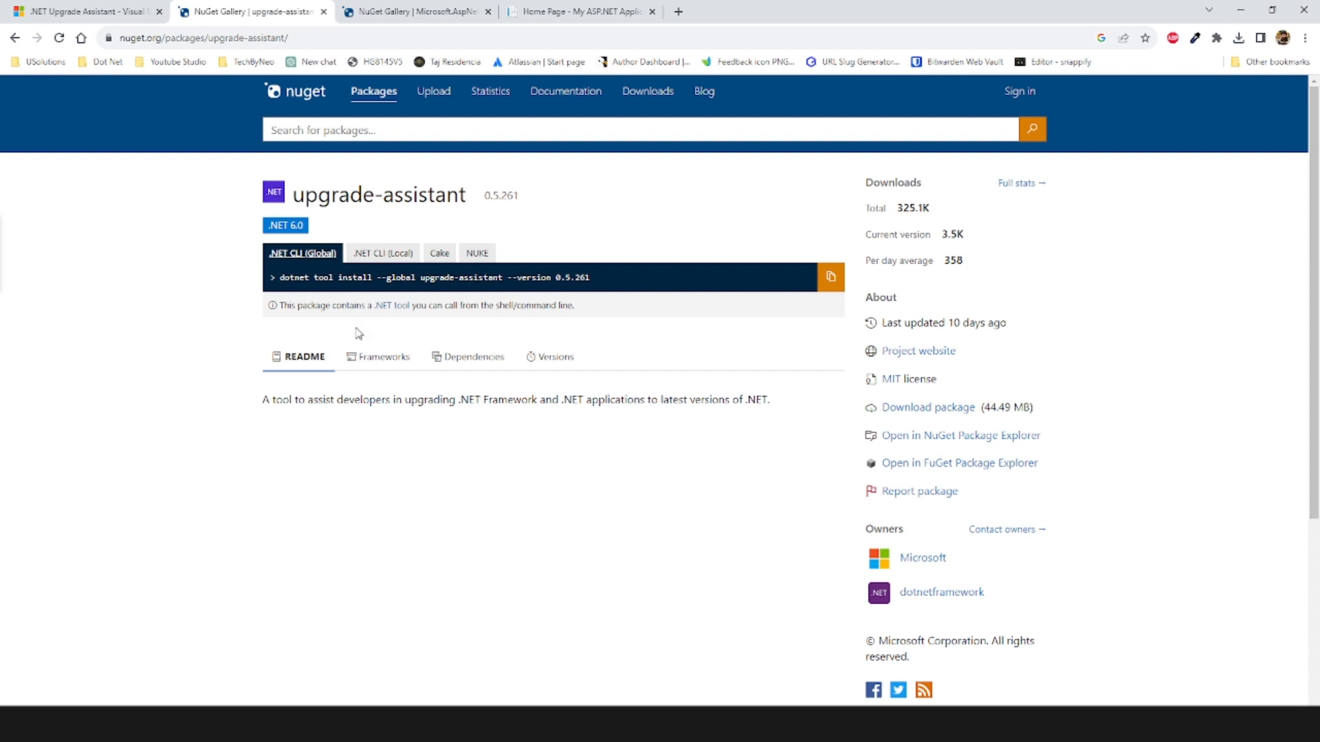
mouse_move(124, 325)
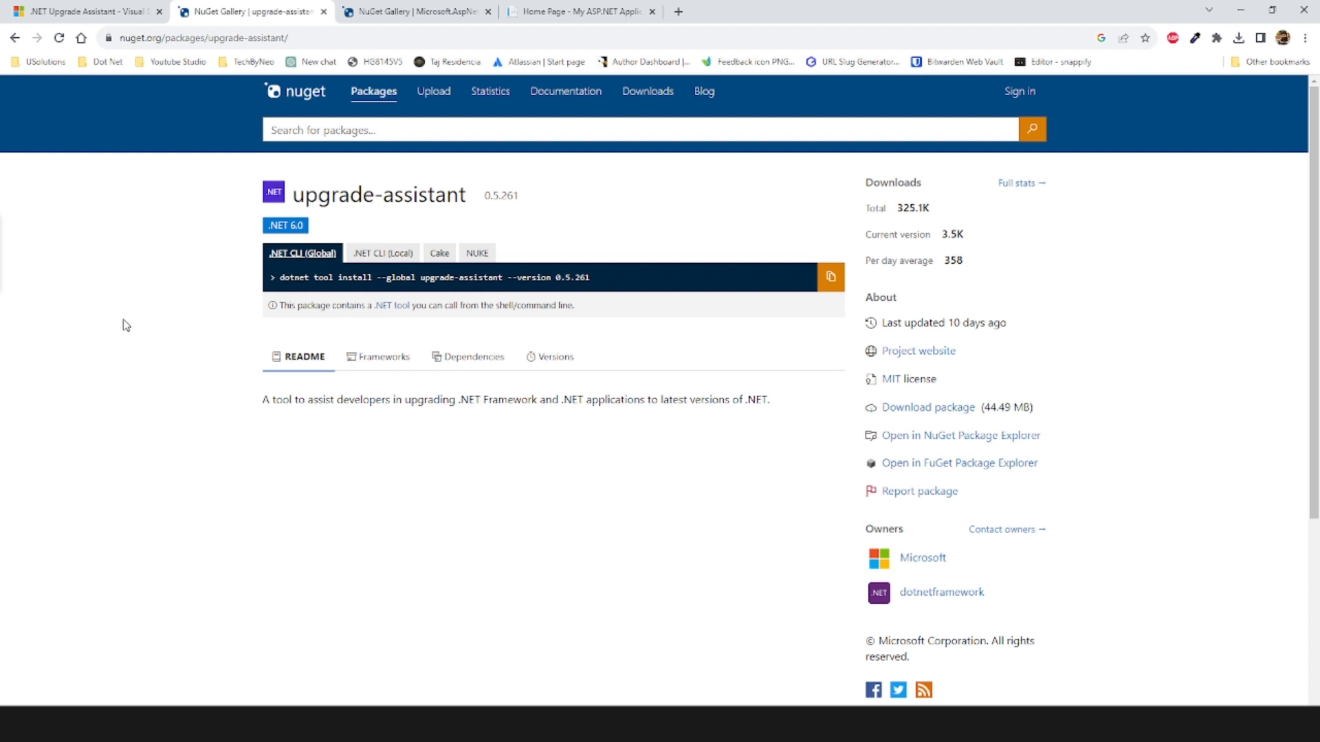
mouse_move(471, 544)
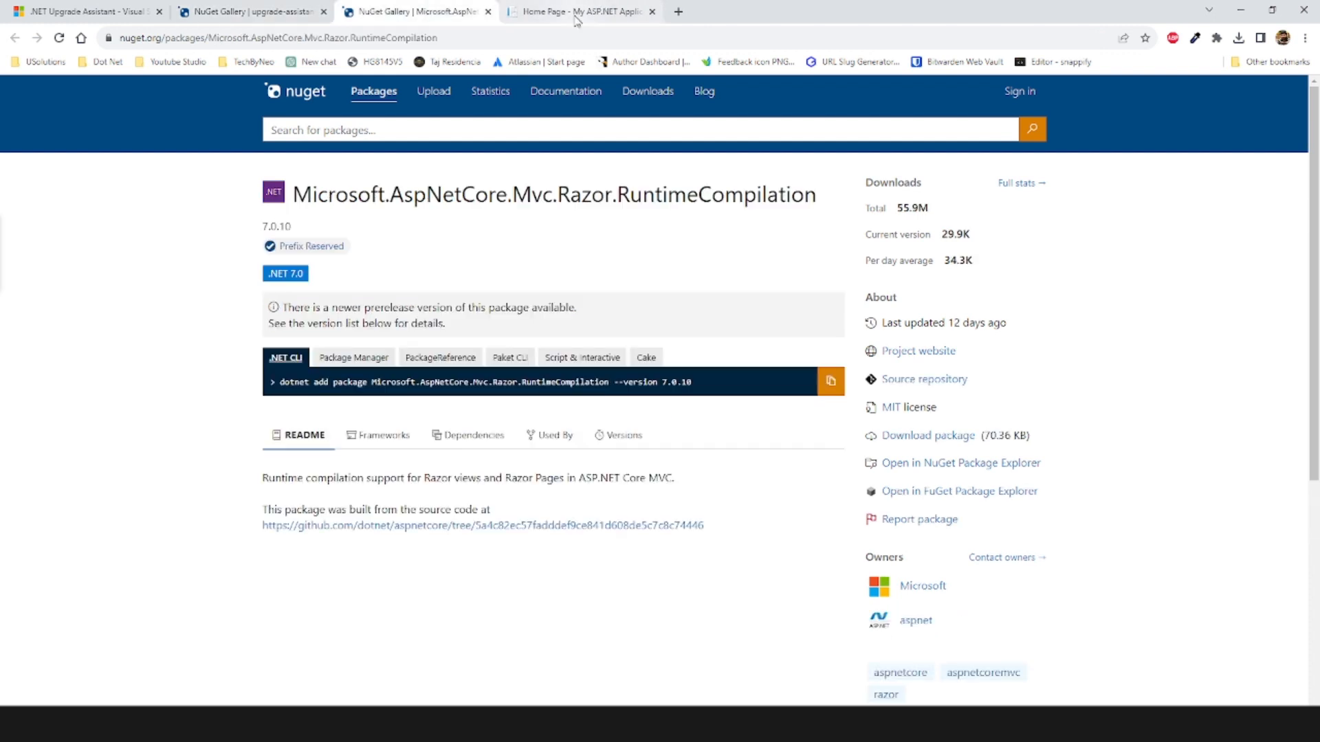
Review the Upgrade Assistant Marketplace page and the upgrade-assistant and Razor RuntimeCompilation NuGet pages
click(84, 11)
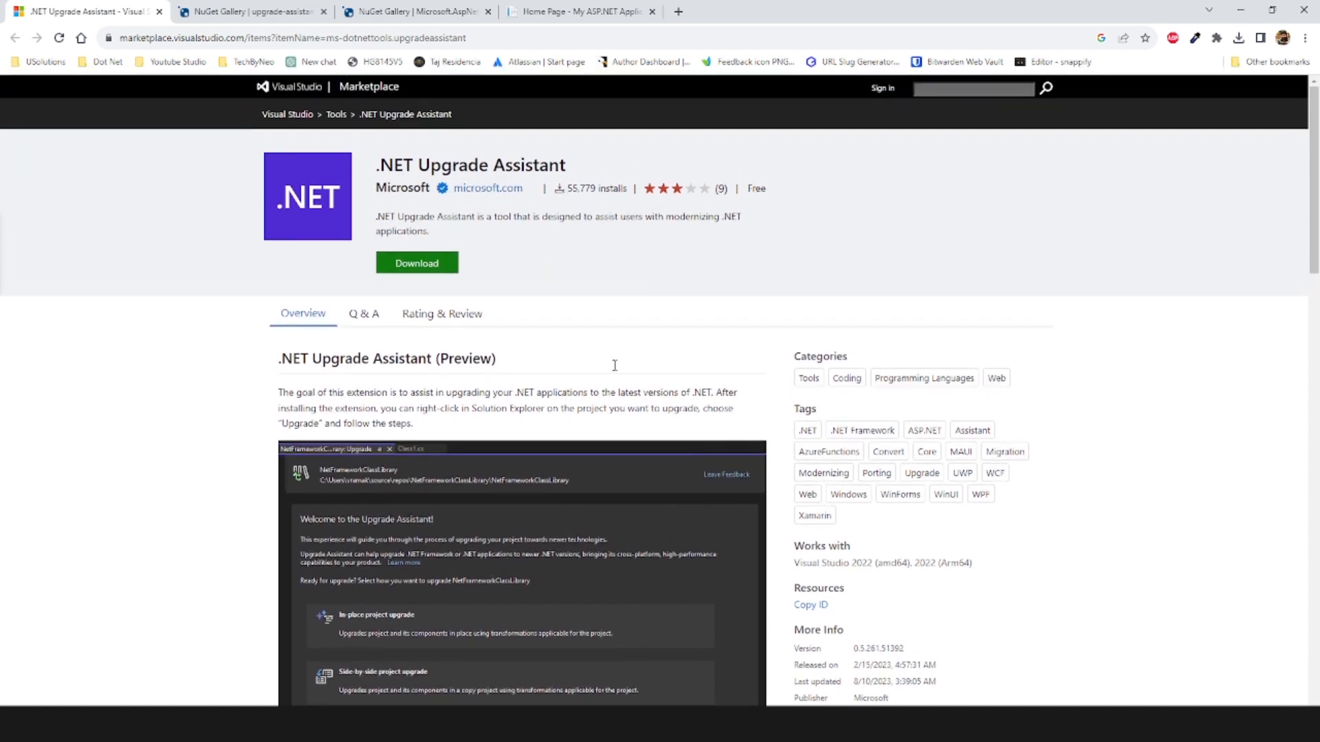
mouse_move(562, 282)
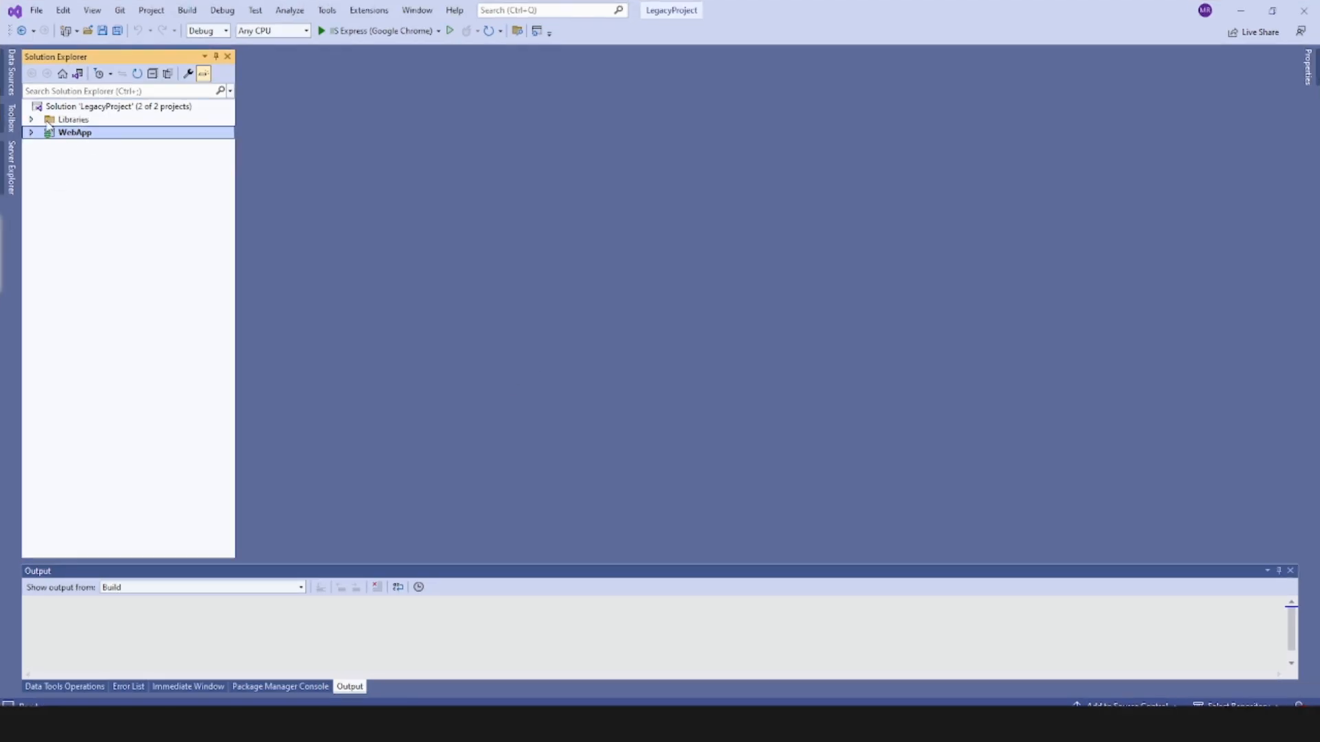
Inspect the WebApp project's properties to confirm it targets .NET Framework 4.7.2
click(30, 119)
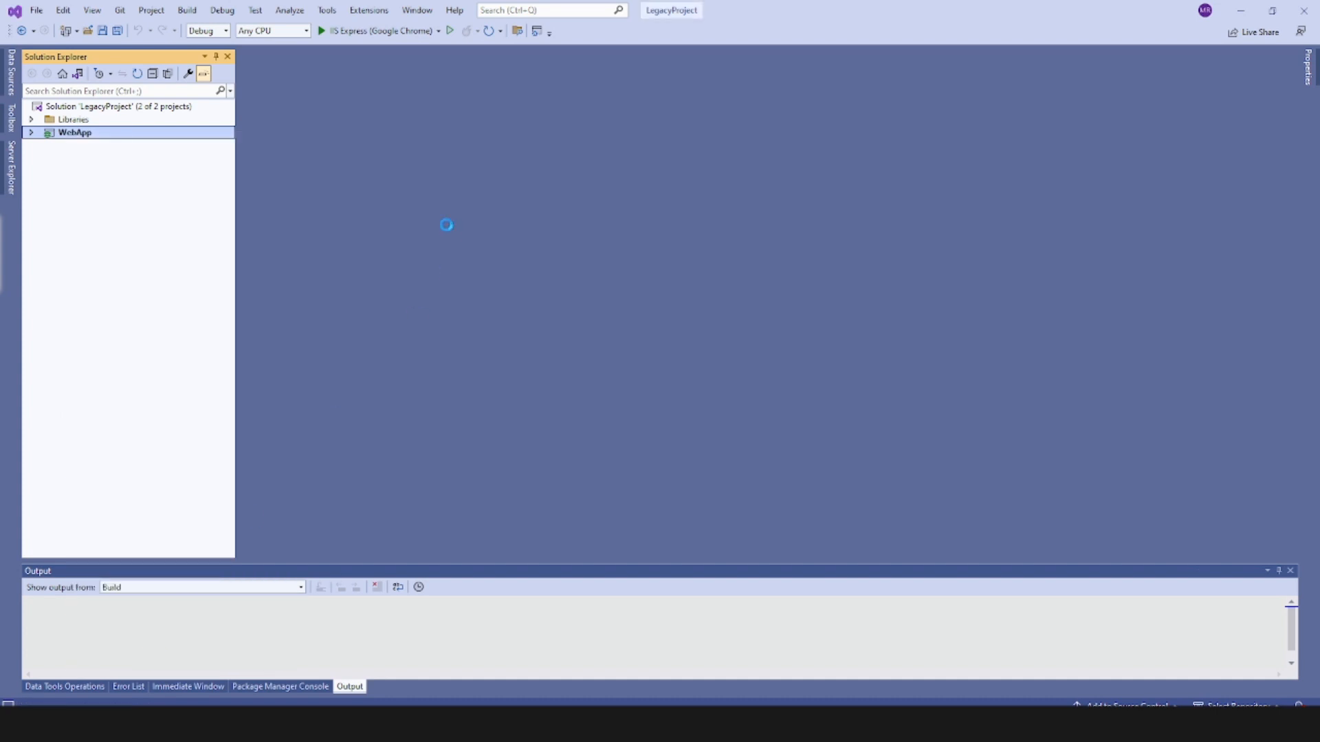
double_click(74, 132)
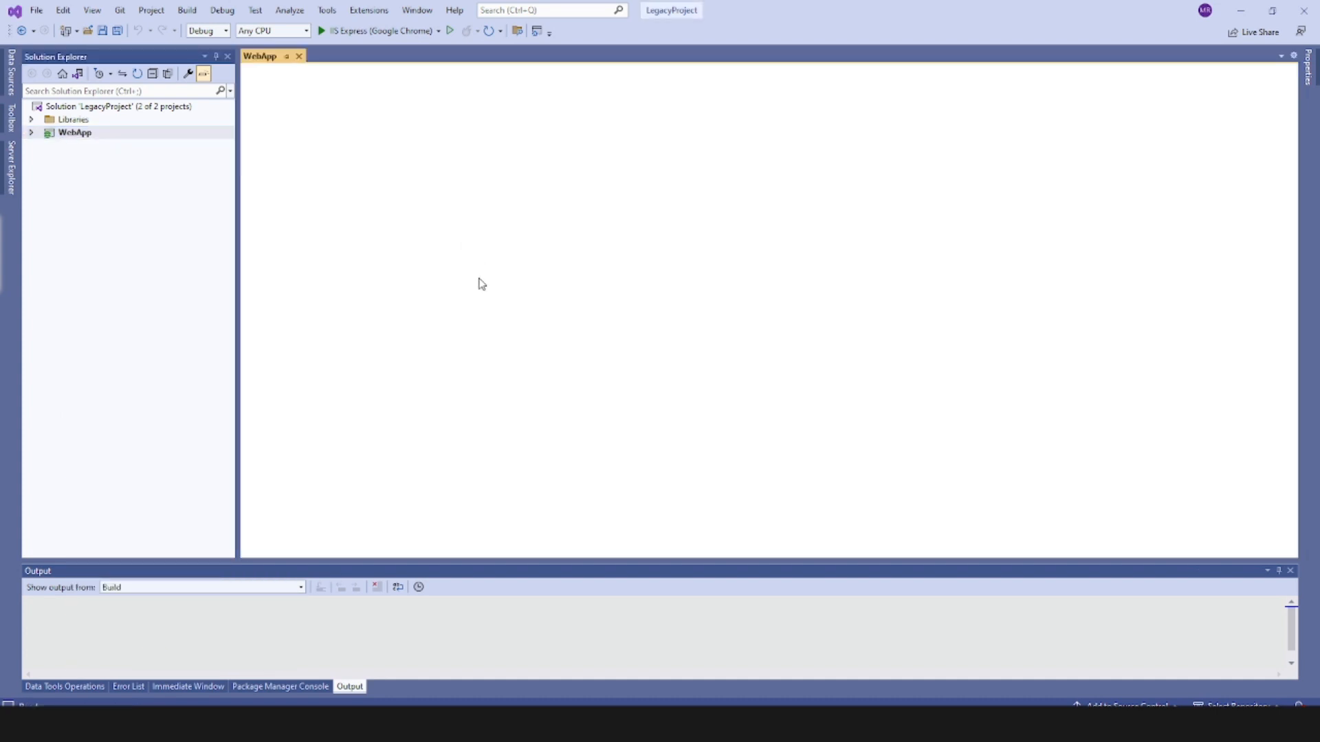
double_click(74, 132)
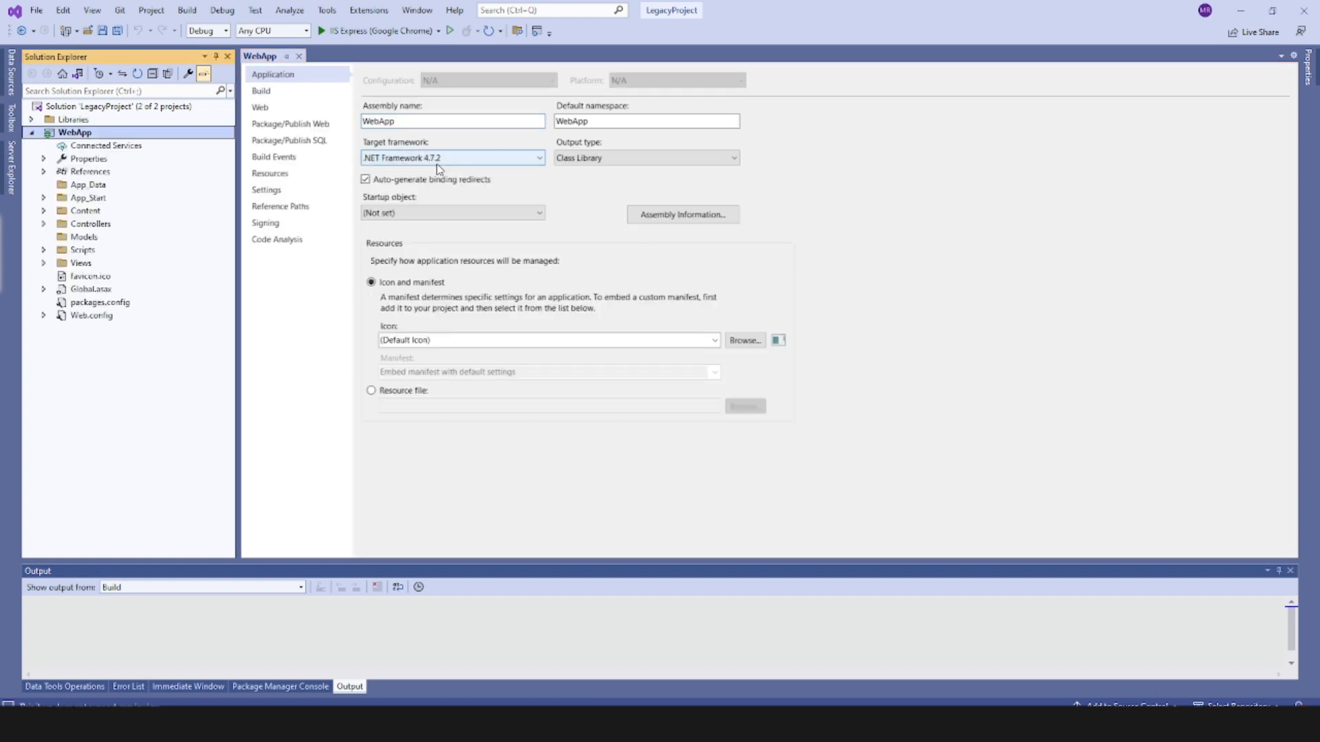
click(32, 132)
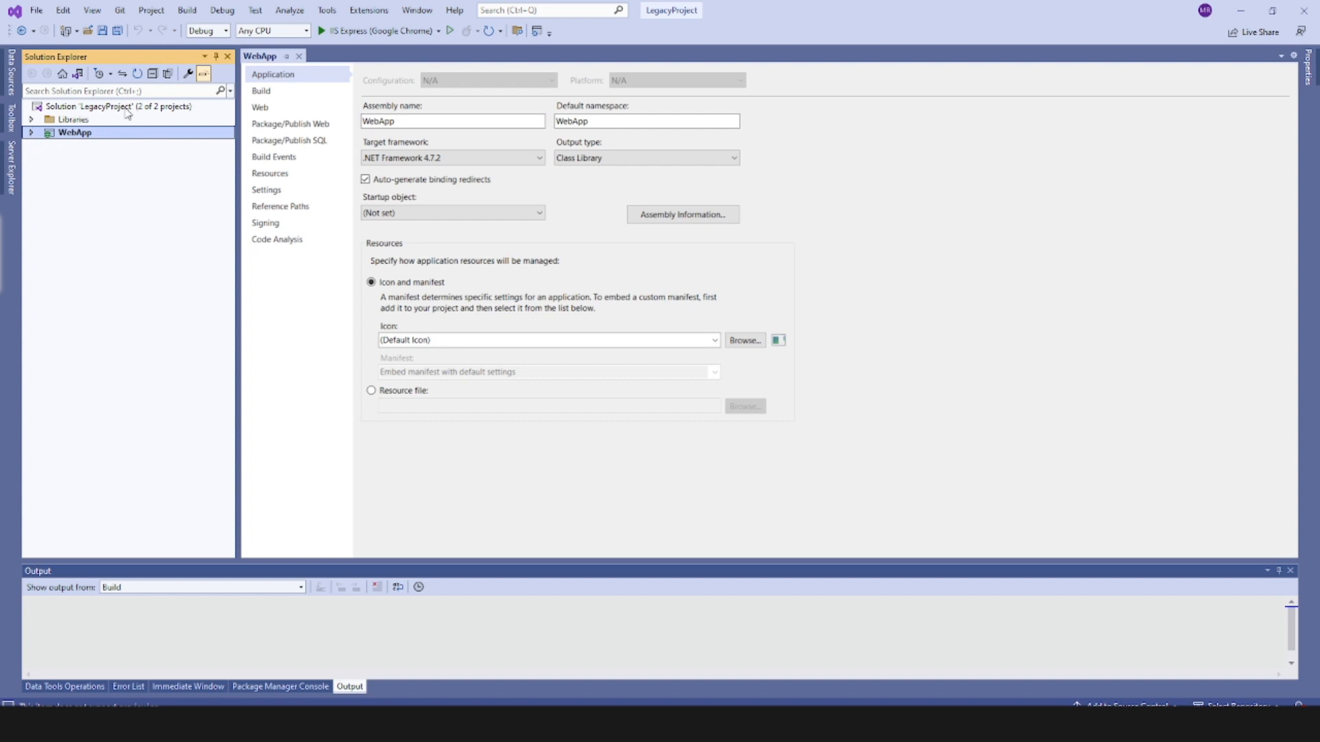
mouse_move(143, 218)
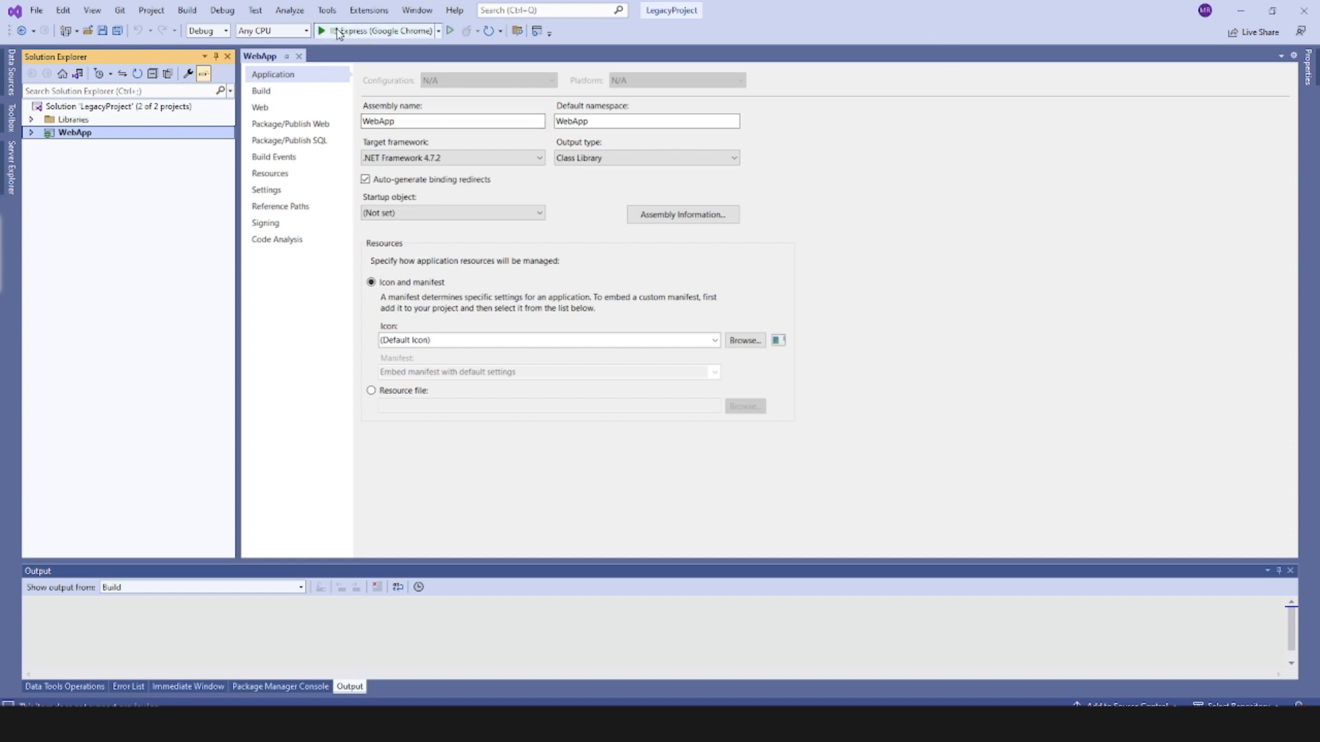
click(368, 11)
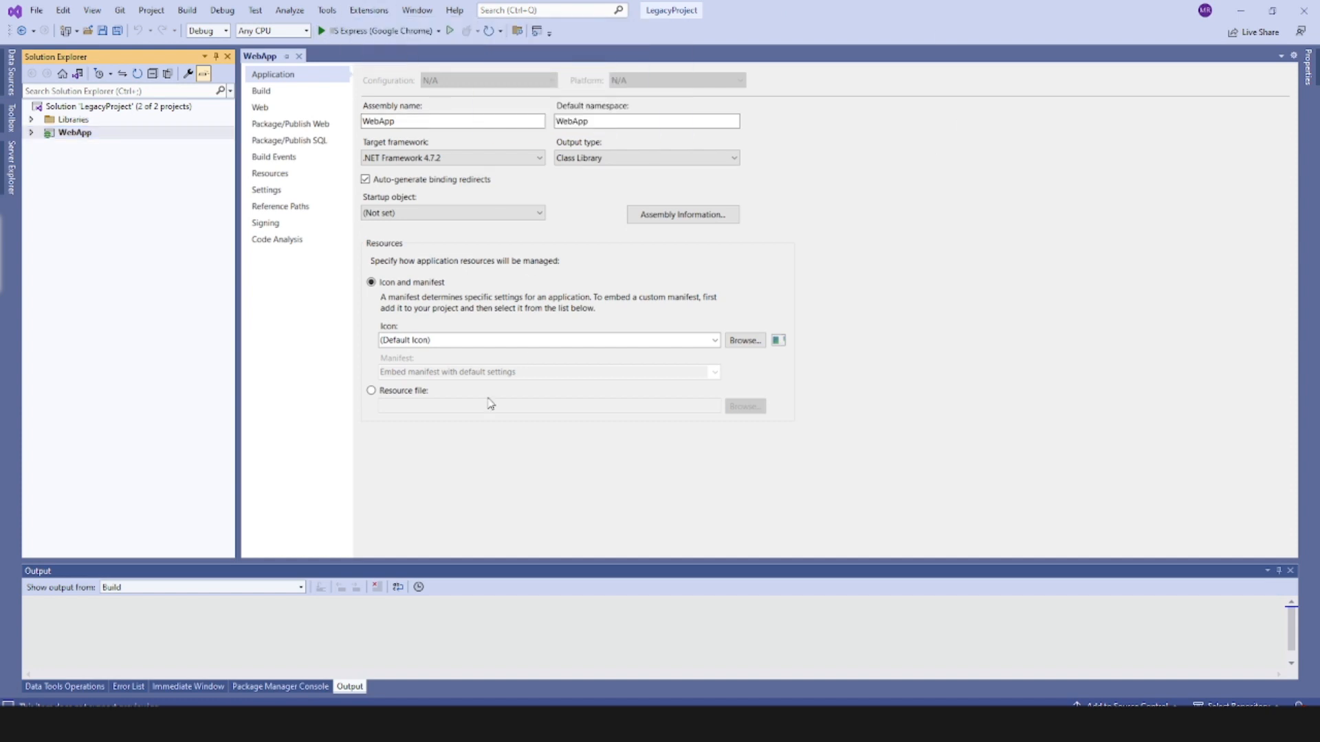
click(368, 10)
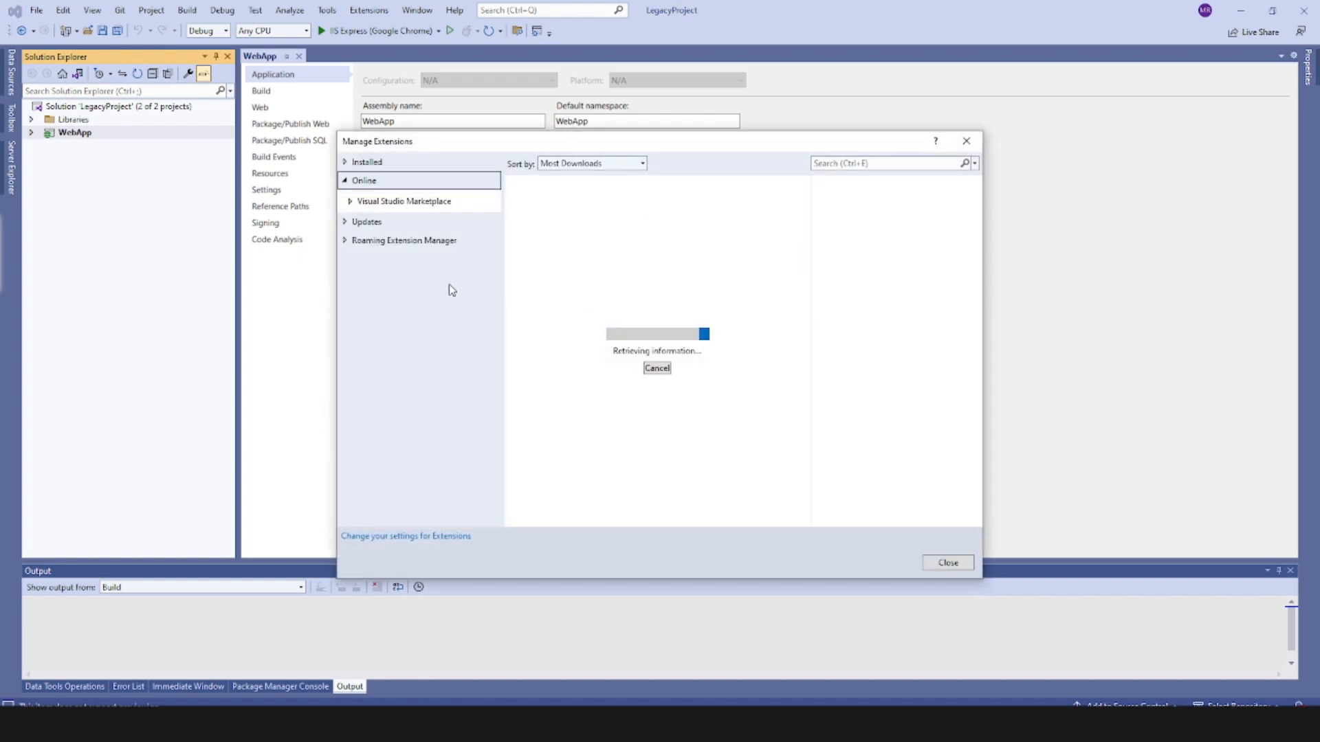
click(366, 162)
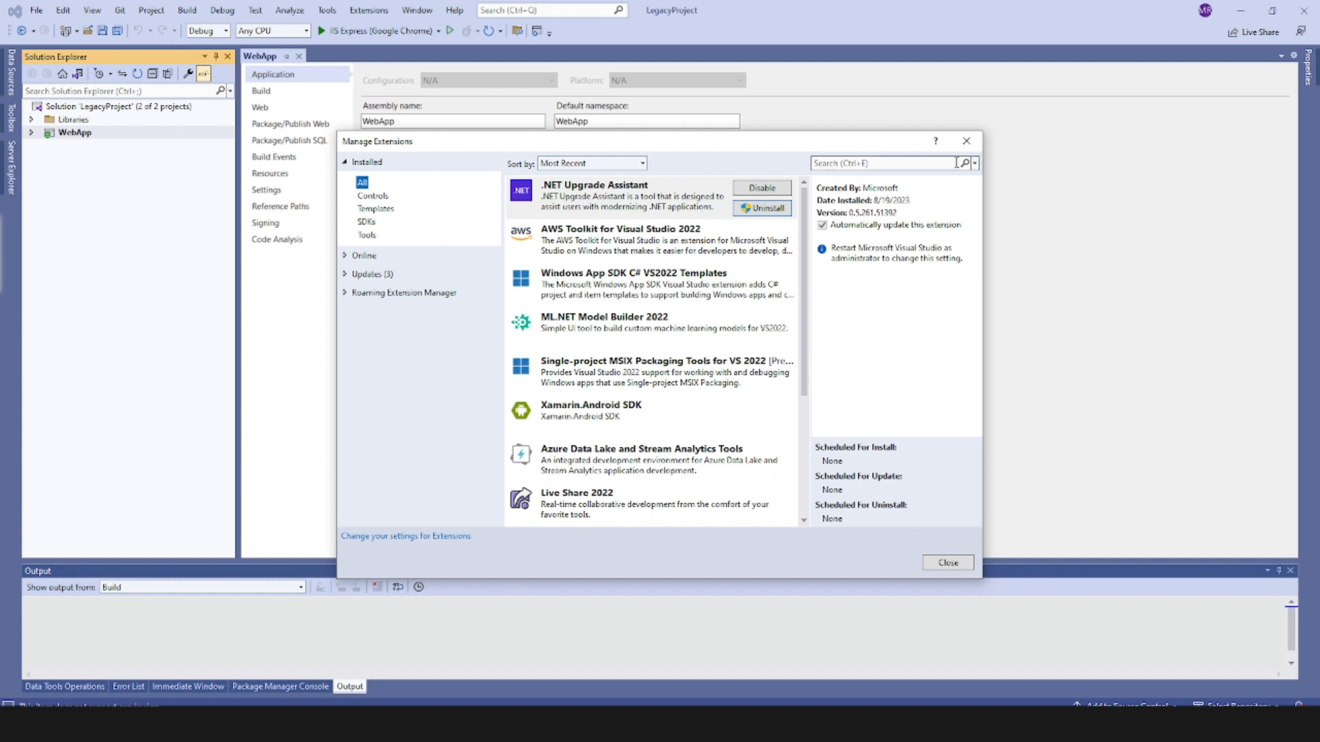
click(946, 562)
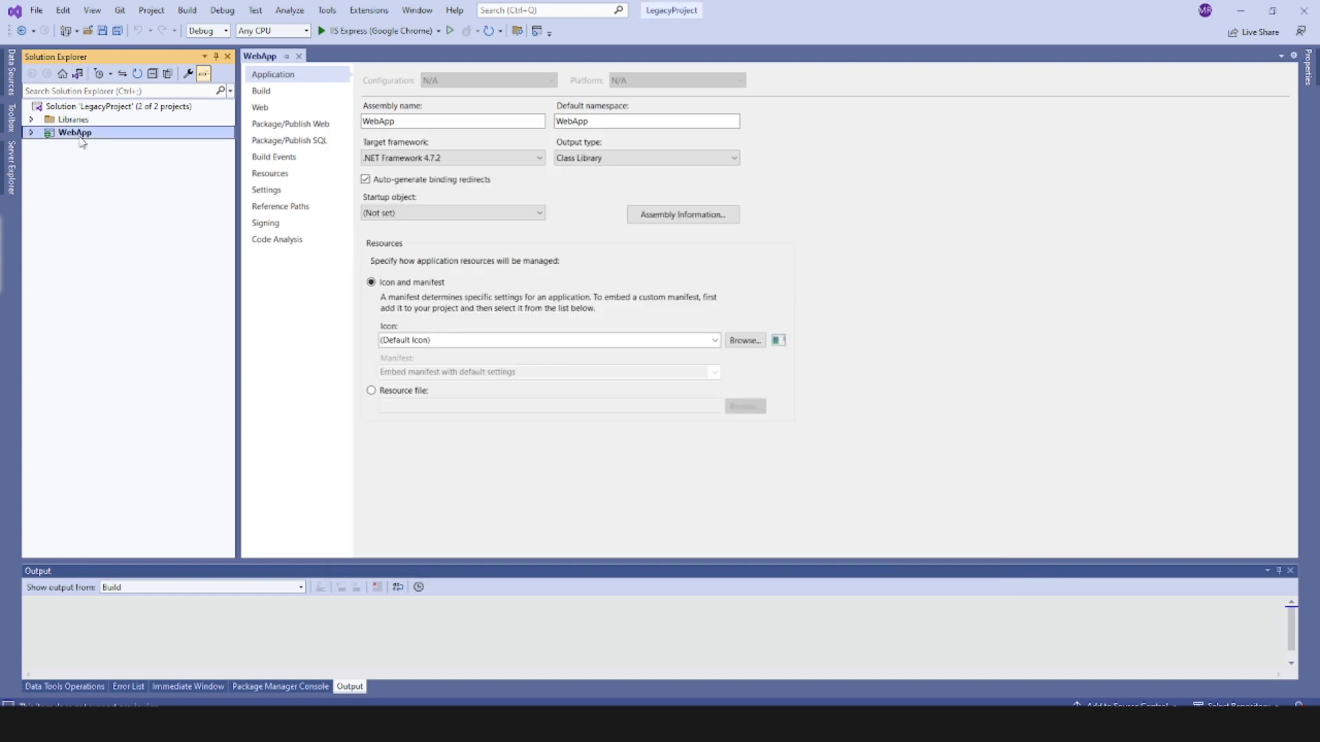
mouse_move(84, 142)
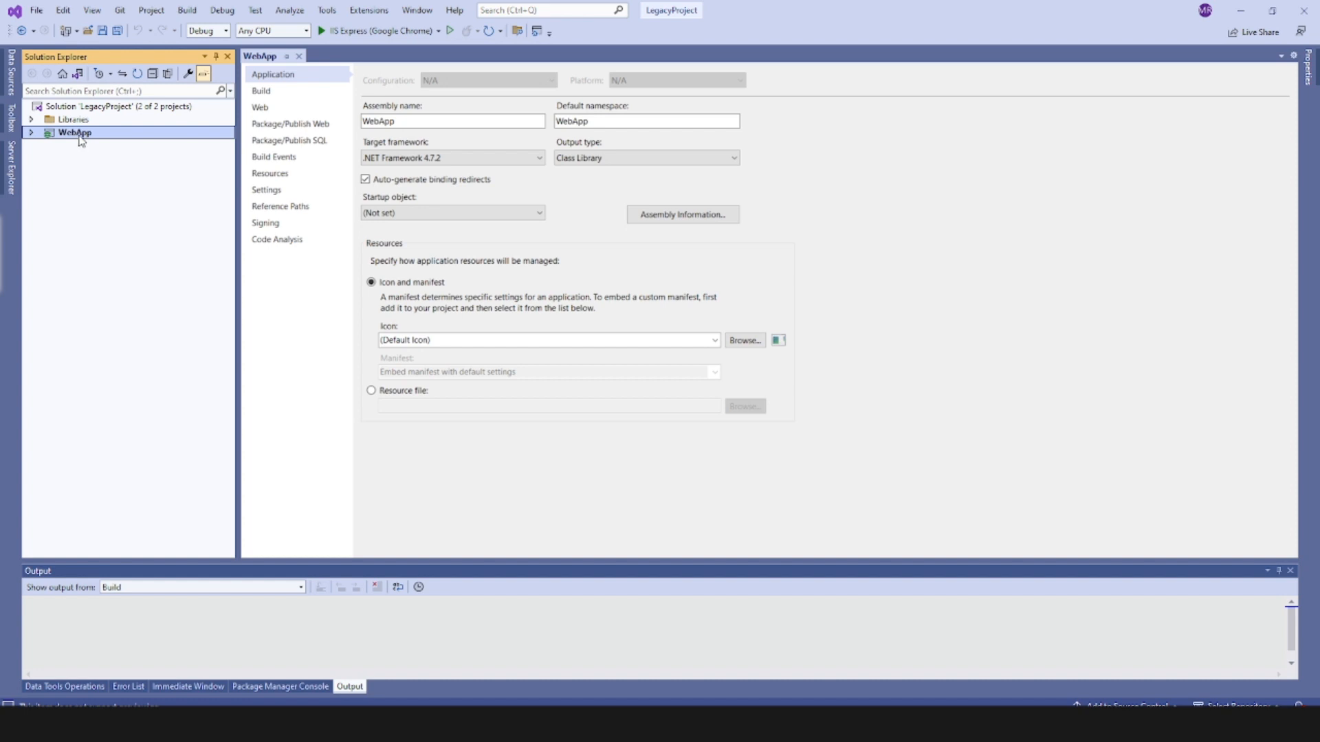
Launch the Upgrade Assistant for WebApp from its context menu Upgrade command
right_click(75, 132)
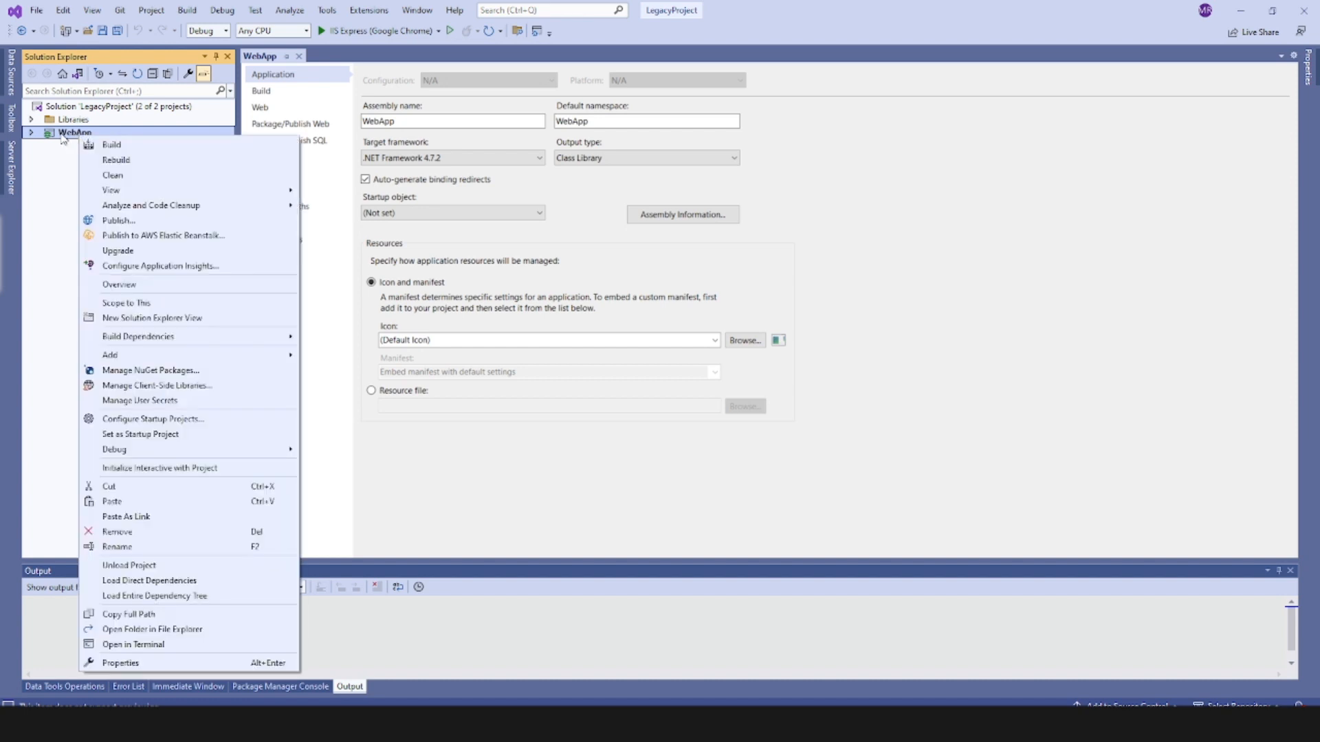
mouse_move(118, 251)
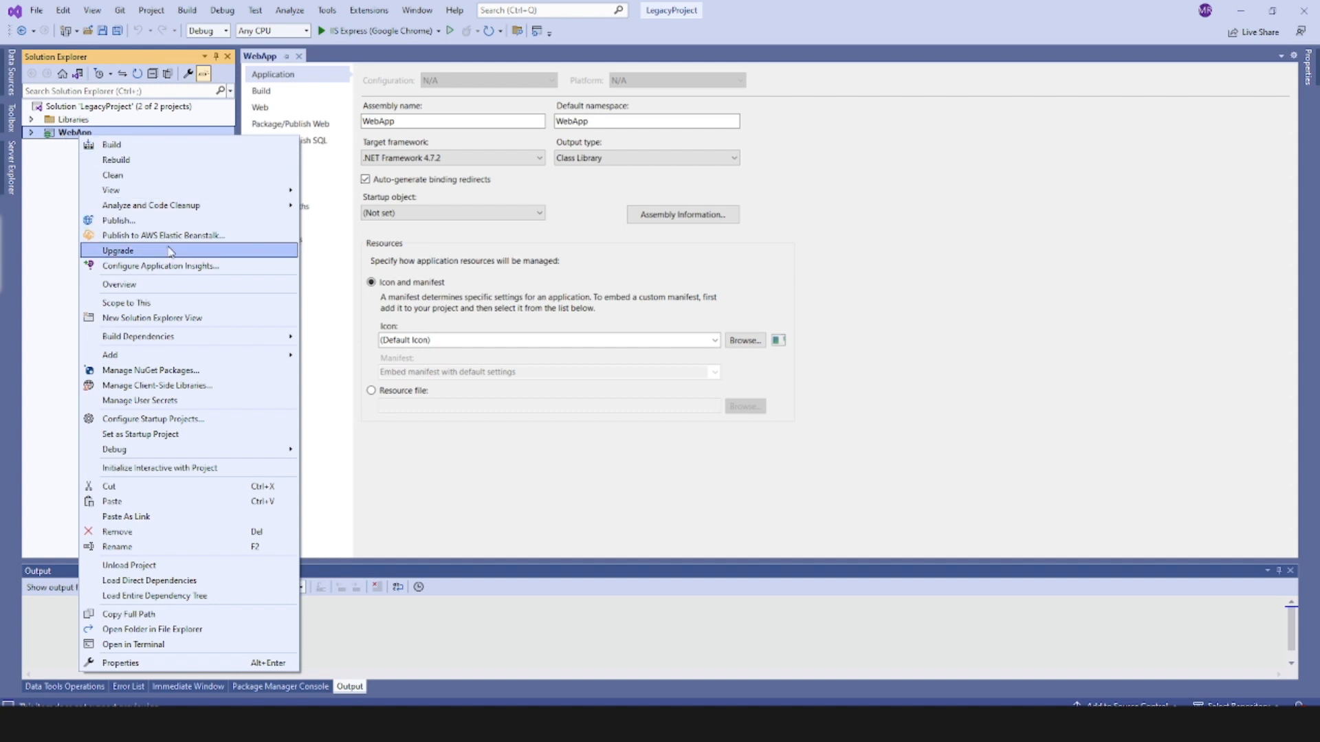
click(118, 251)
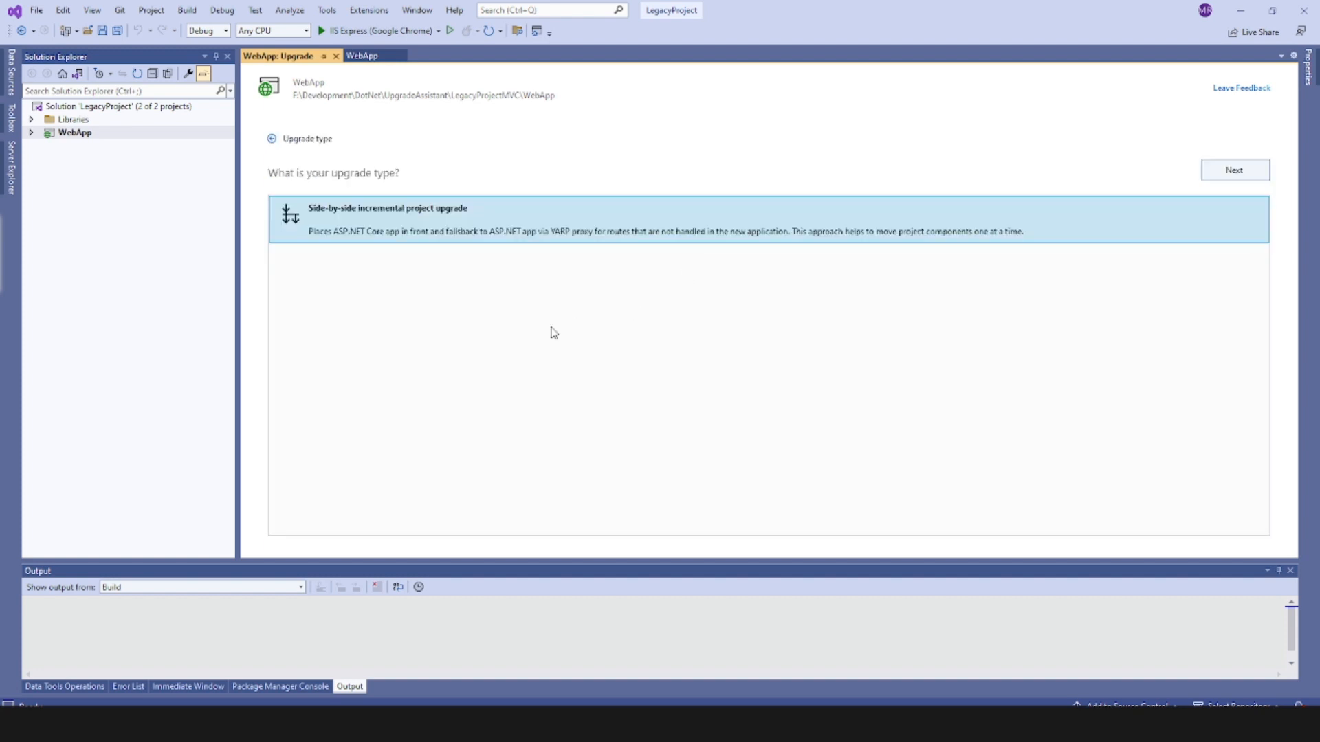
mouse_move(1238, 236)
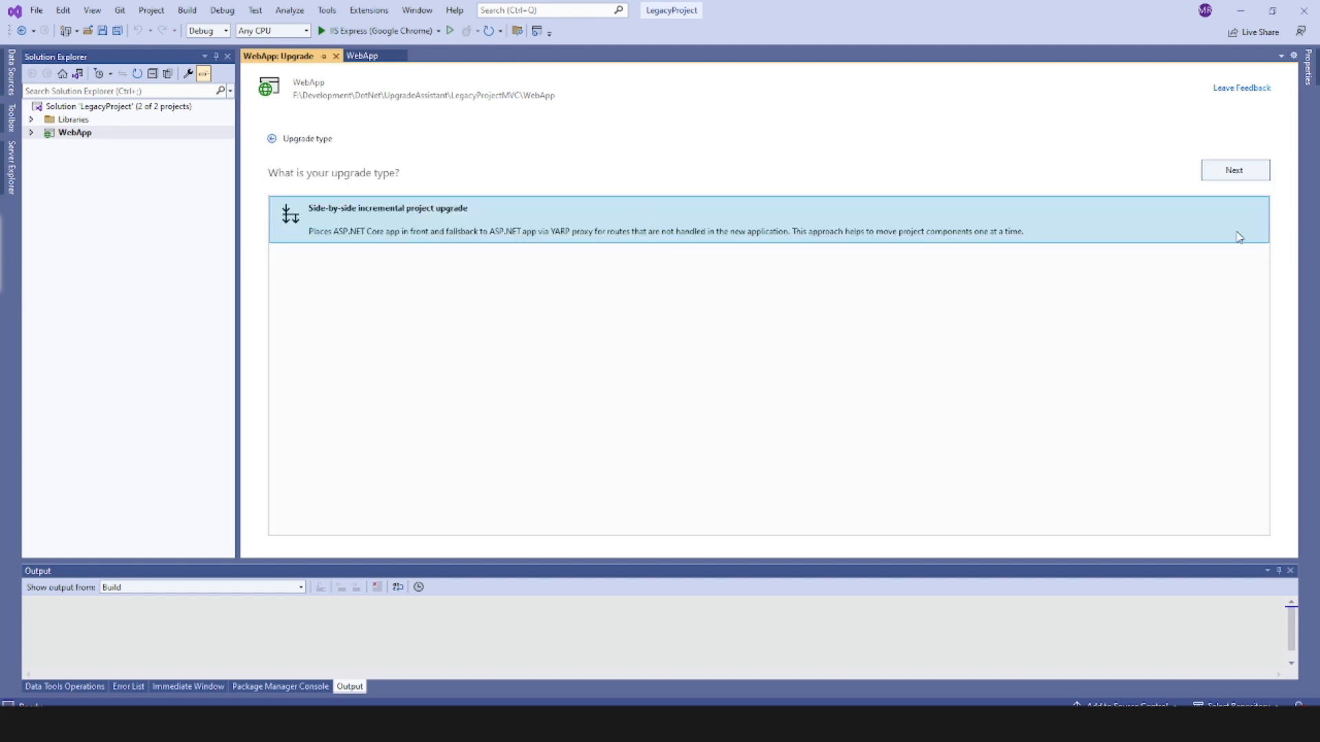
mouse_move(712, 239)
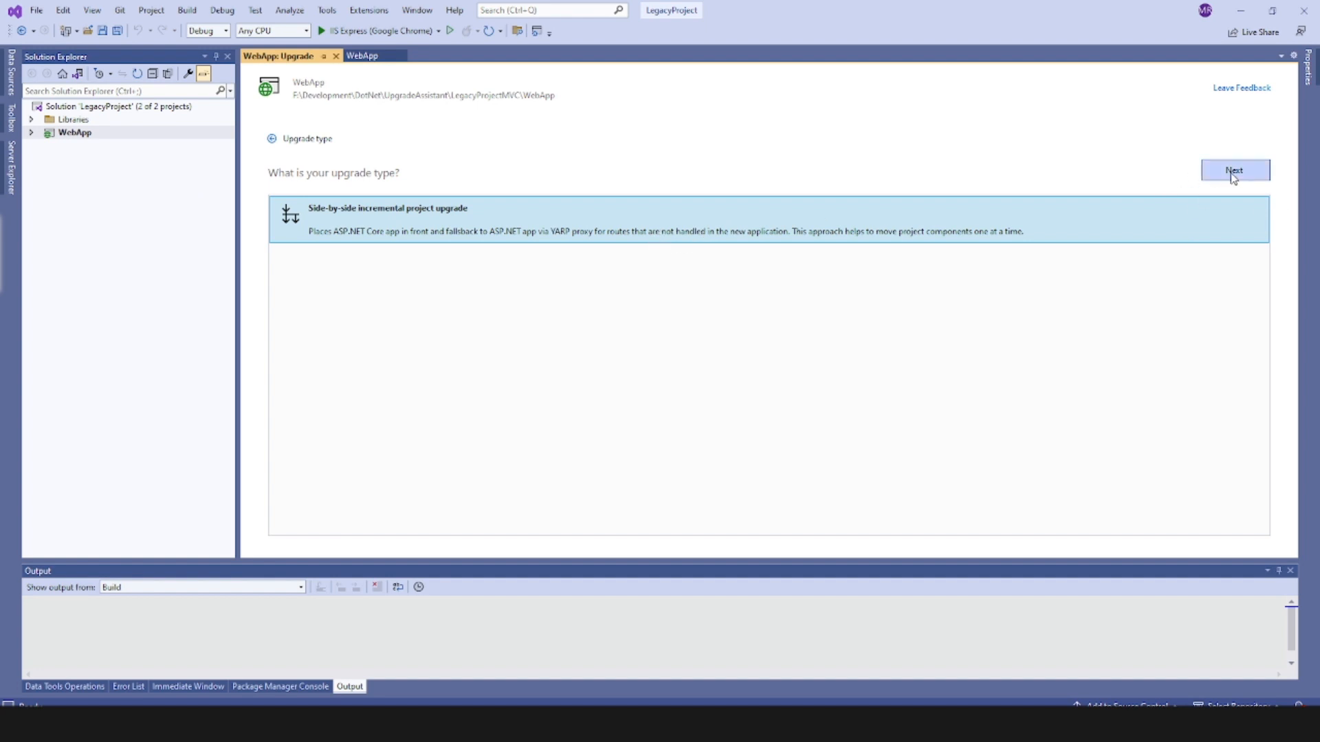
Target a new project named WebAppCore using the ASP.NET Core MVC template
click(1235, 170)
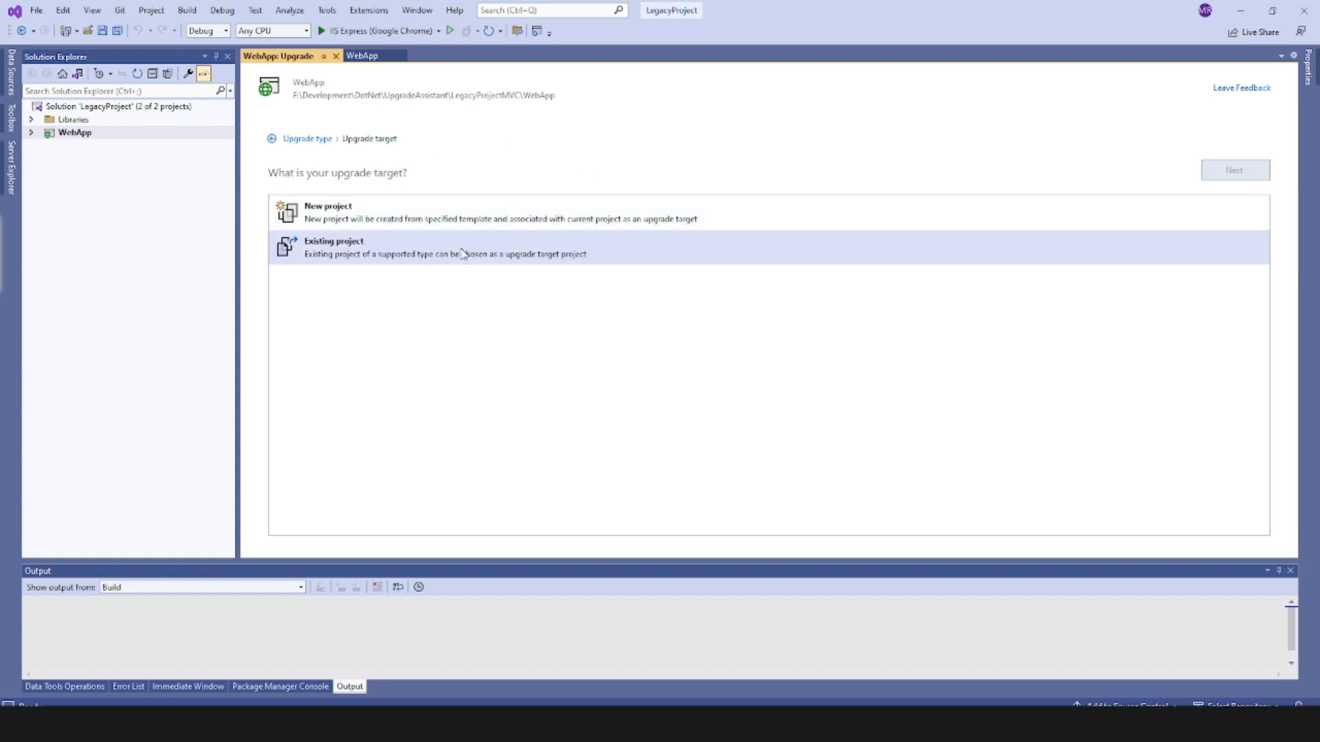
mouse_move(425, 304)
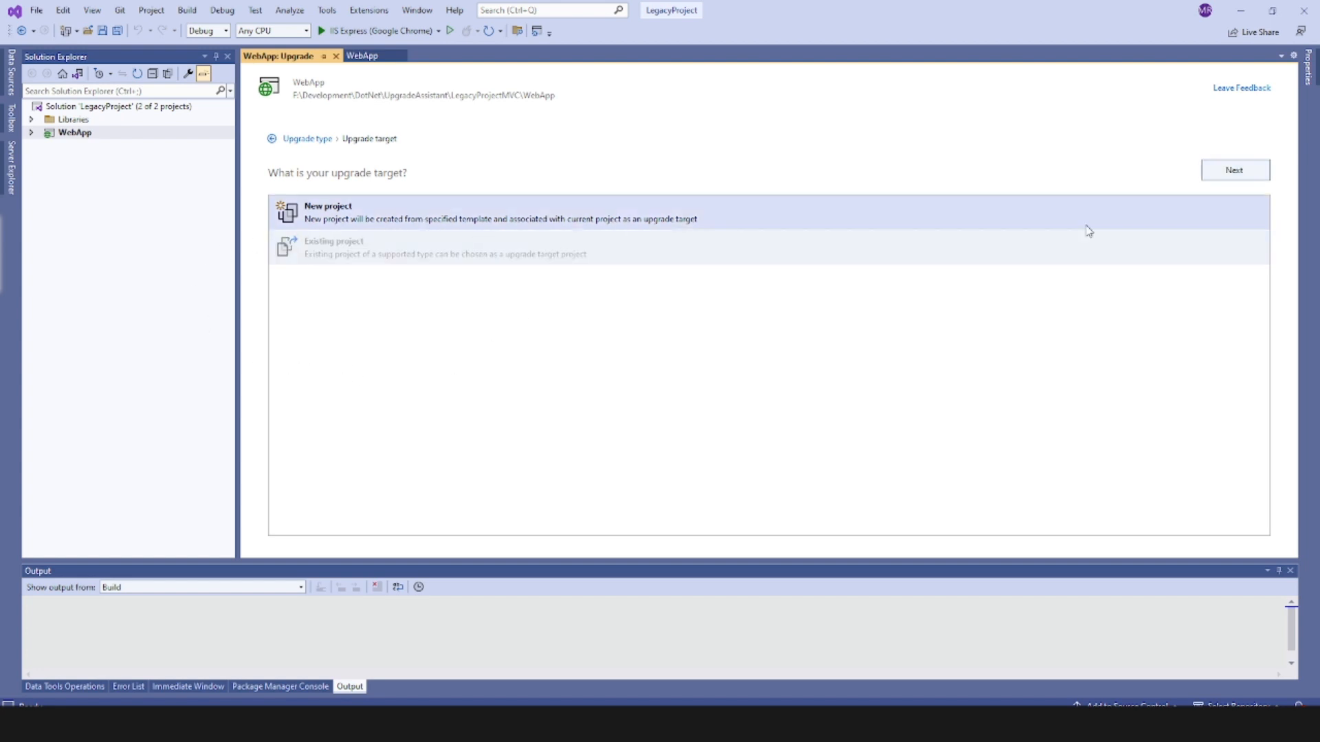
mouse_move(1158, 211)
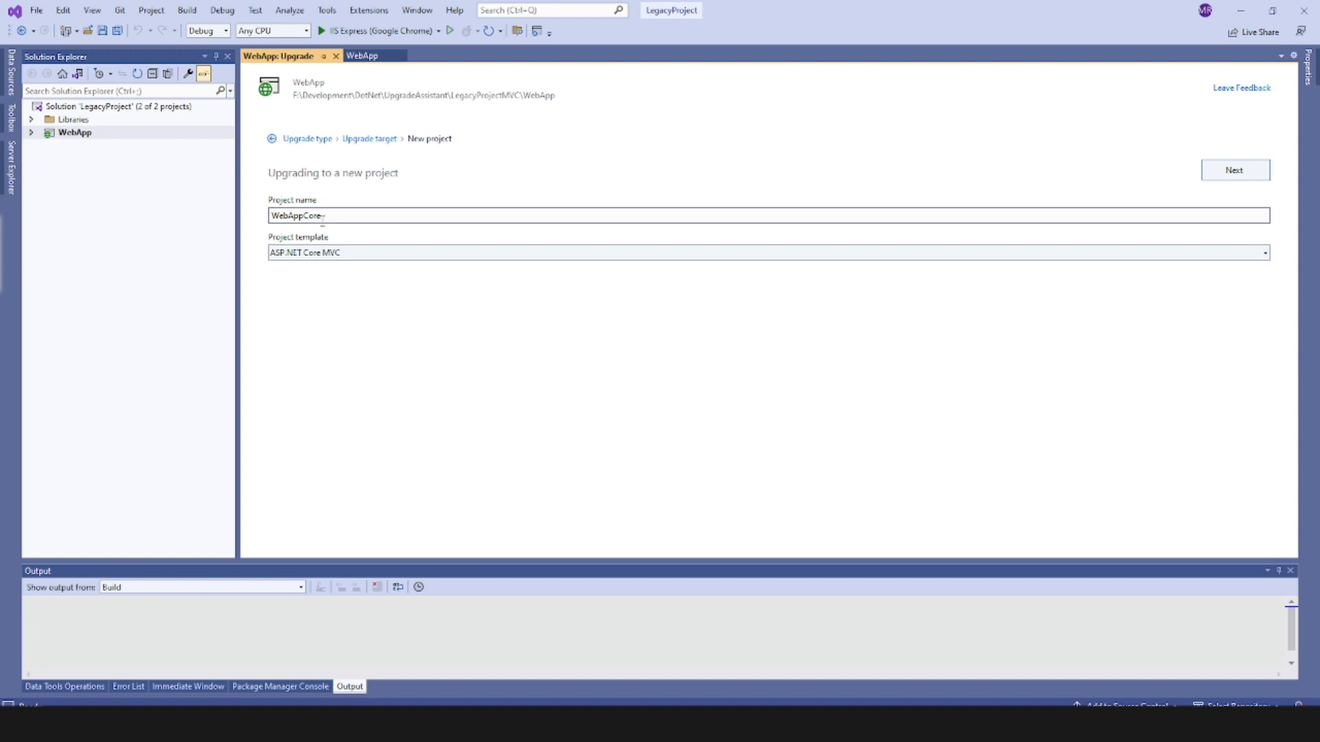
click(1262, 252)
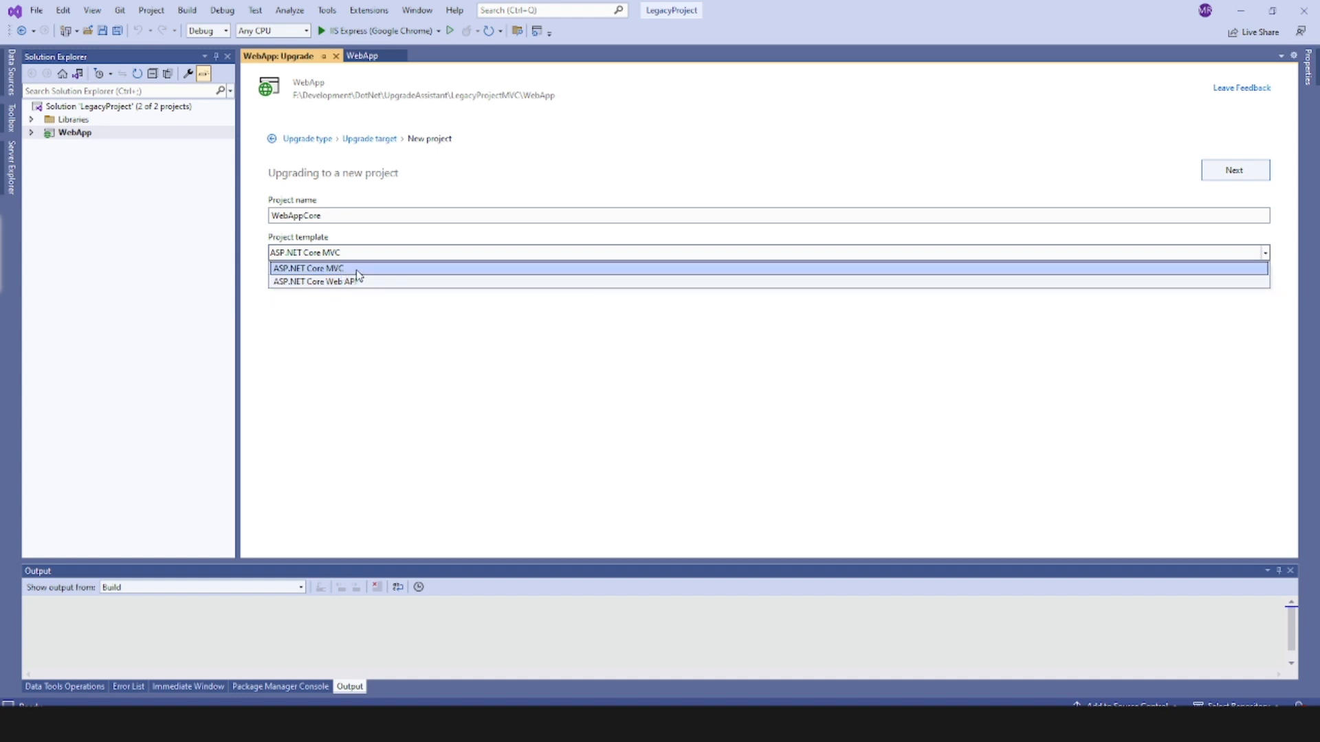
click(308, 267)
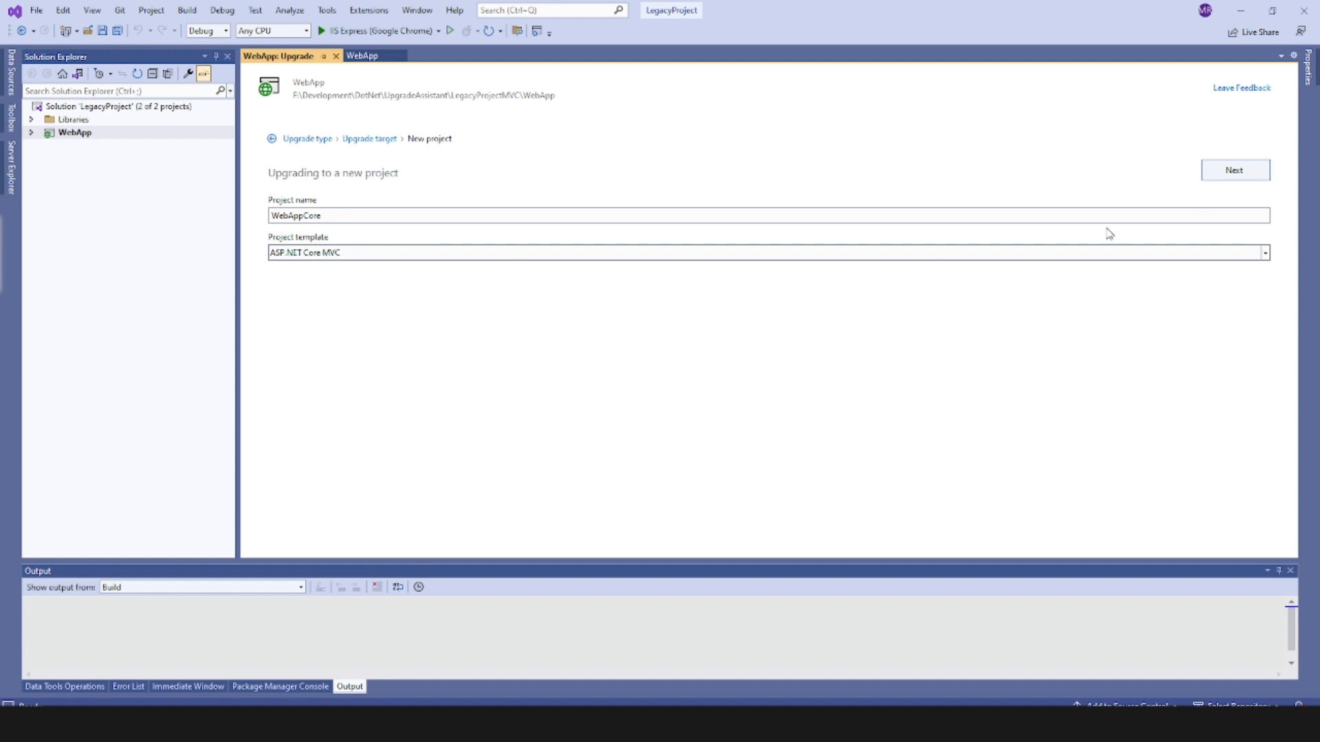
Keep .NET 6.0 (LTS) as the target framework and reach the Summary of changes
click(1233, 170)
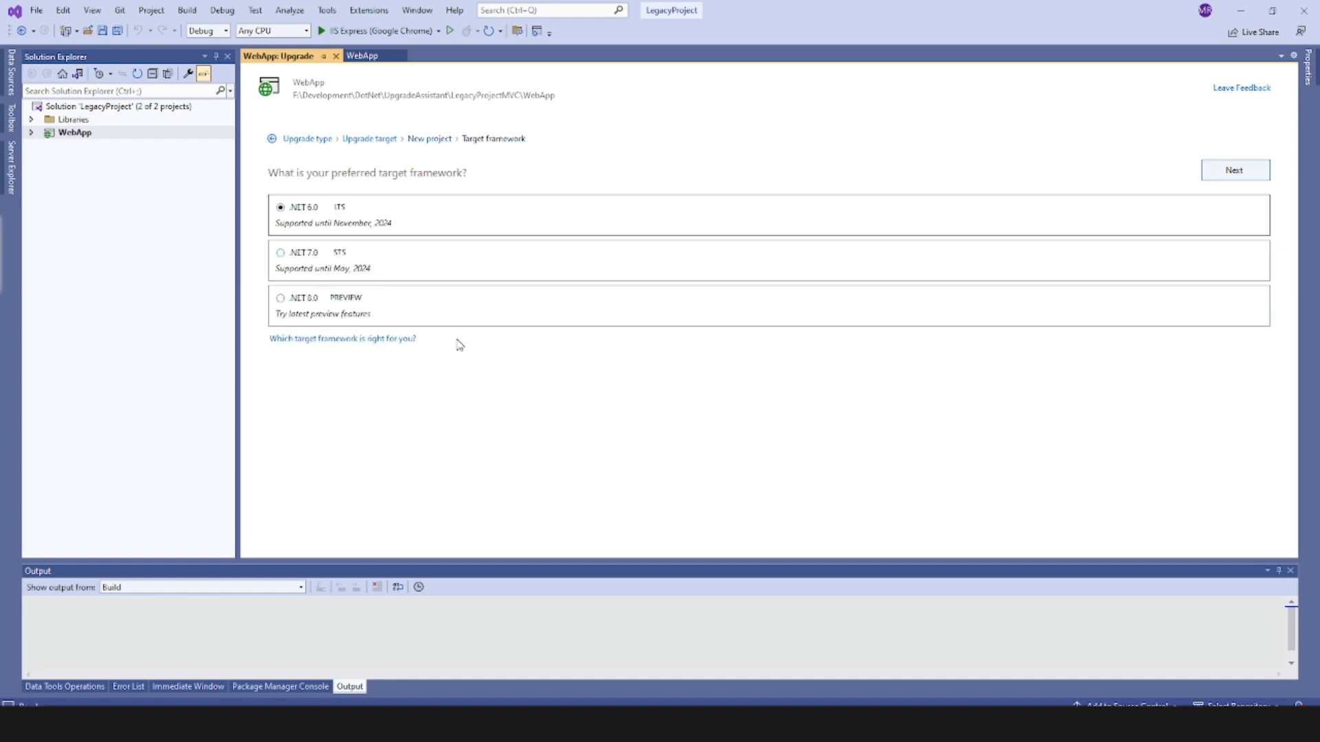
mouse_move(487, 368)
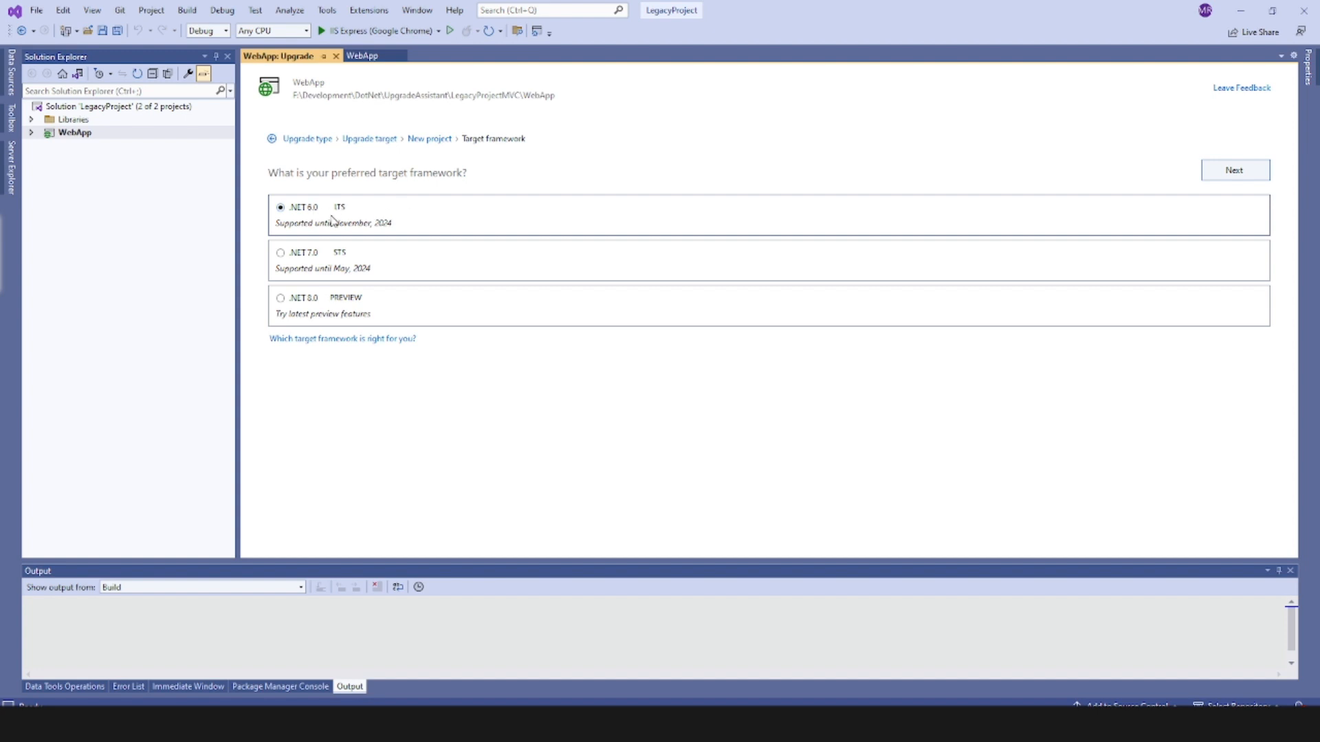
mouse_move(727, 221)
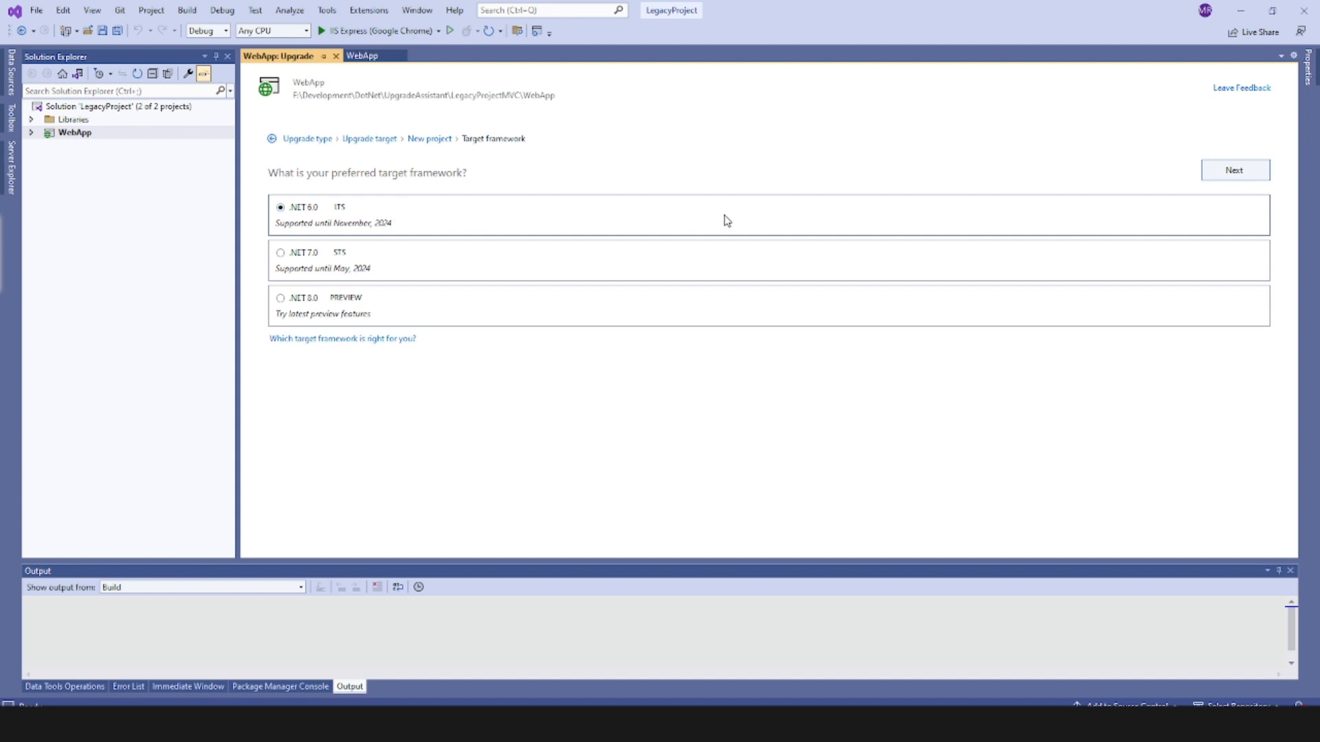
click(1234, 170)
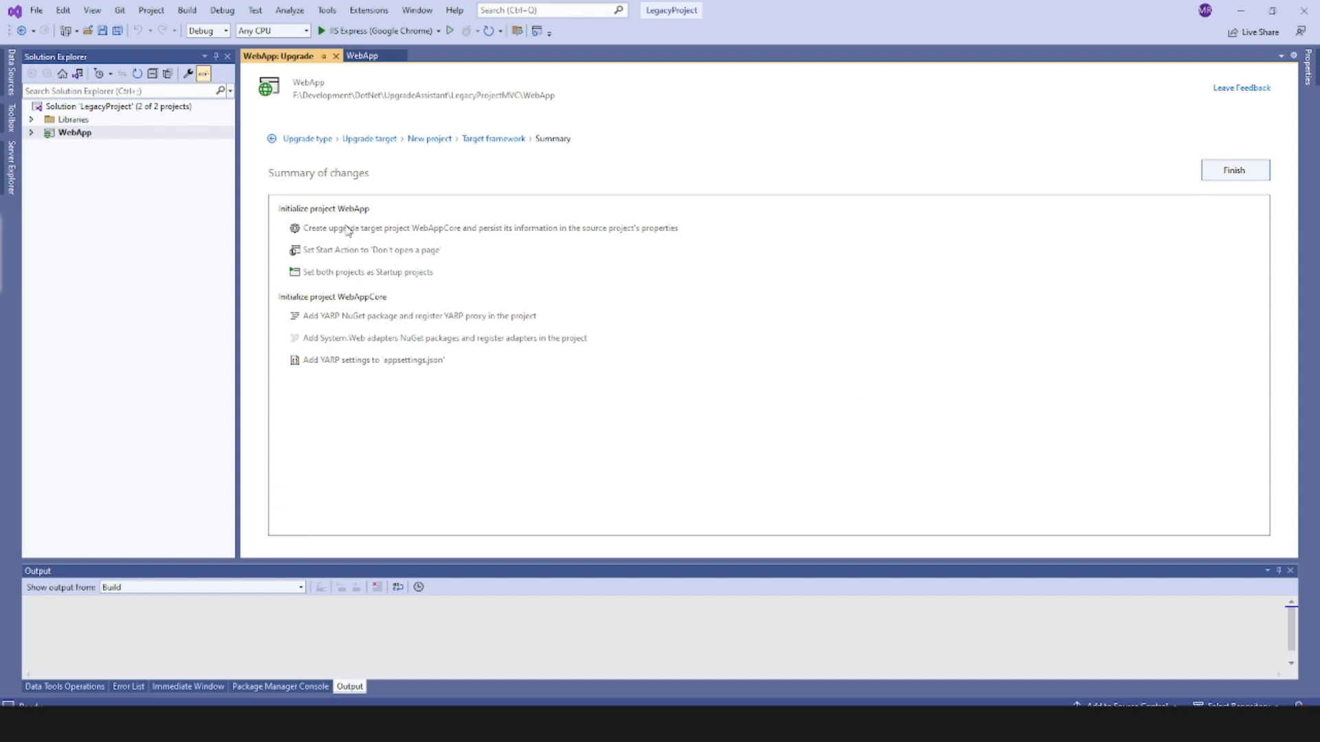
mouse_move(345, 361)
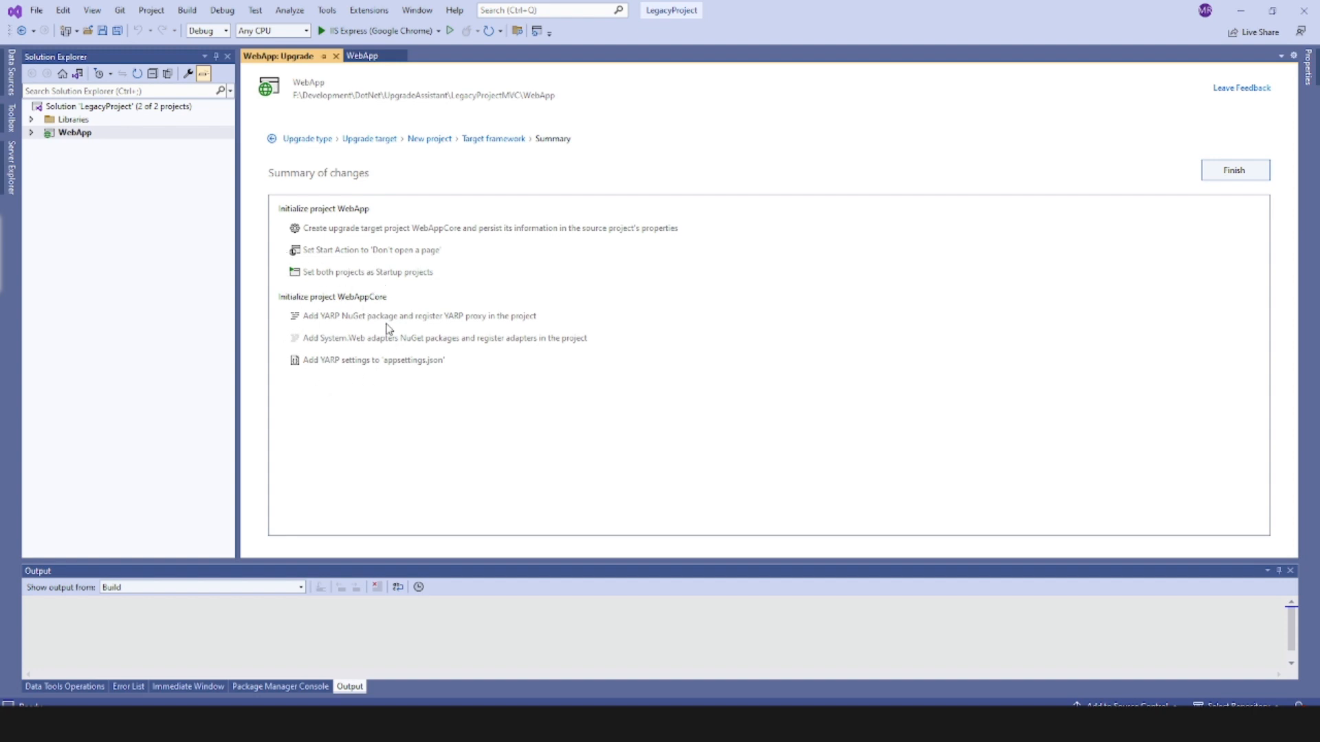
Finish the upgrade and expand the completed steps to read their details
click(1234, 170)
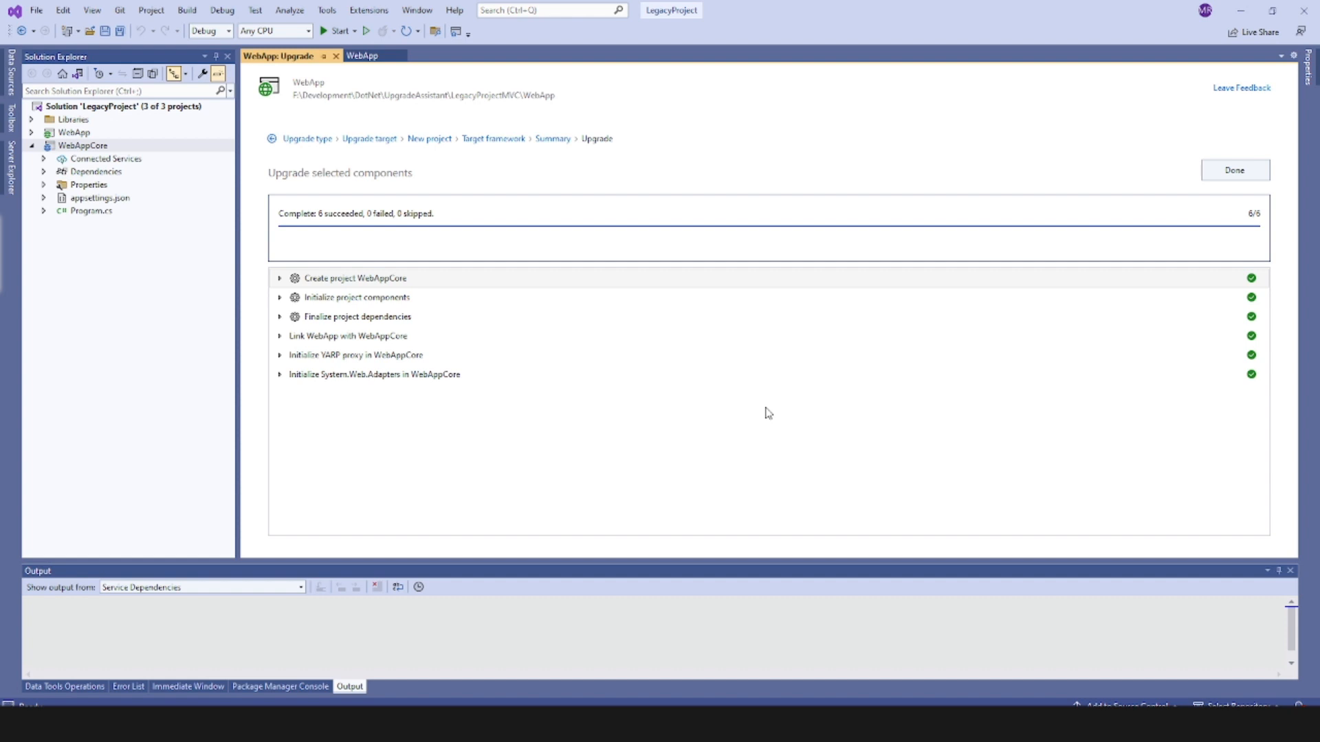
mouse_move(516, 434)
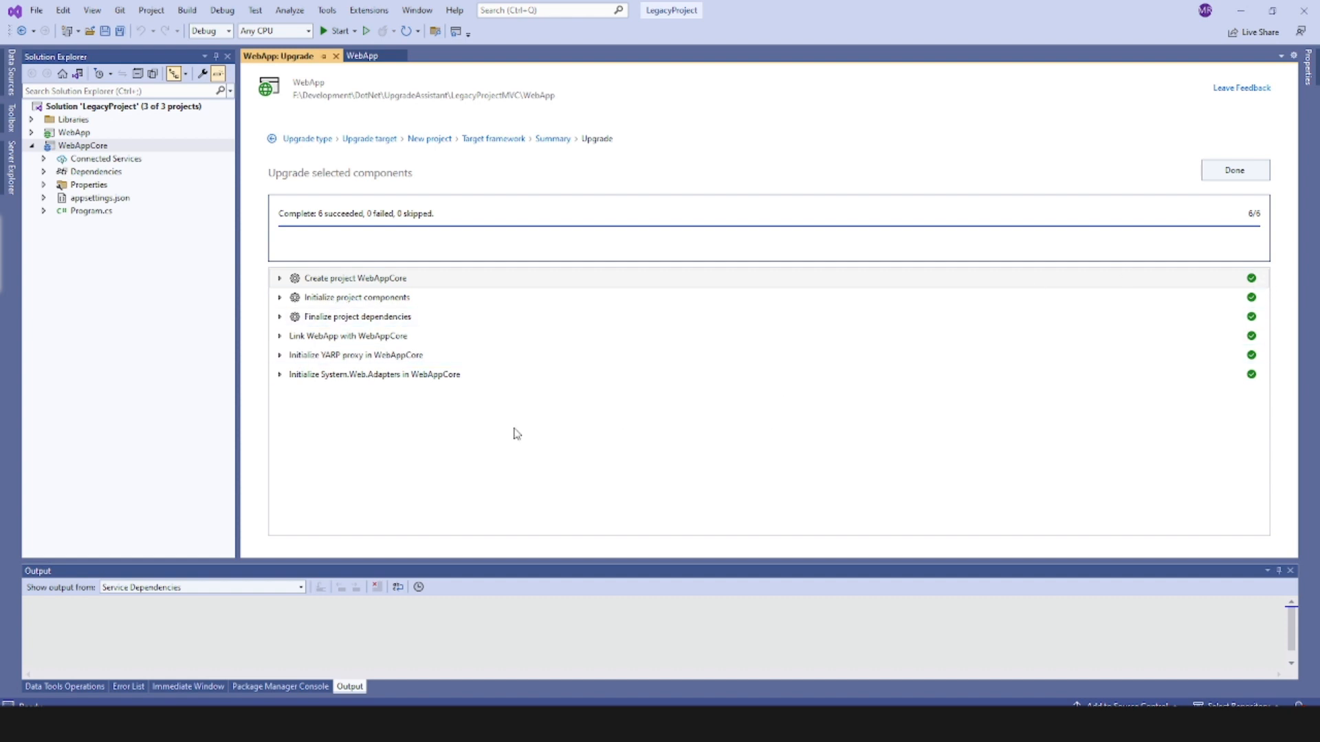
click(280, 374)
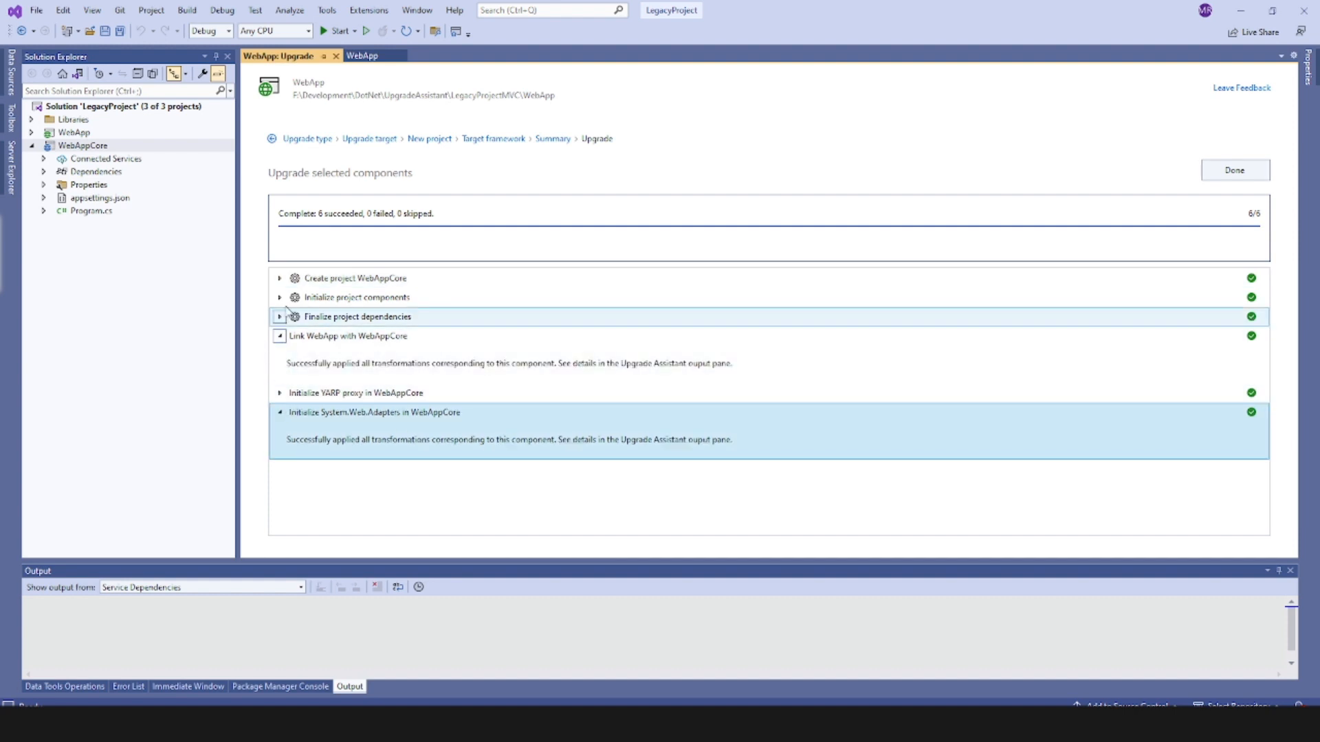
click(279, 297)
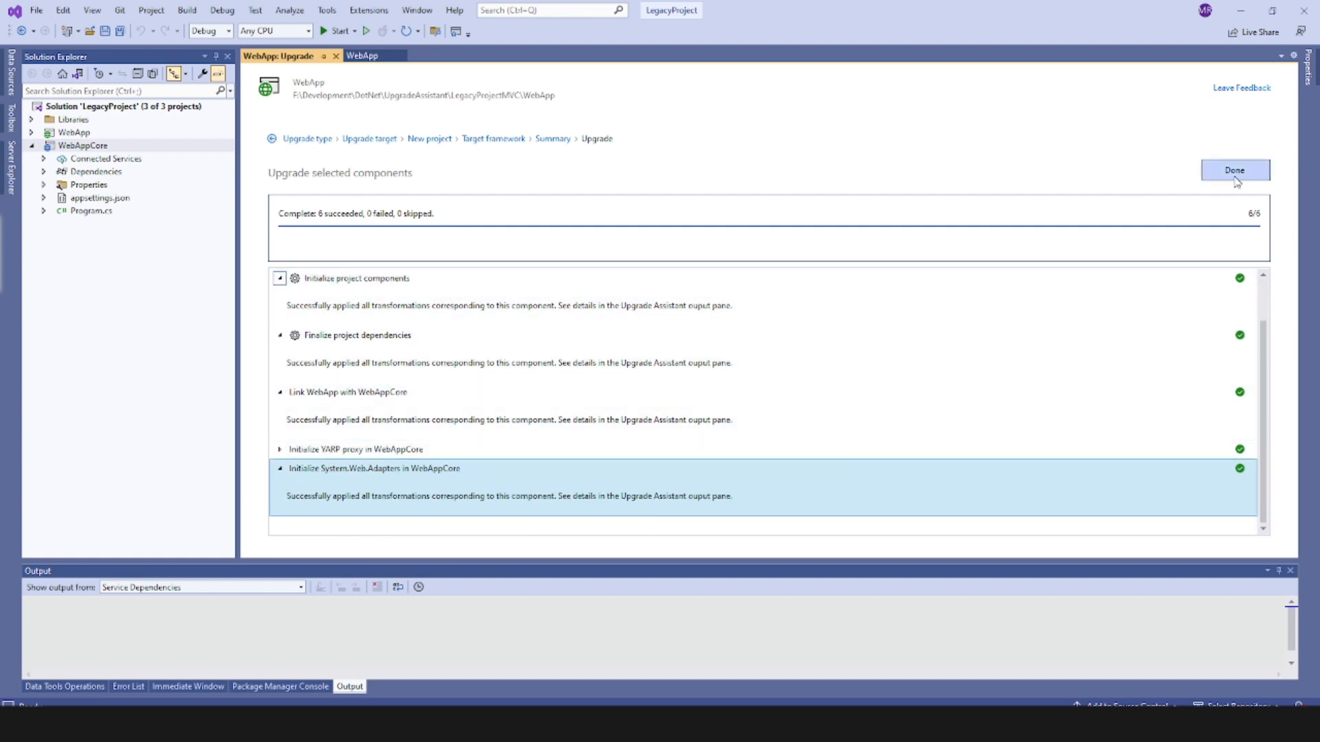
Close the results to show the WebAppCore summary with WebApp connected via YARP proxy
click(1233, 169)
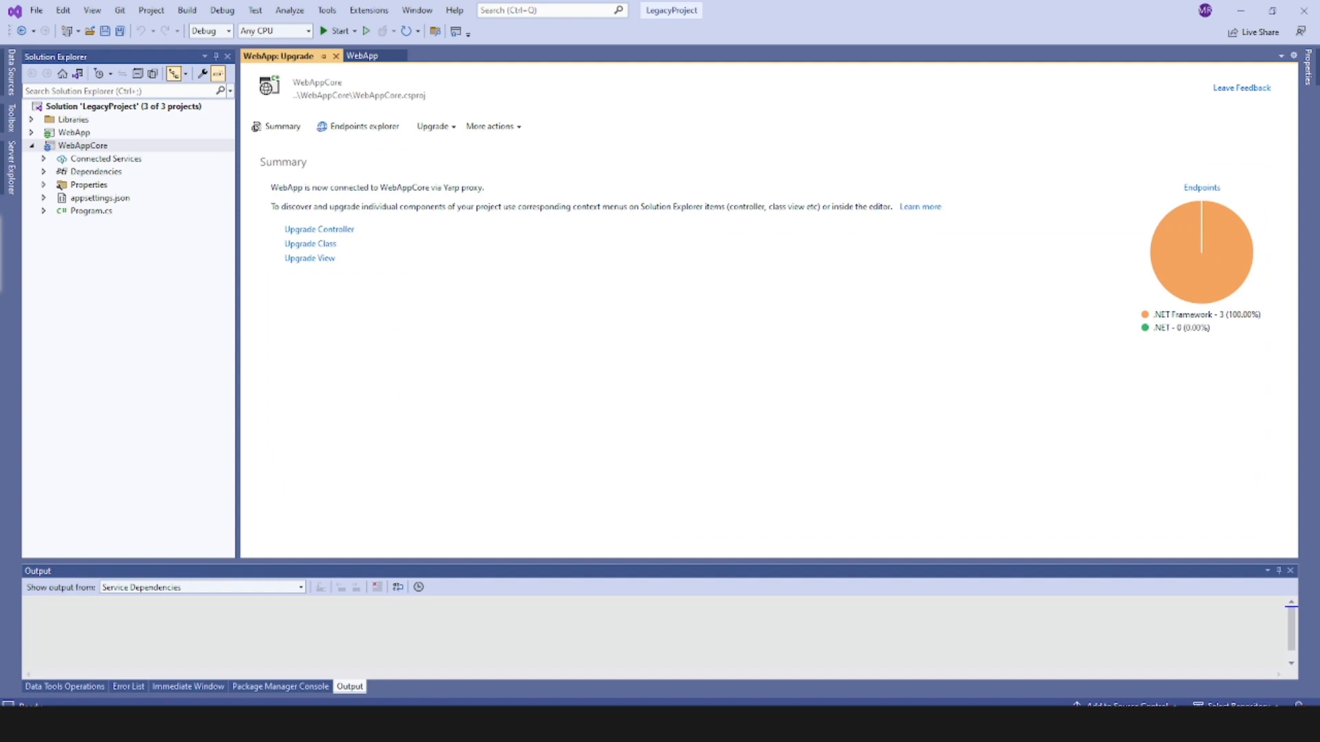
mouse_move(209, 244)
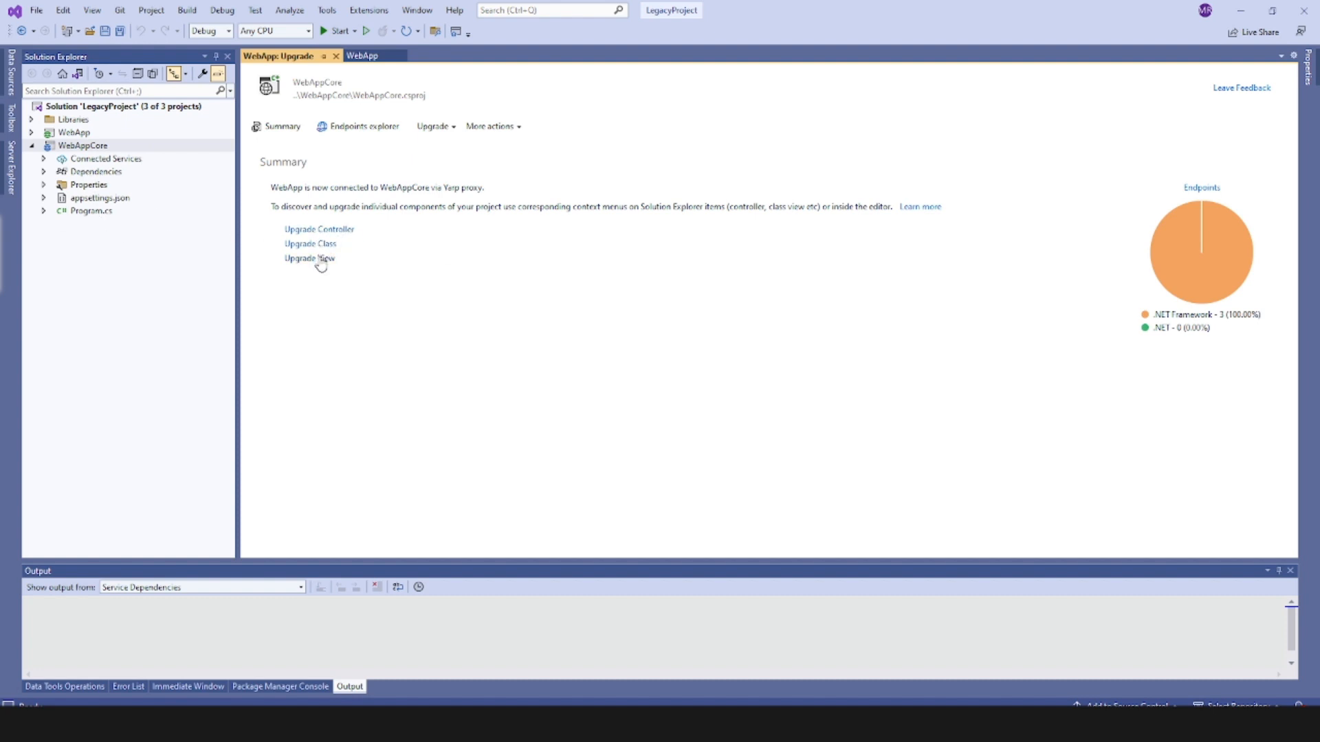
mouse_move(319, 229)
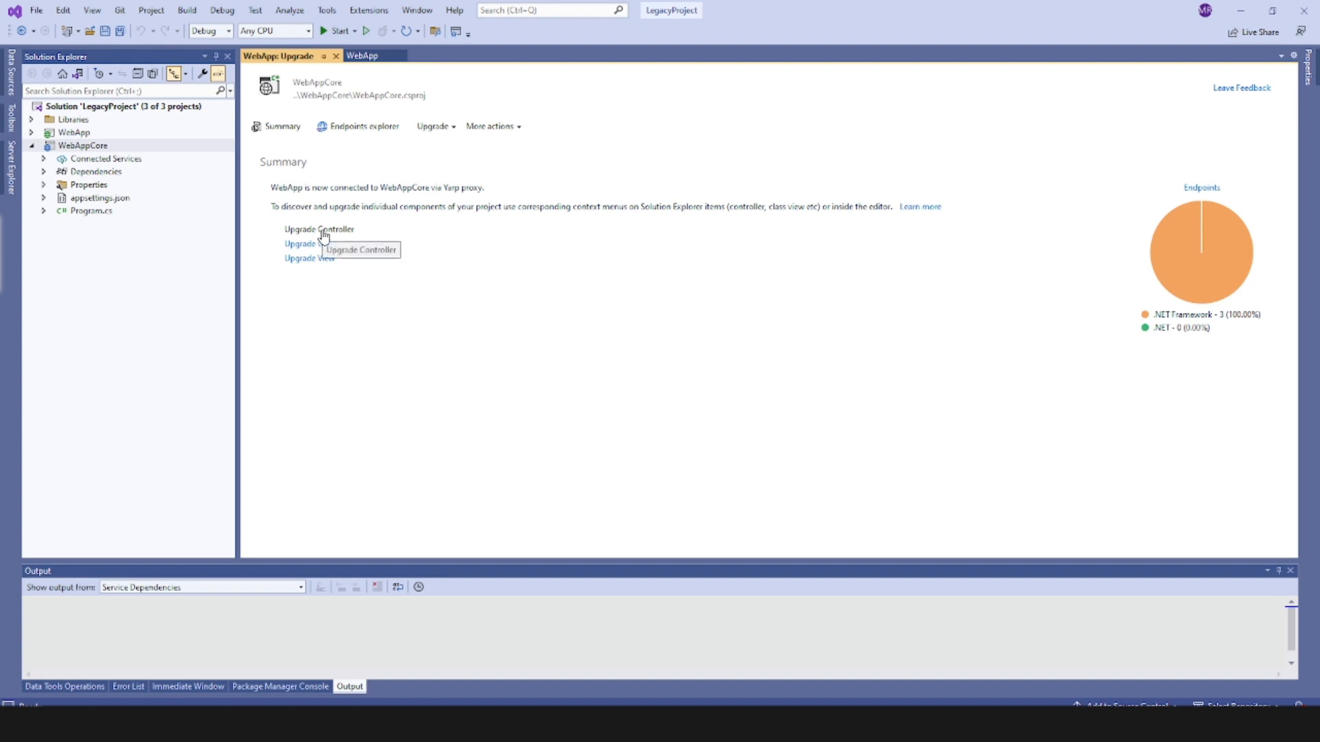
Choose WebApp.Controllers.HomeController under Upgrade Controller and confirm the upgrade
click(319, 229)
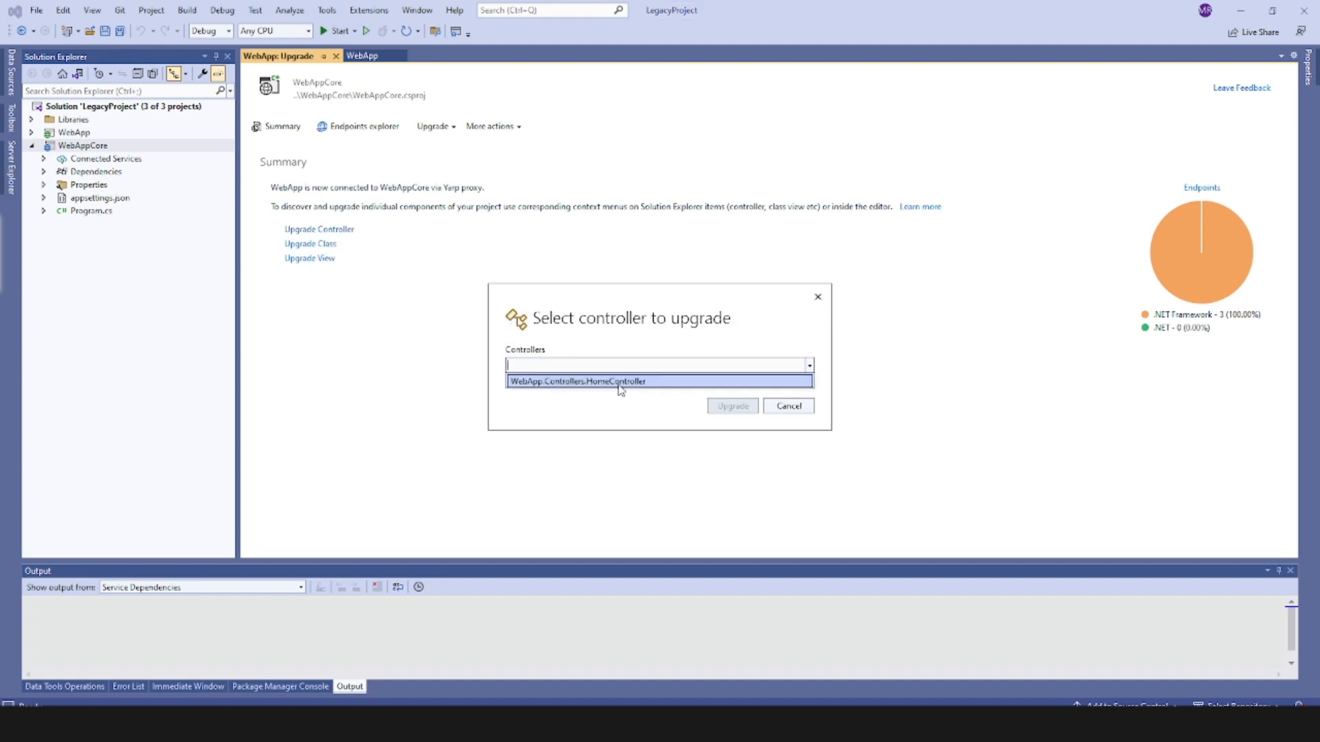
click(618, 382)
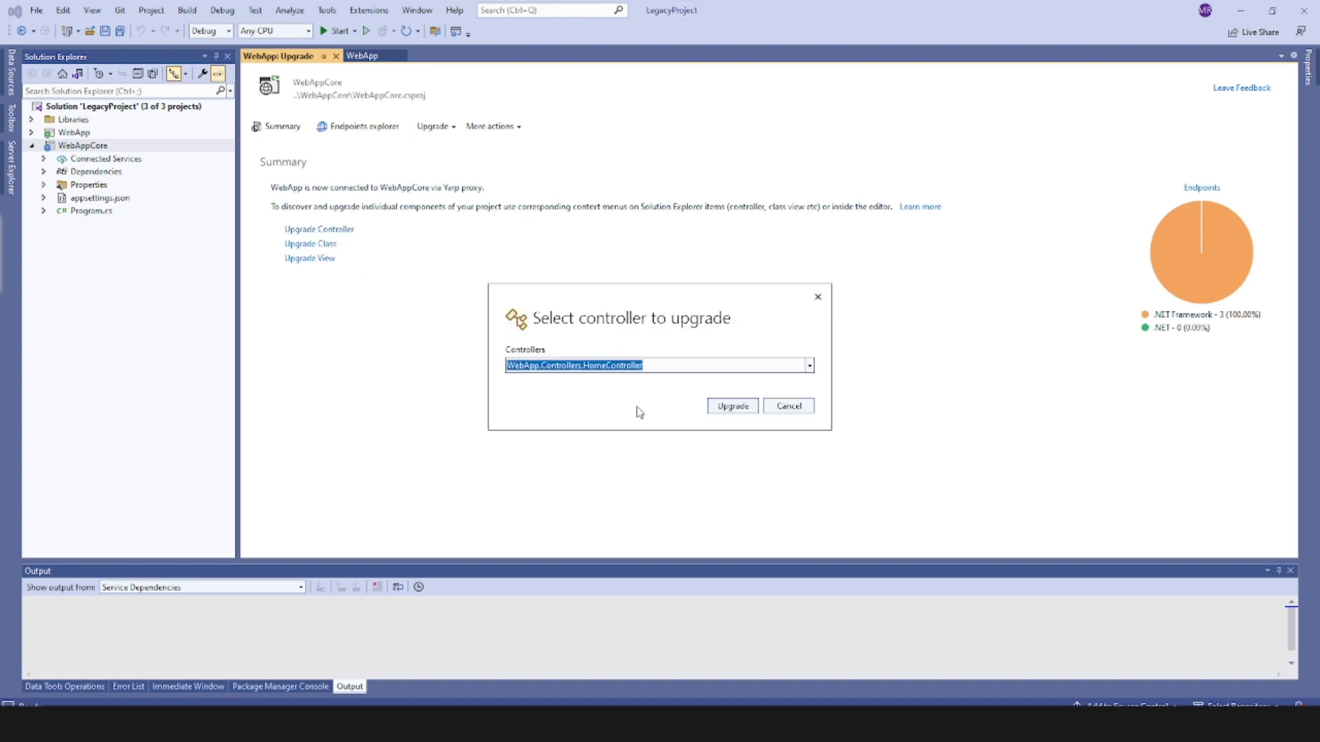
click(731, 405)
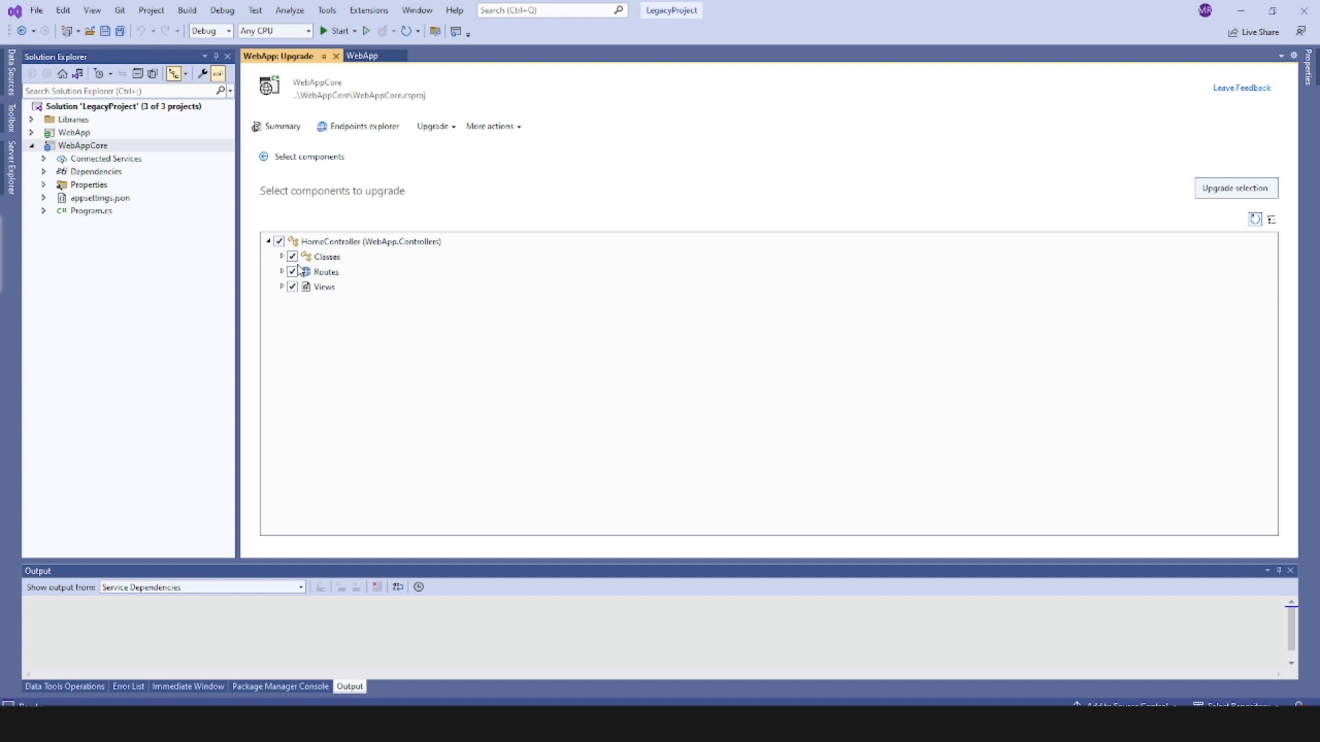
mouse_move(400, 310)
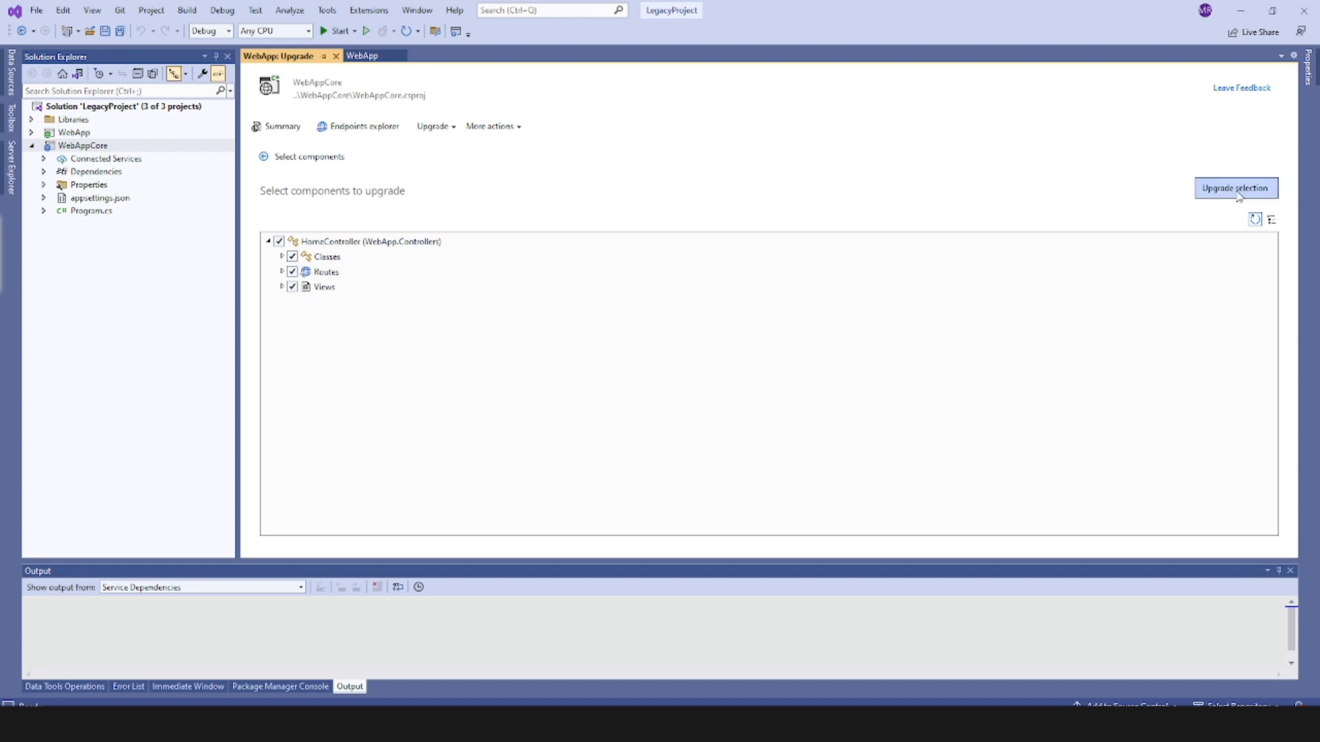
Upgrade HomeController's Classes, Routes and Views, then select WebAppCore in Solution Explorer
click(1234, 188)
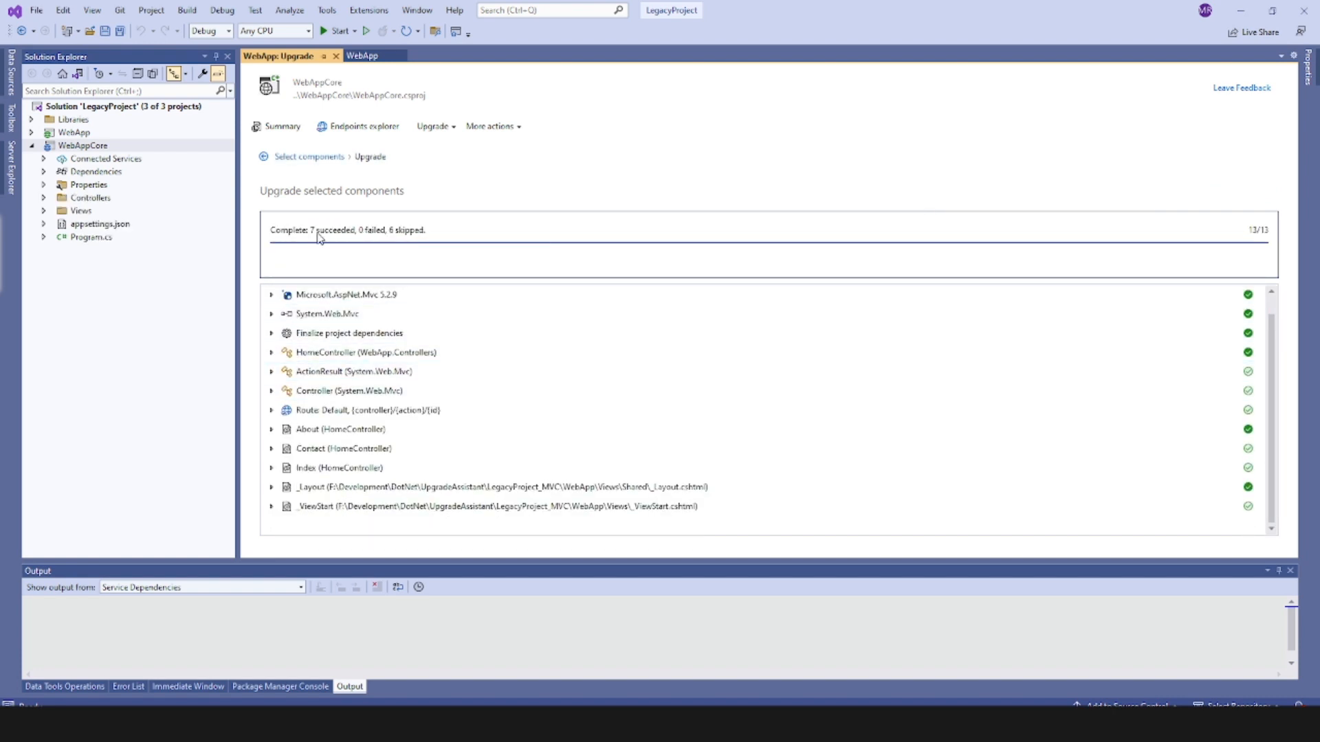
click(327, 314)
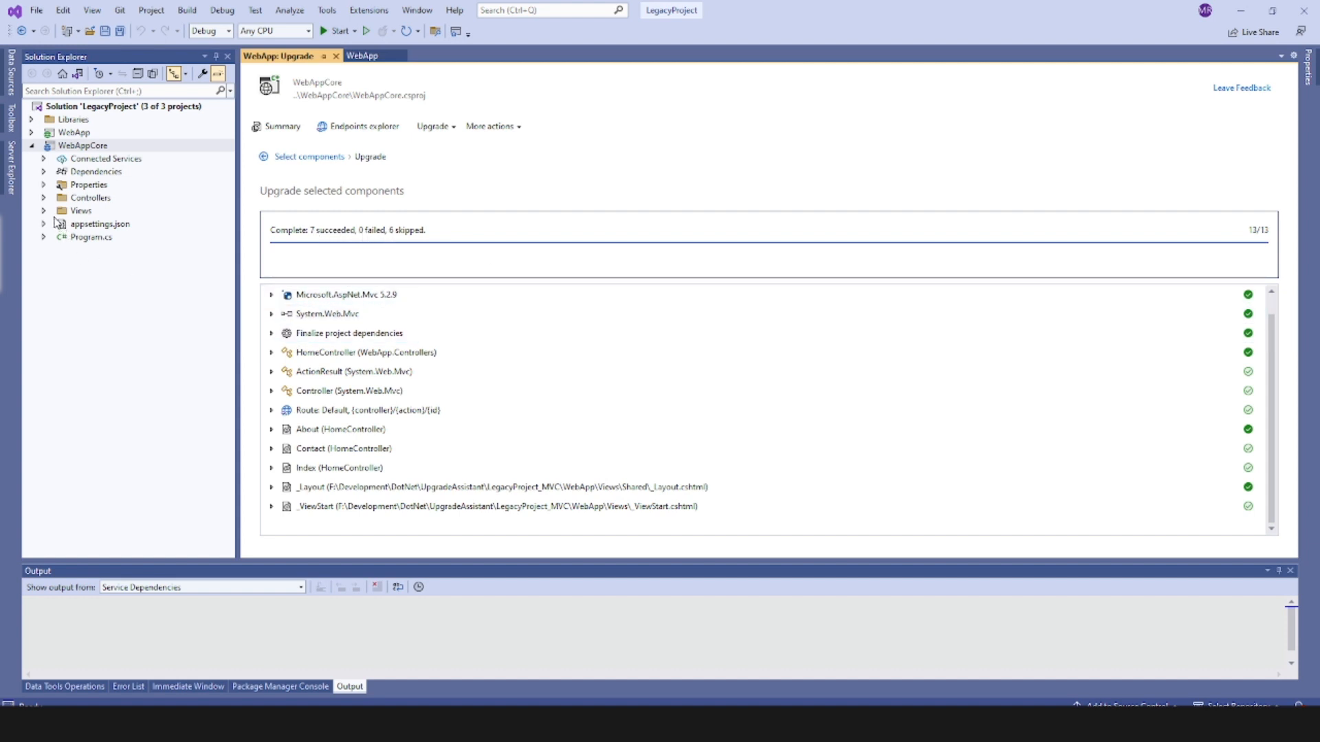
click(84, 145)
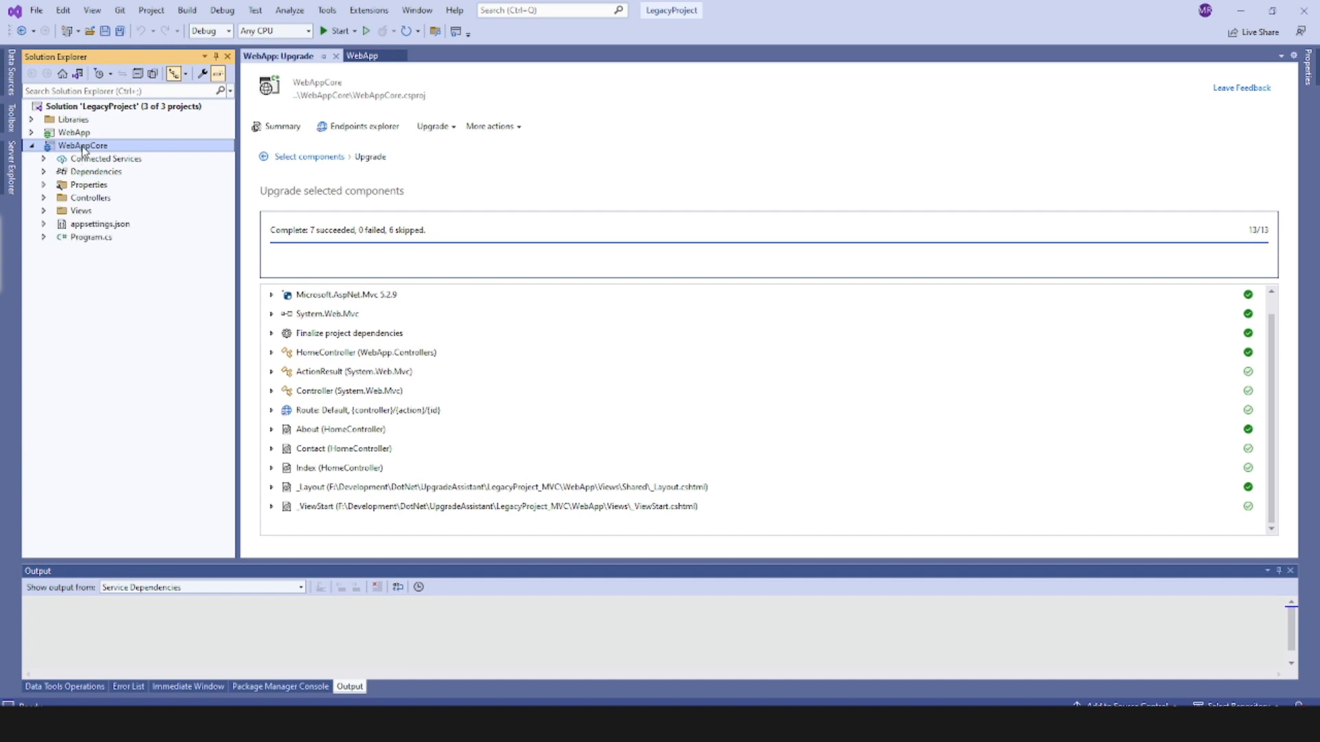
mouse_move(90, 153)
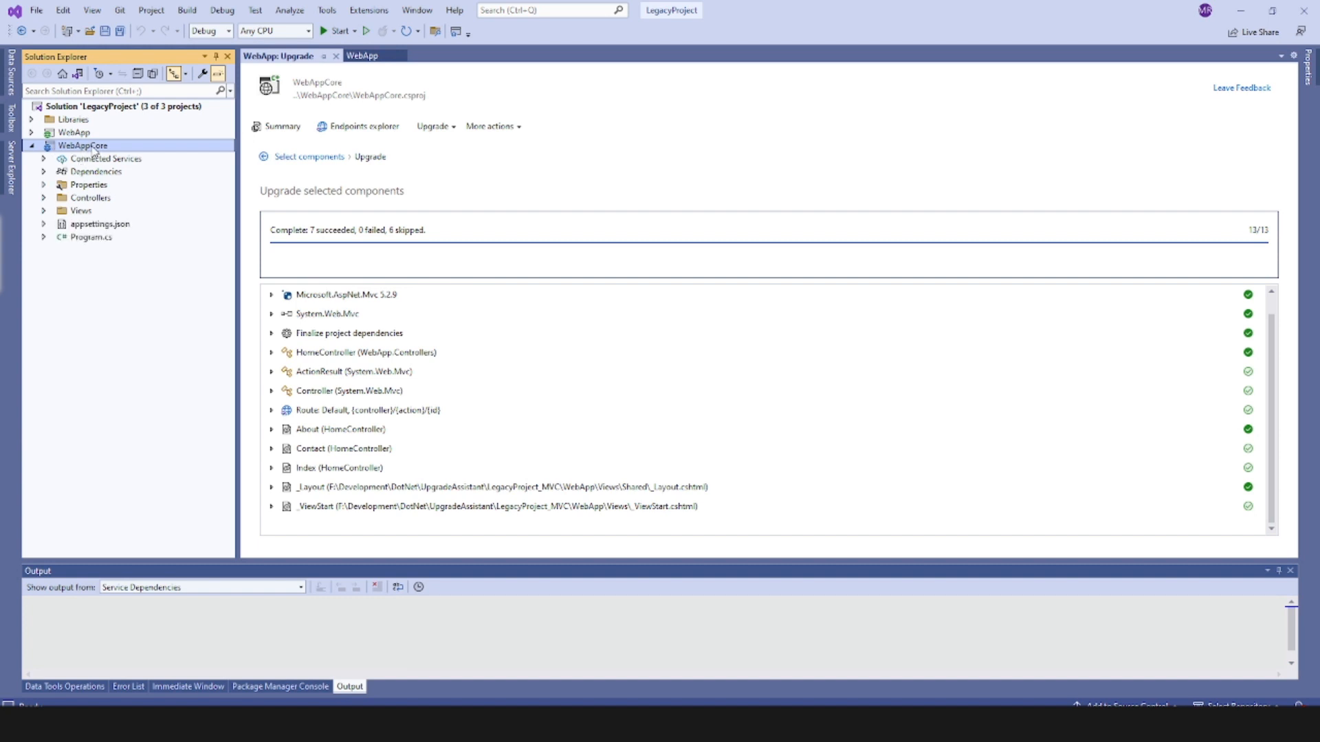
Bring up Configure Startup Projects from WebAppCore's context menu to make it the startup project
right_click(82, 146)
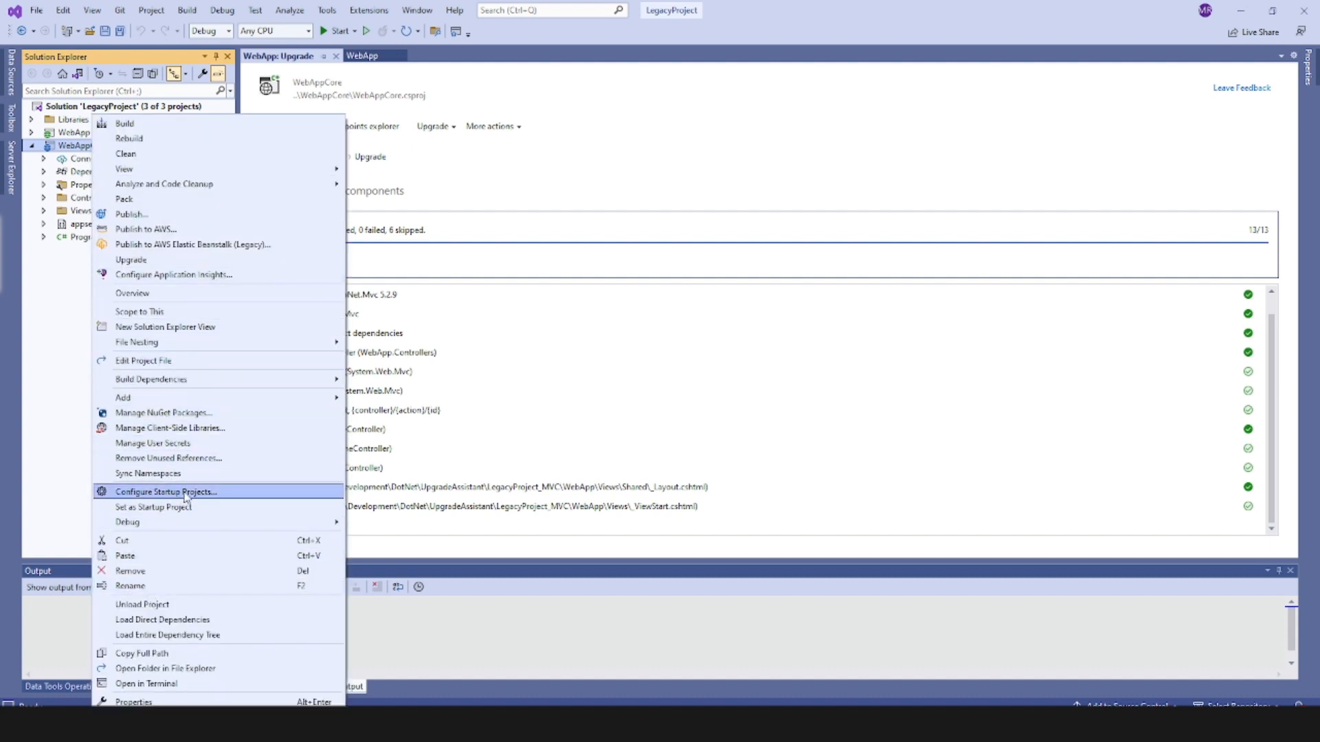
click(153, 506)
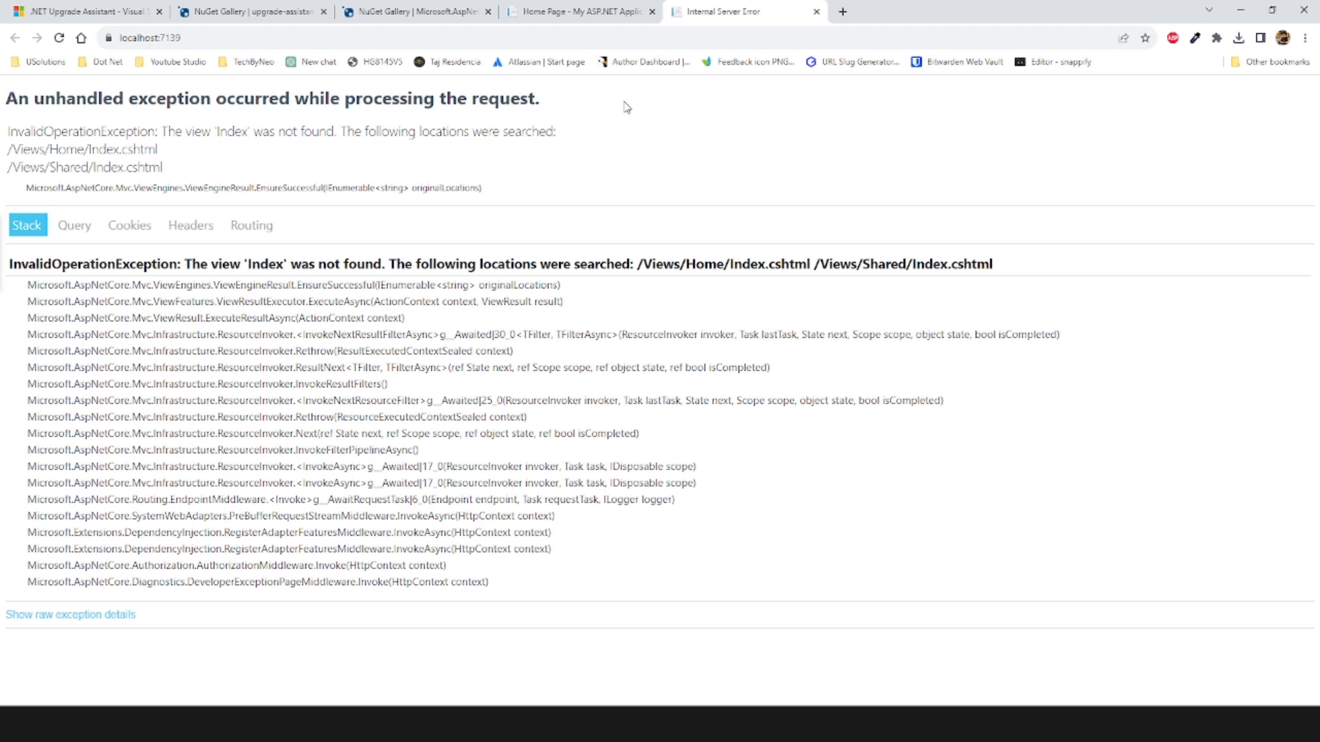
mouse_move(492, 116)
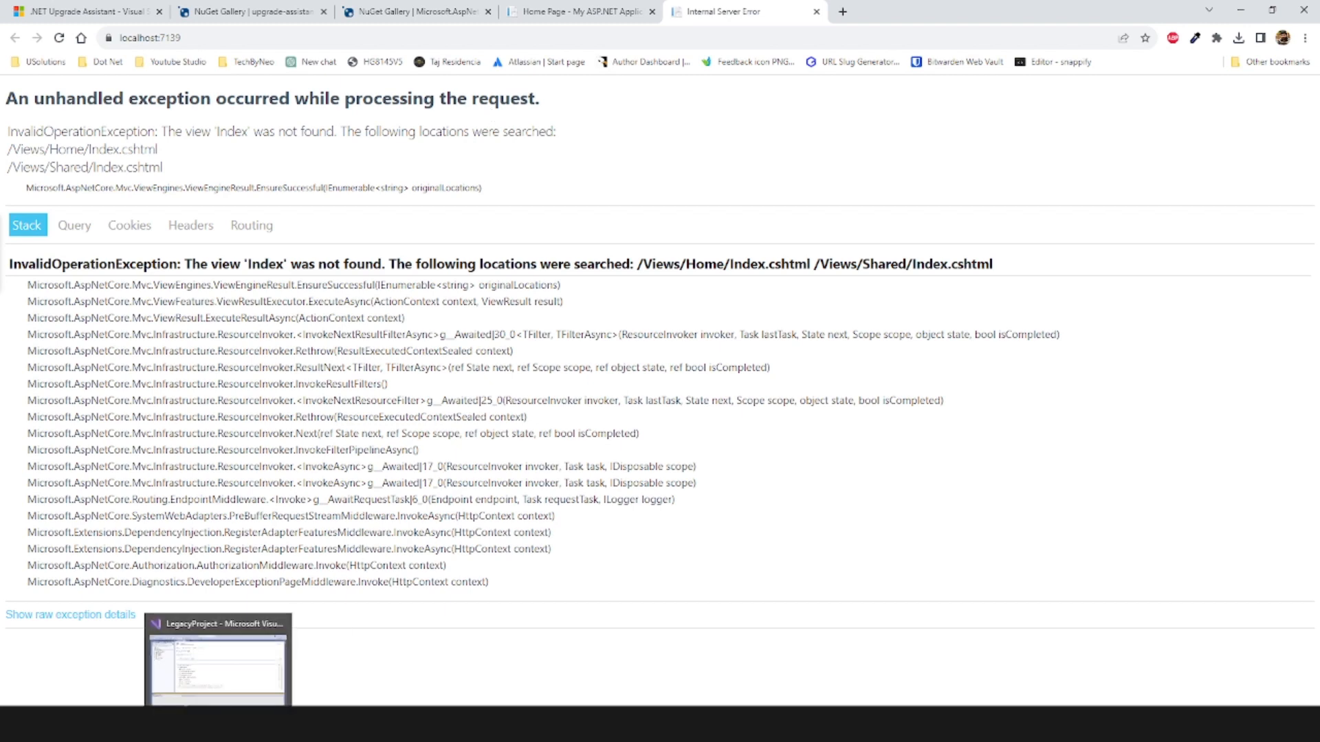
Open NuGet Package Manager for WebAppCore and search for Microsoft.AspNetCore.Mvc.Razor.RuntimeCompilation
click(217, 660)
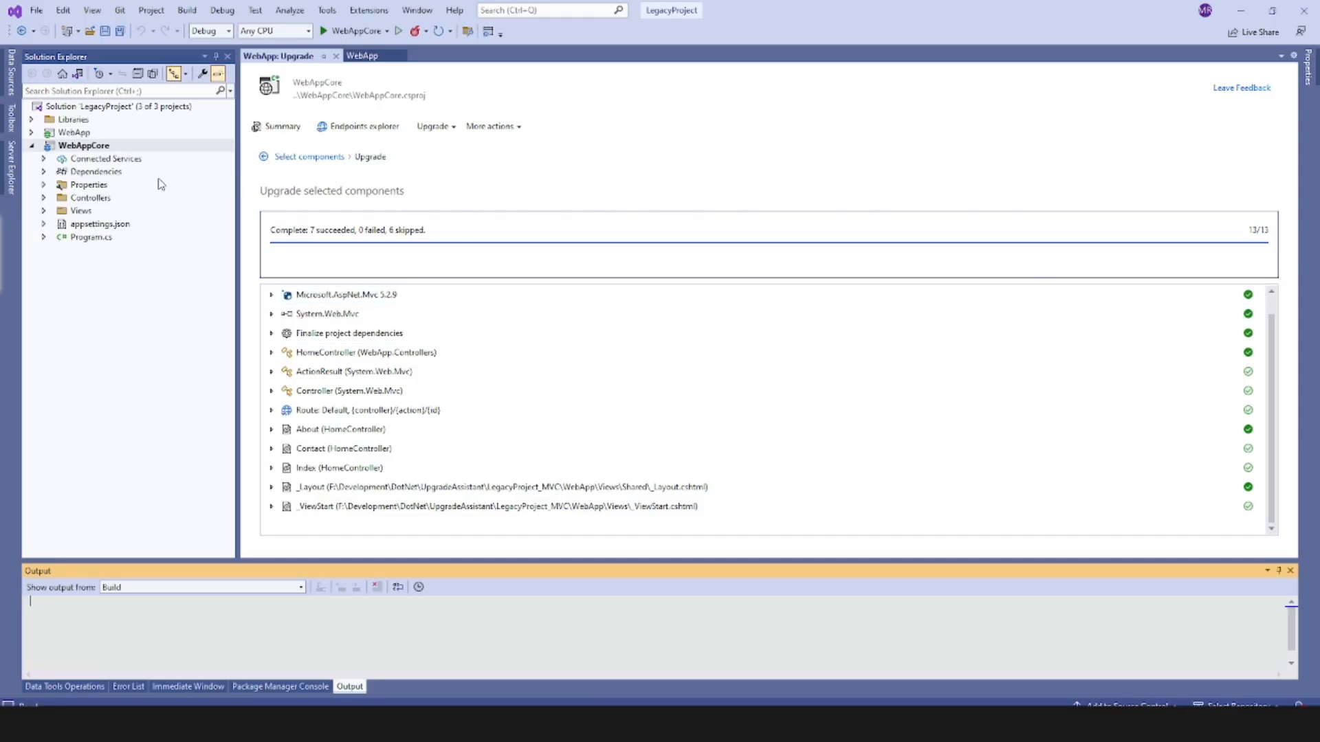
click(44, 171)
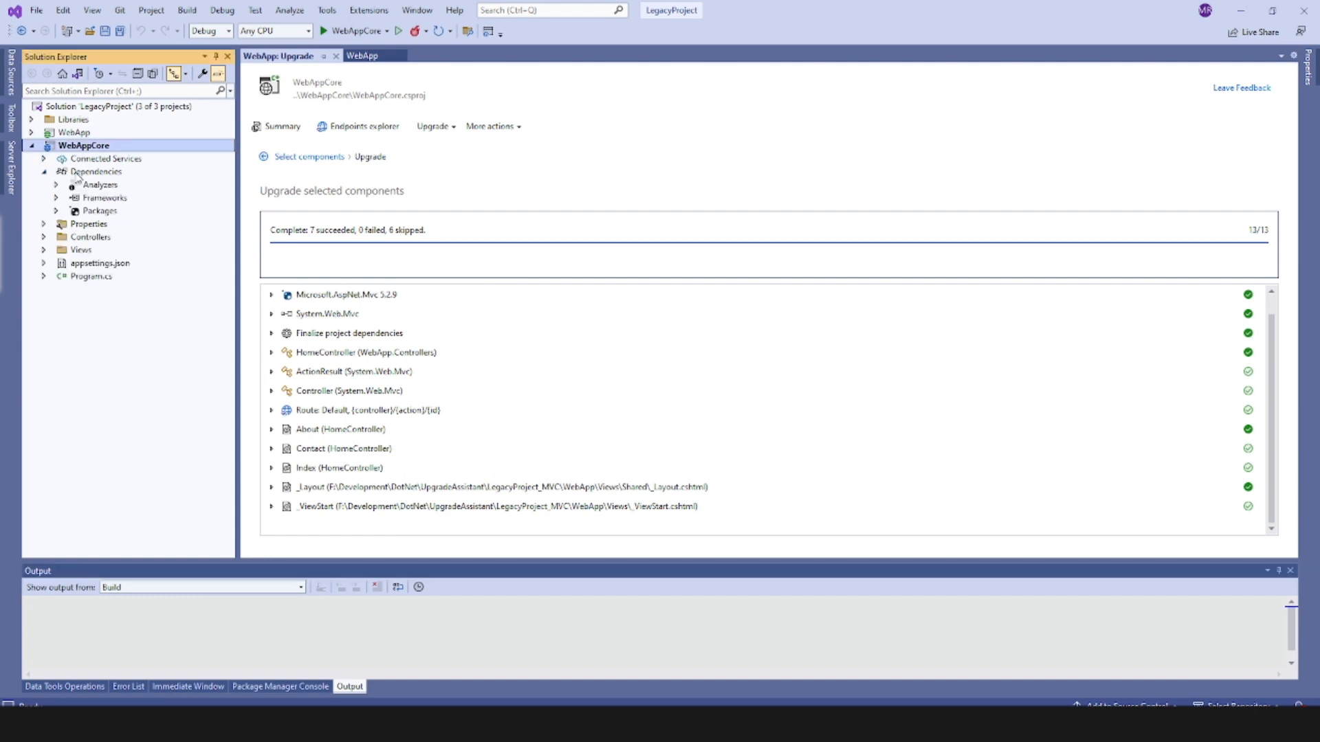
right_click(99, 211)
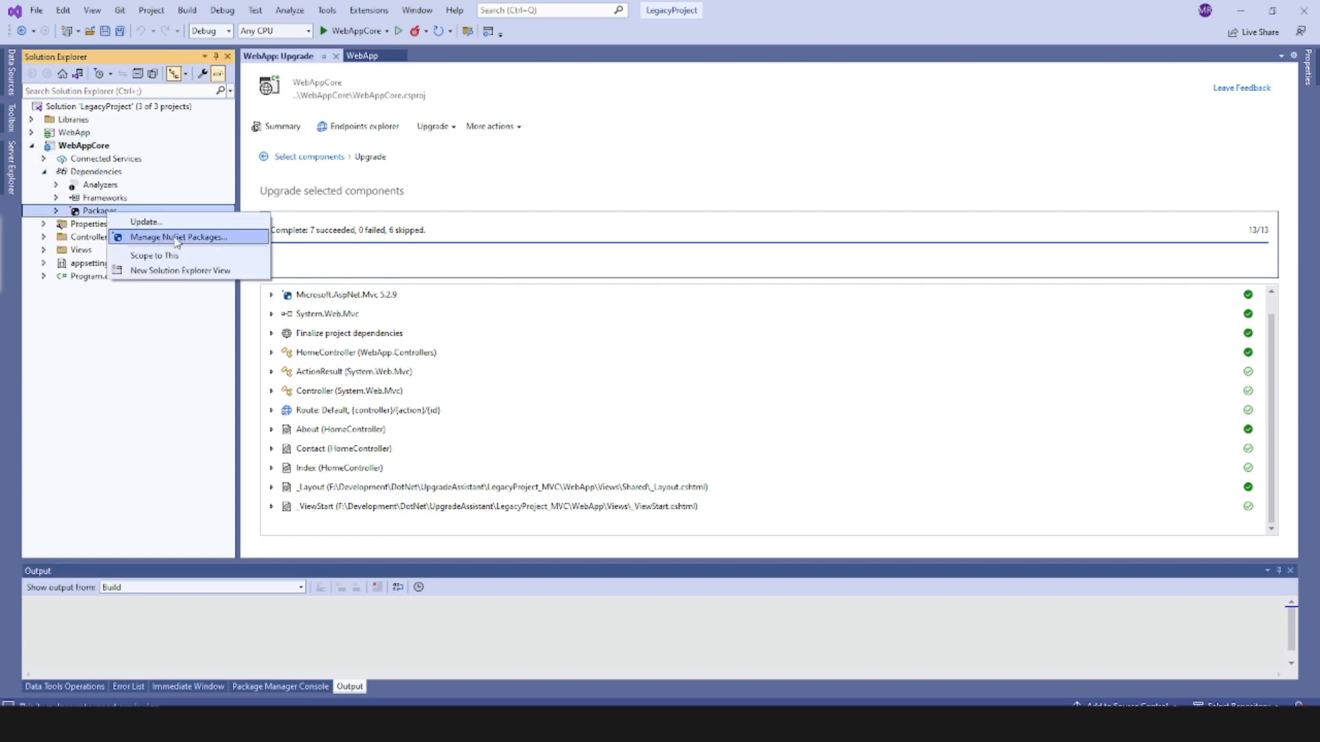
click(177, 236)
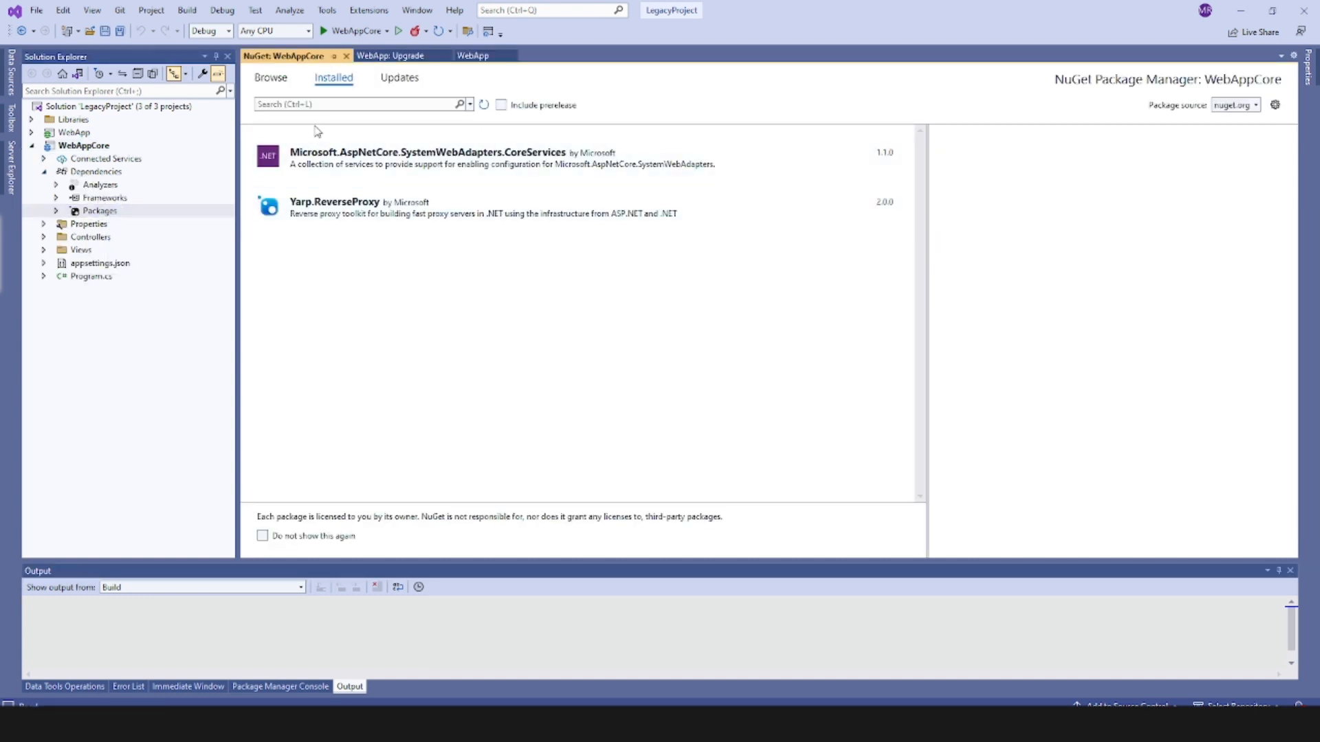
click(270, 77)
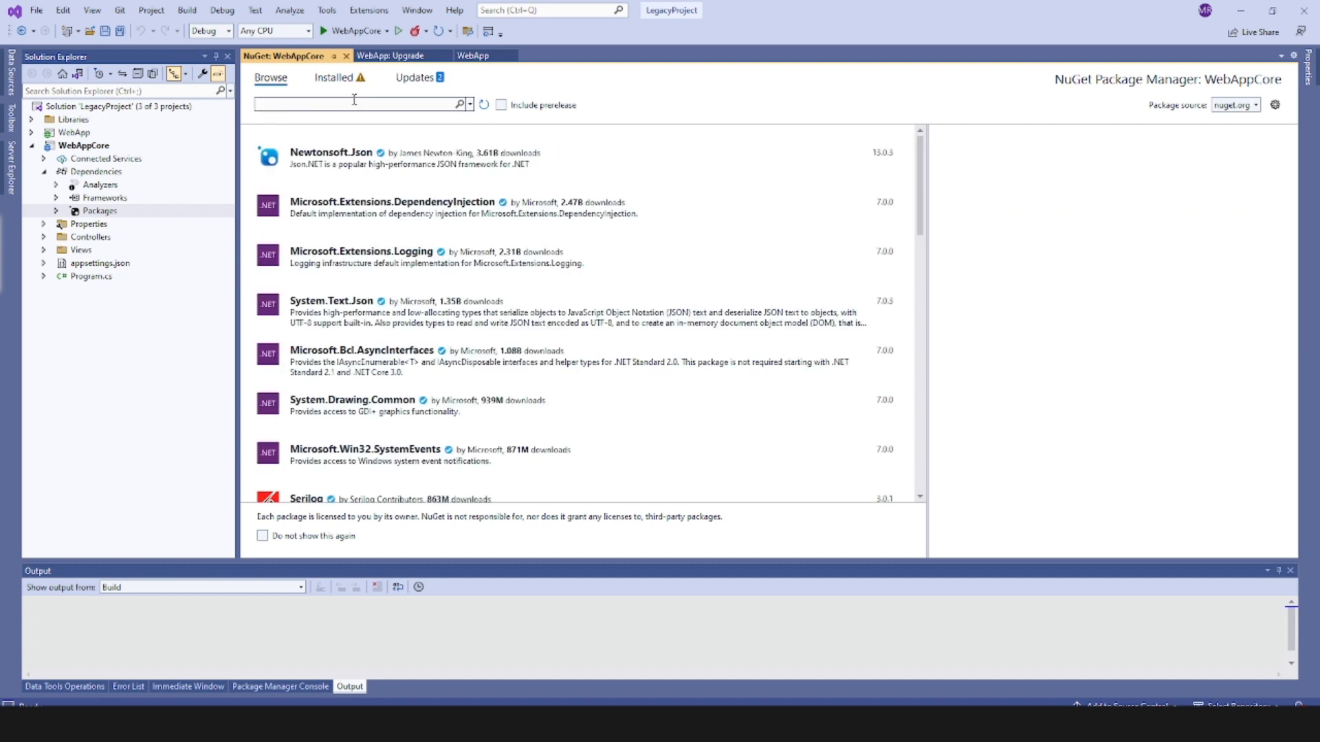
text(Microsoft.AspNetCore.Mvc.Razor.RuntimeCompilation)
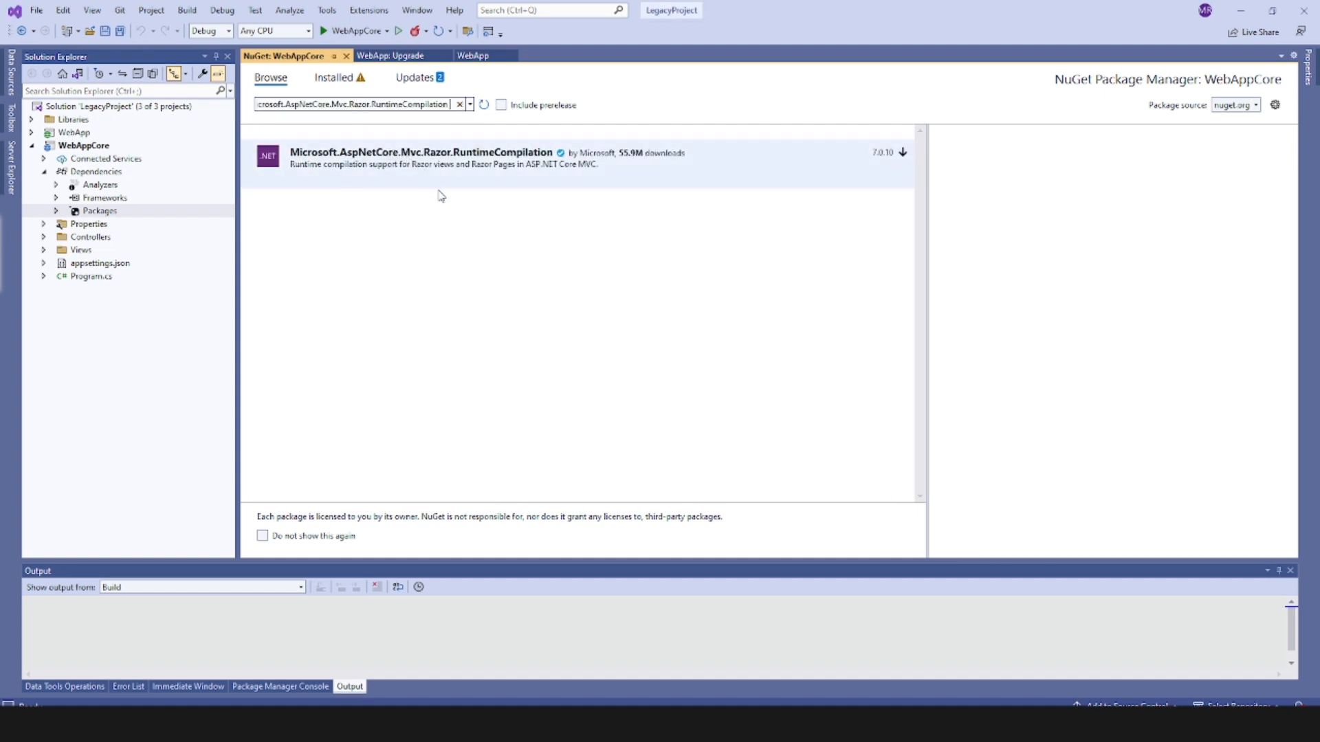
mouse_move(484, 160)
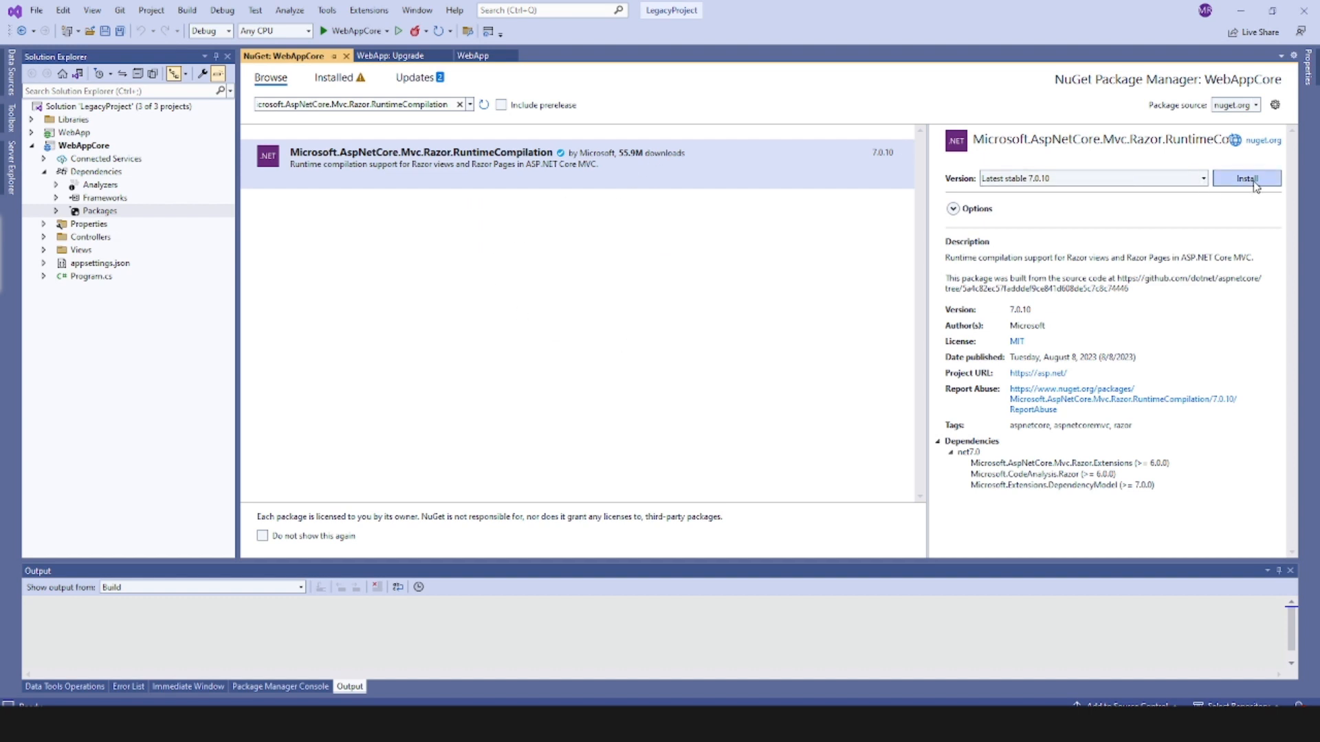
Select version 6.0.21 of the RuntimeCompilation package and install it
click(1201, 177)
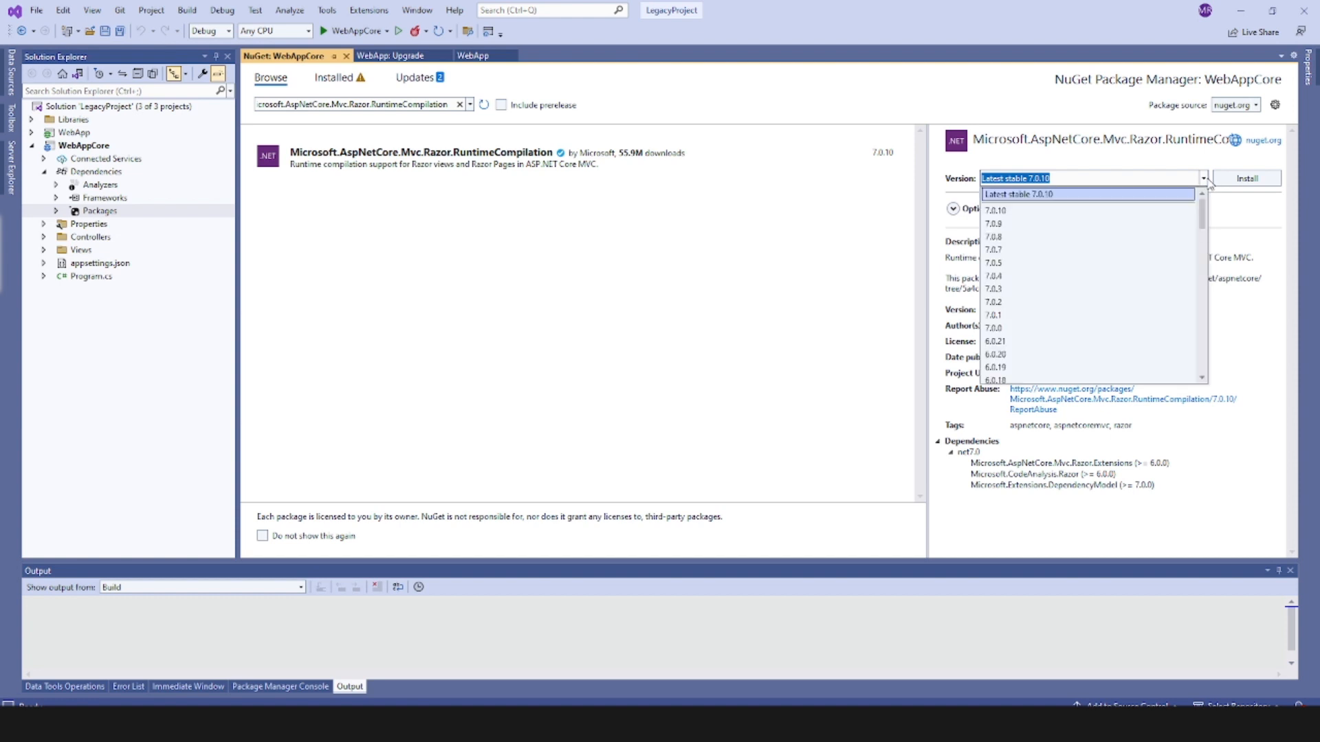
click(996, 341)
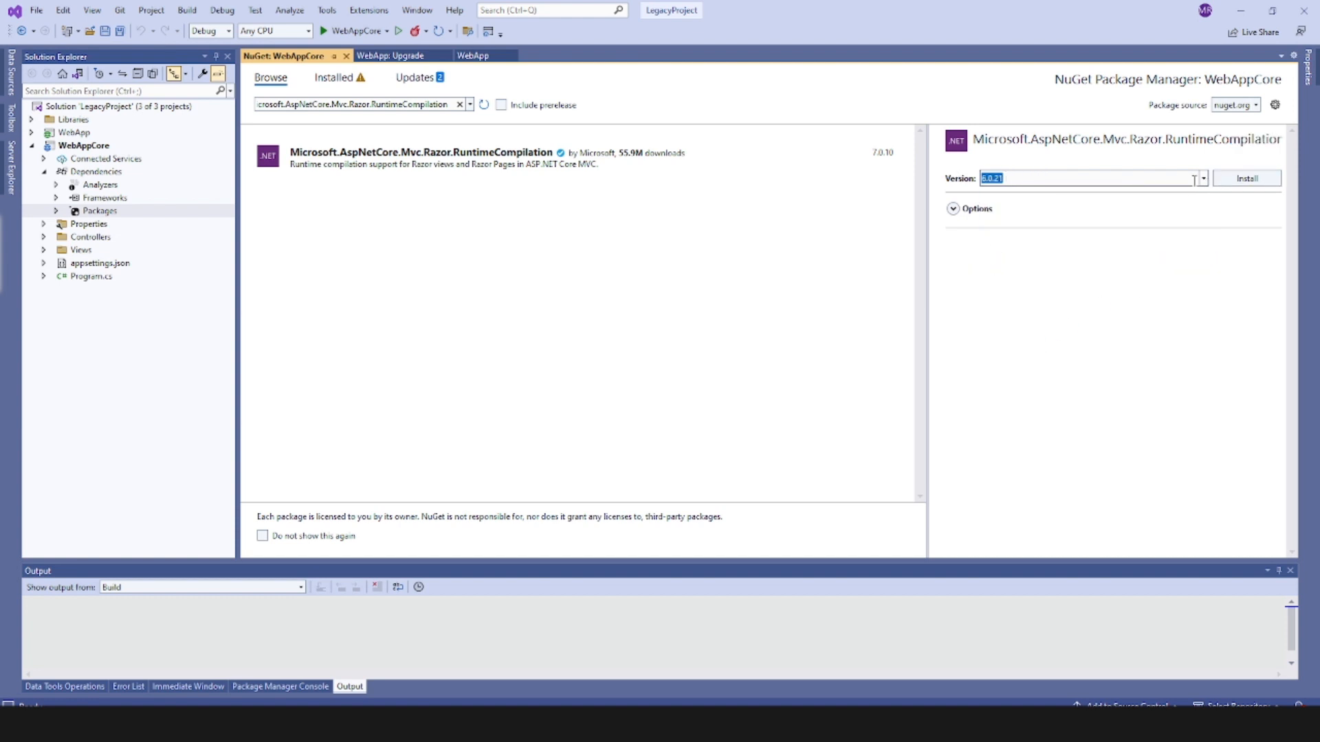
click(1246, 178)
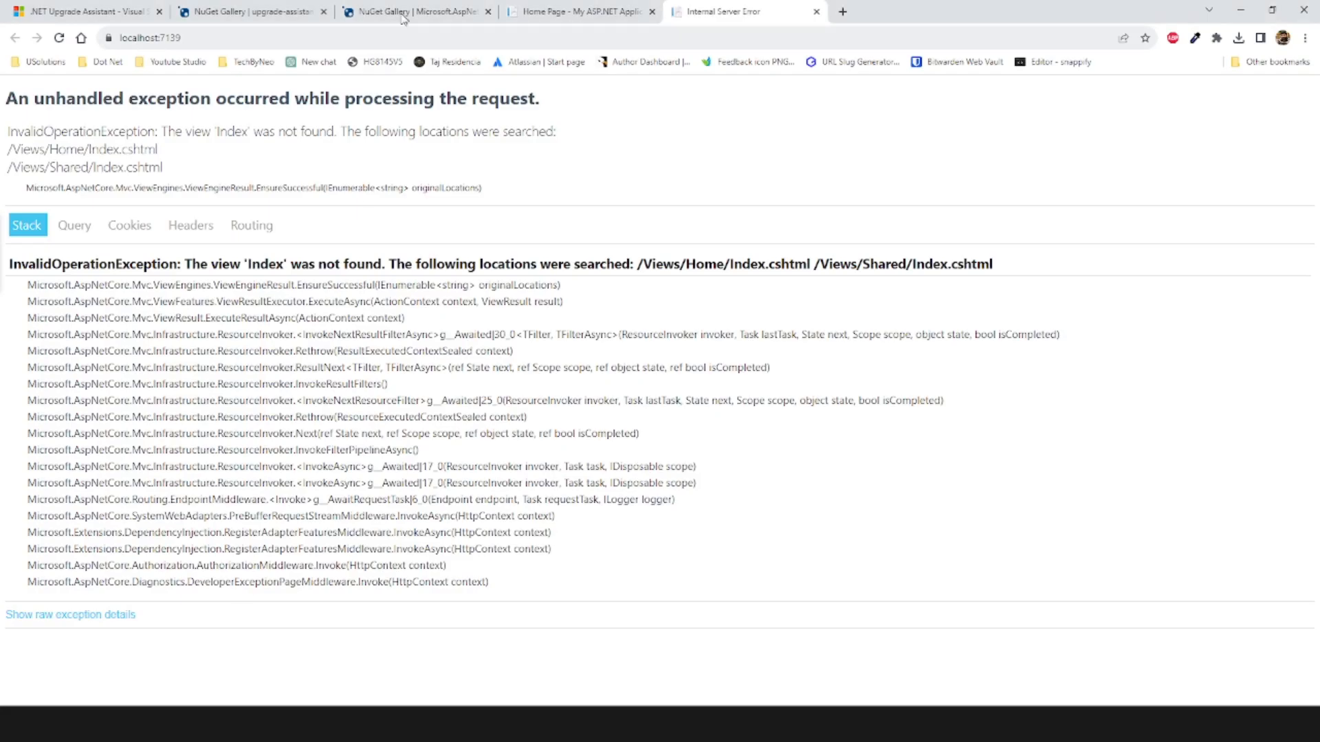
Review the NuGet Gallery page for Razor RuntimeCompilation, whose latest version is 7.0.10
click(251, 11)
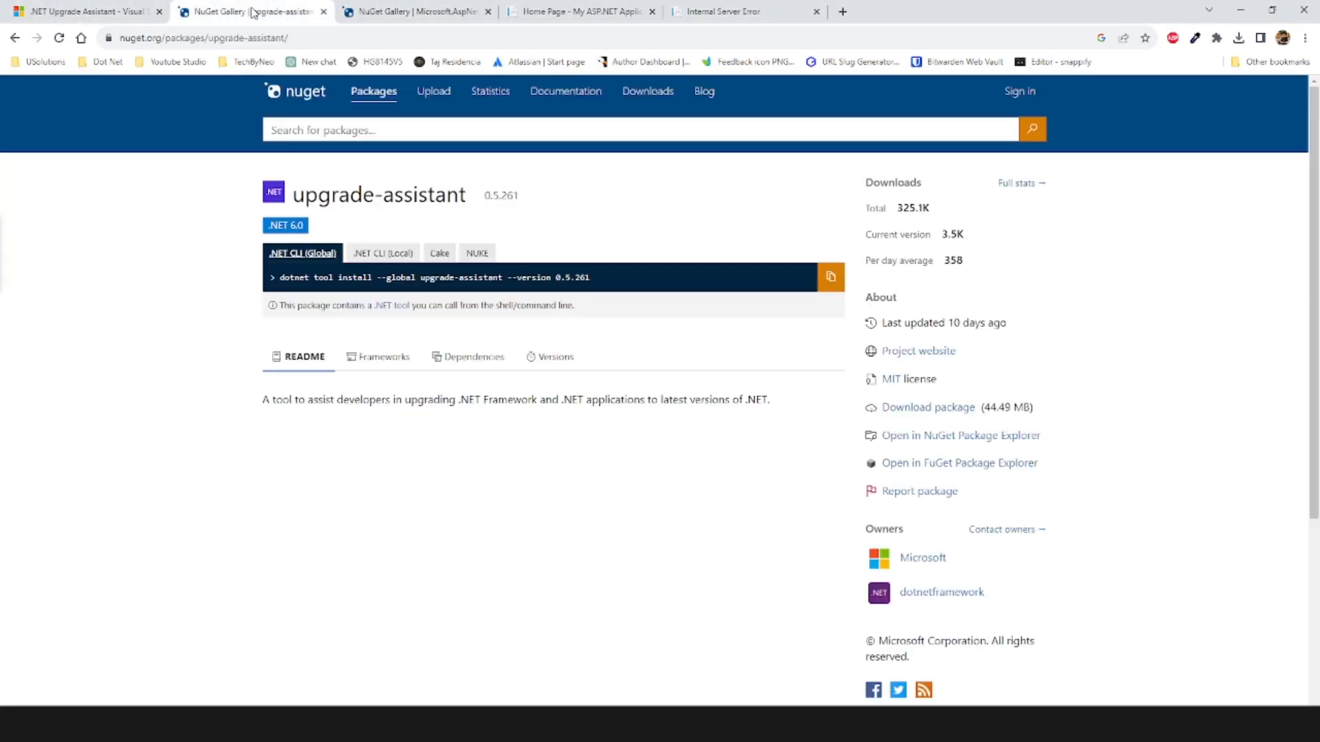
click(412, 11)
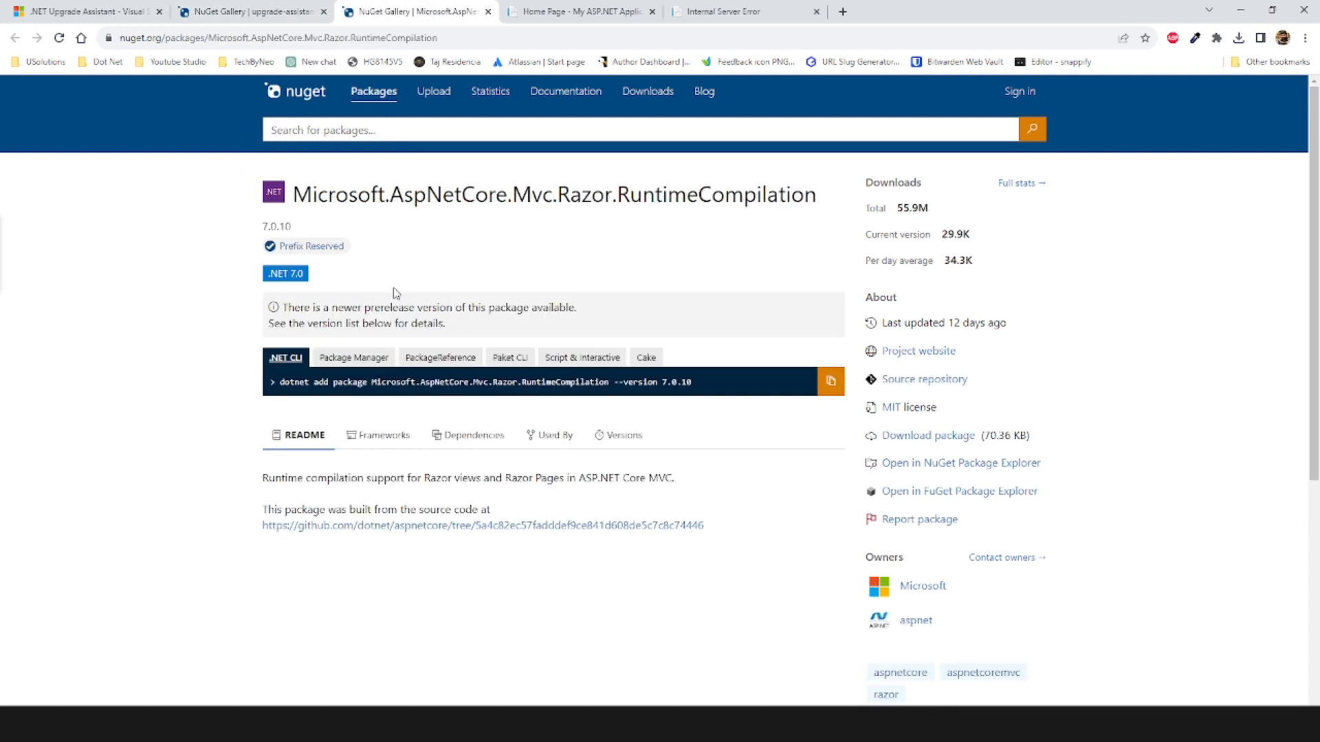
mouse_move(283, 480)
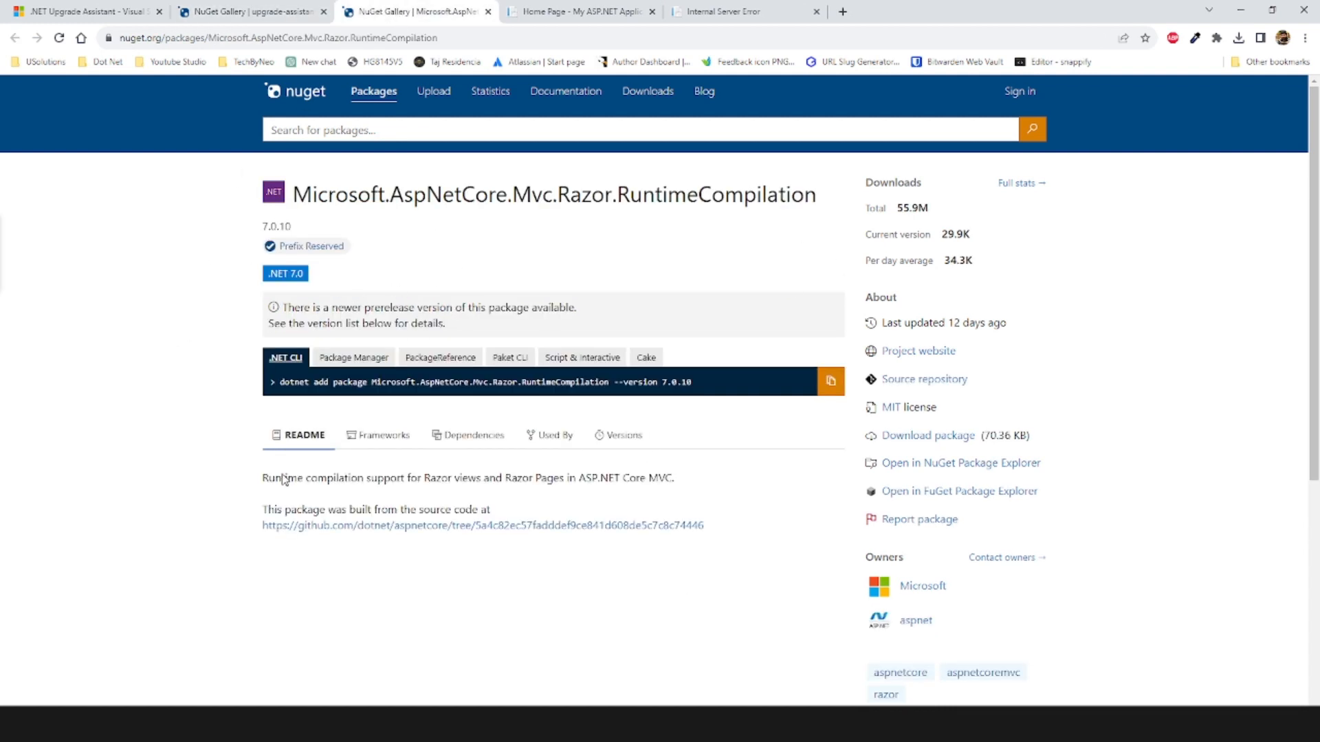
mouse_move(273, 558)
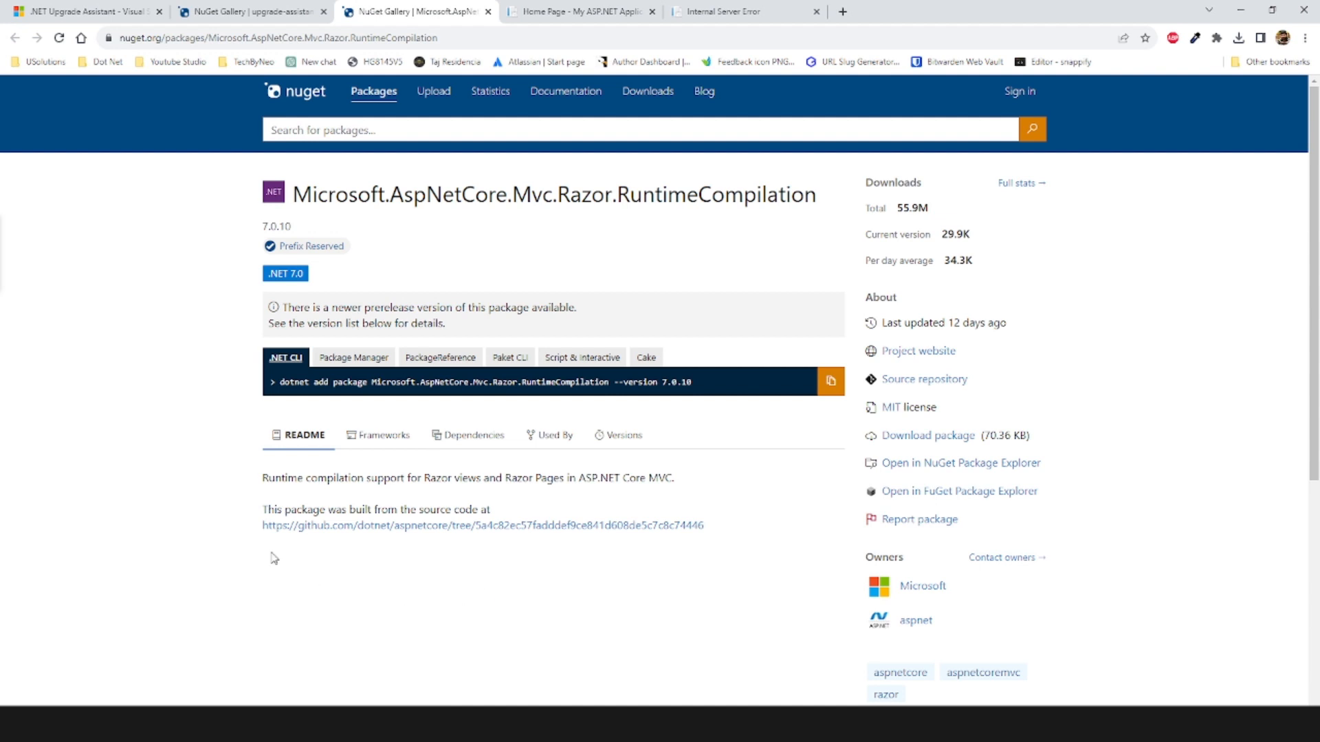
scroll(down, 3)
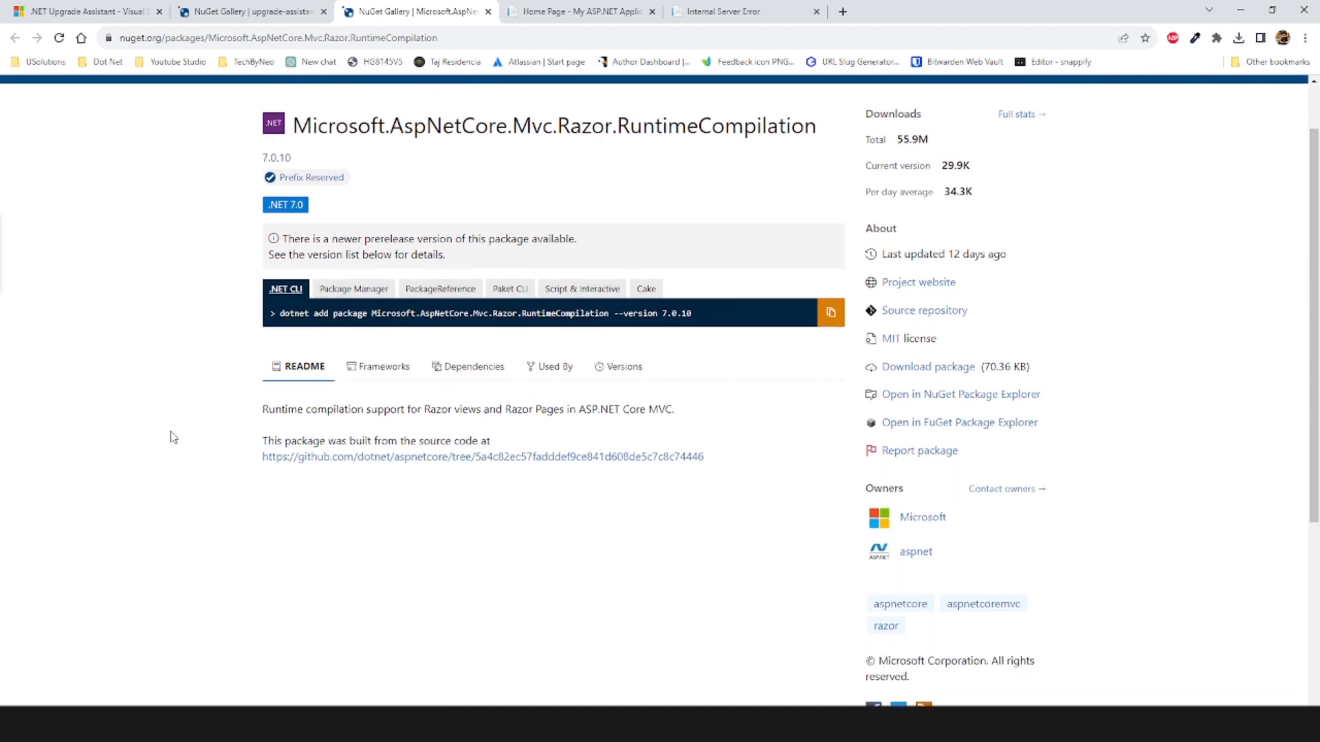
mouse_move(482, 429)
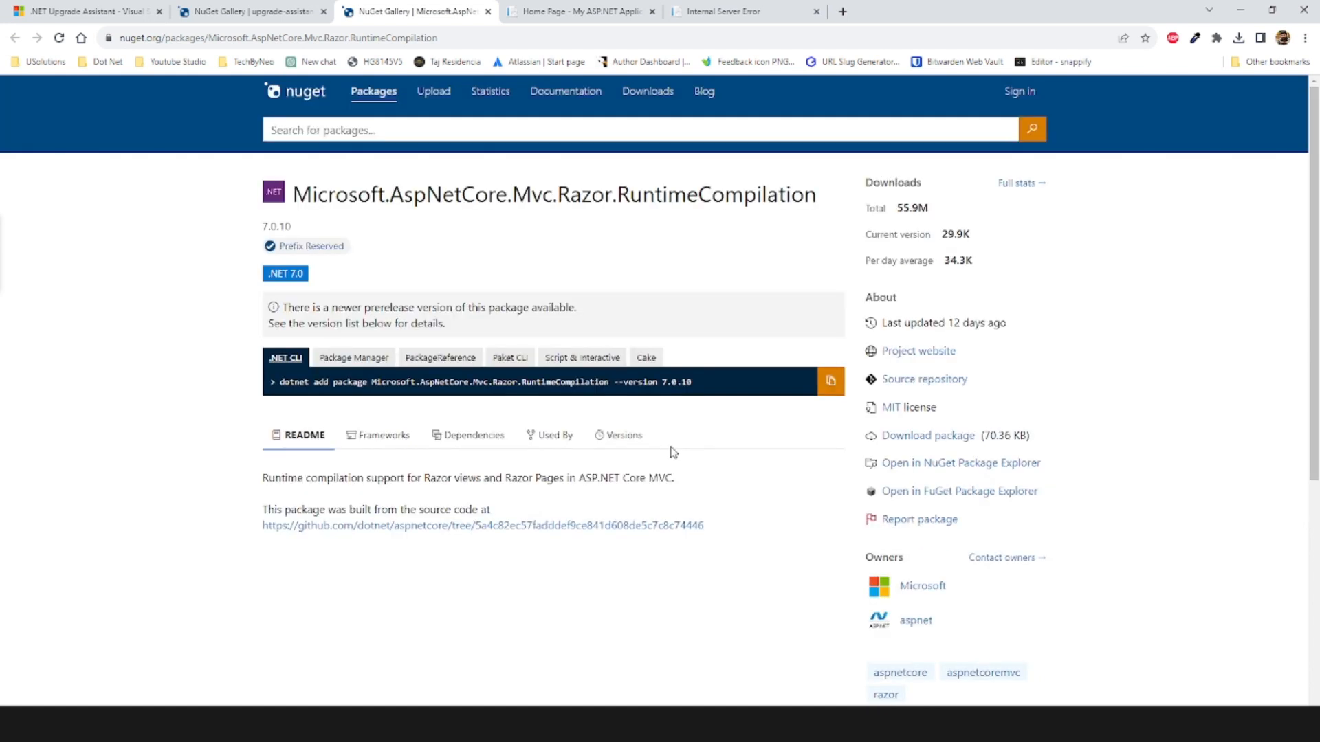
mouse_move(589, 389)
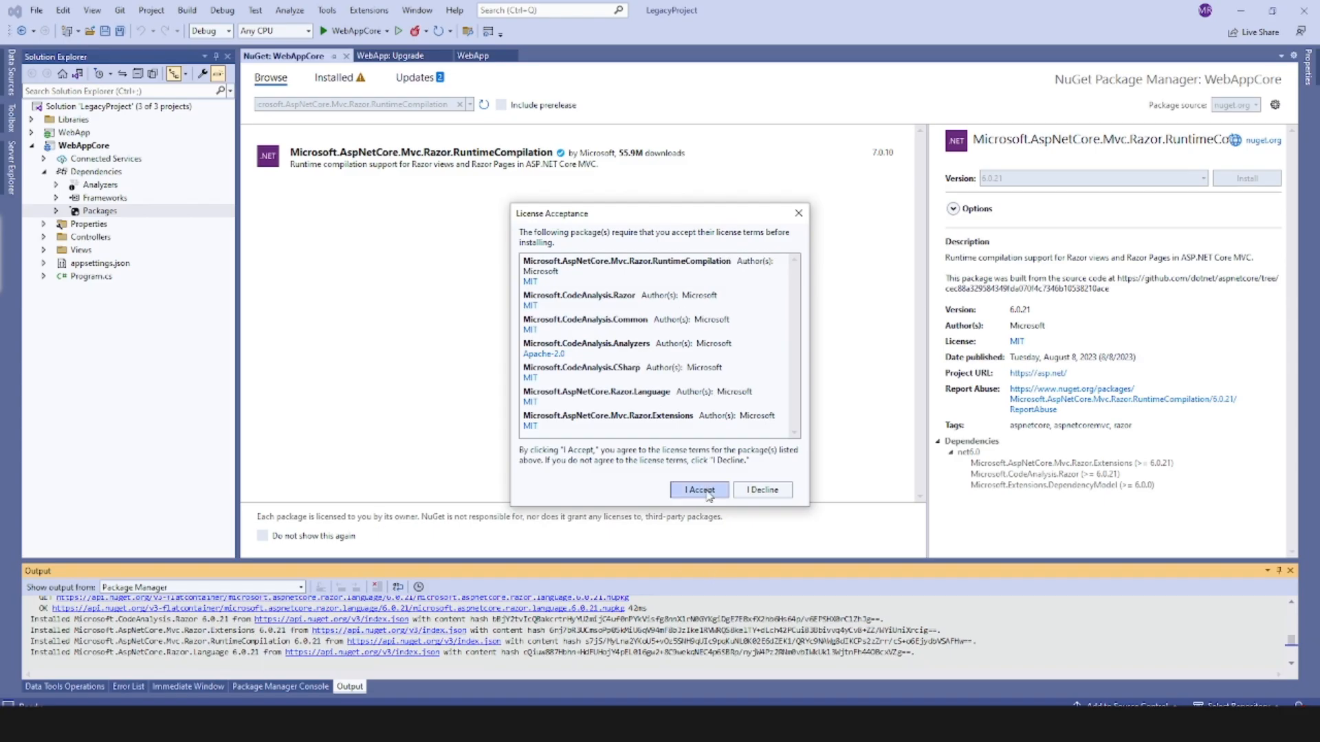
Accept the licenses and add AddControllersWithViews().AddRazorRuntimeCompilation() to Program.cs
click(698, 490)
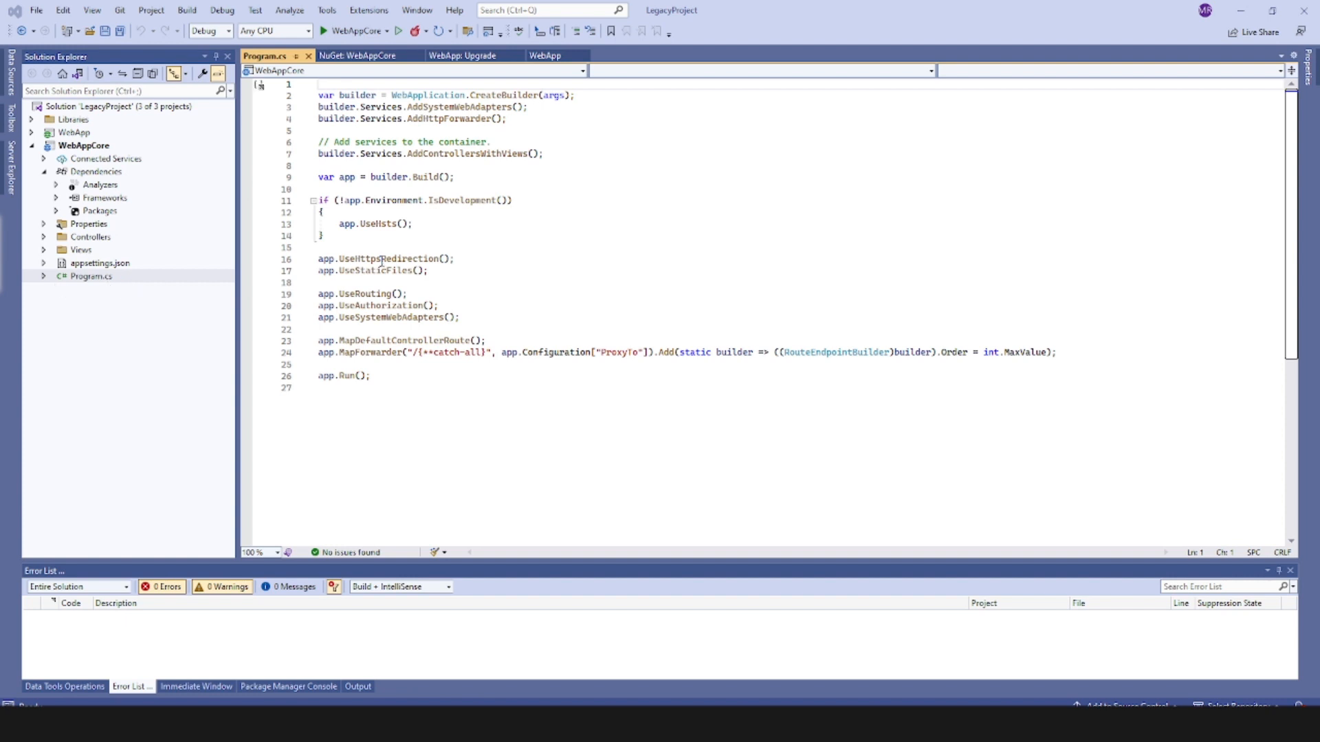
double_click(386, 259)
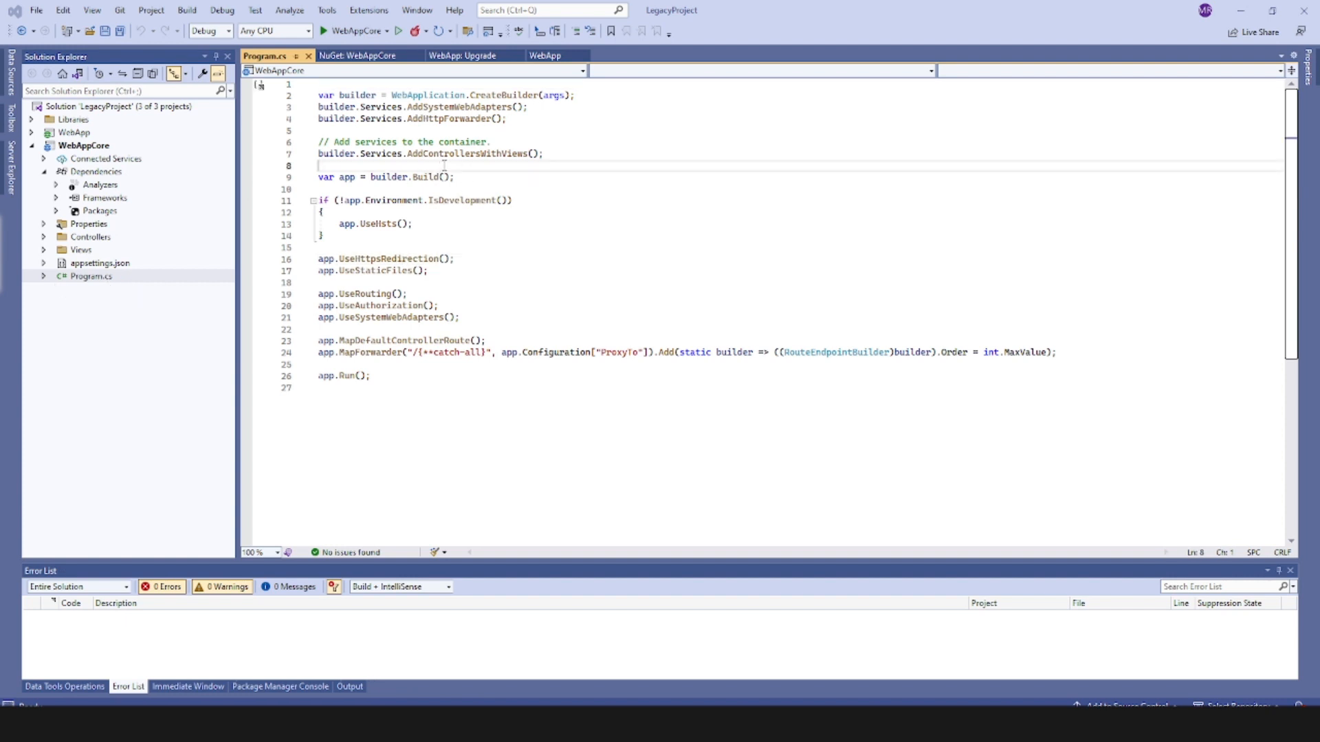
text(services.AddControllersWithViews().AddRazorRuntimeCompilation();)
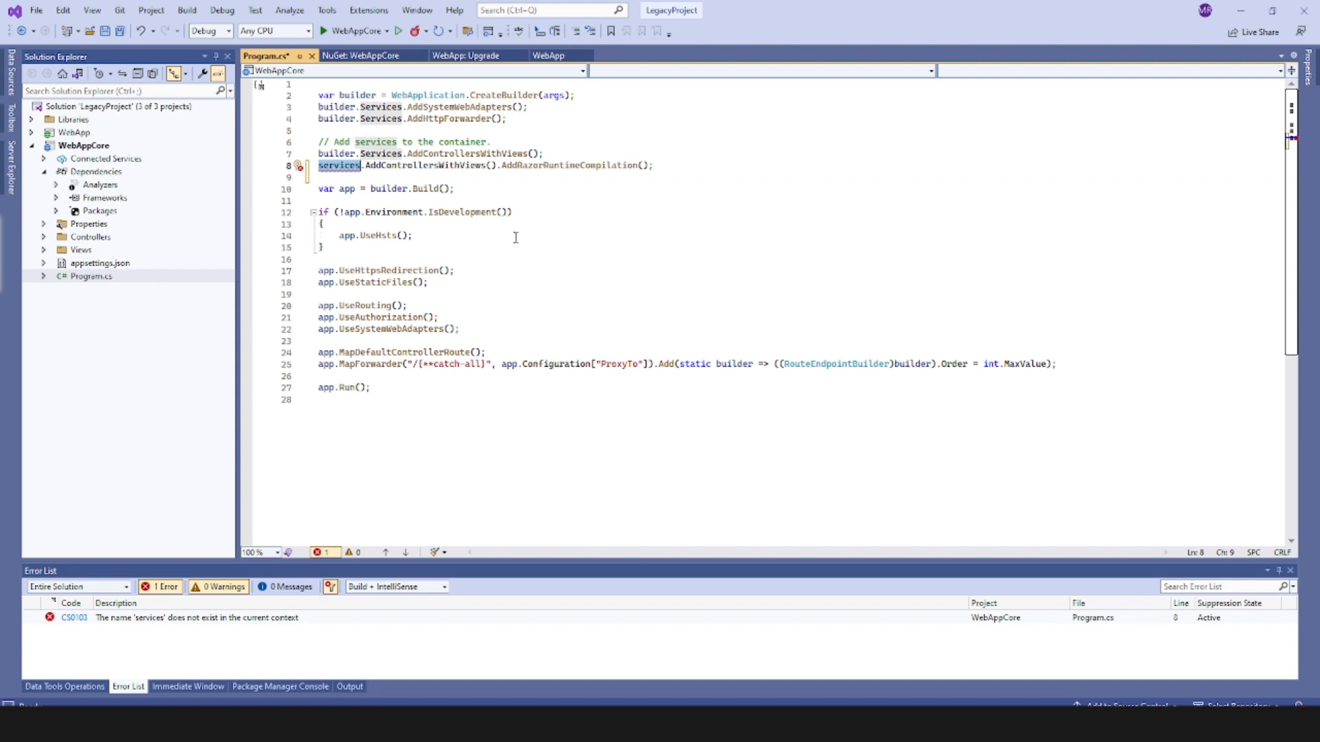
text(builder.)
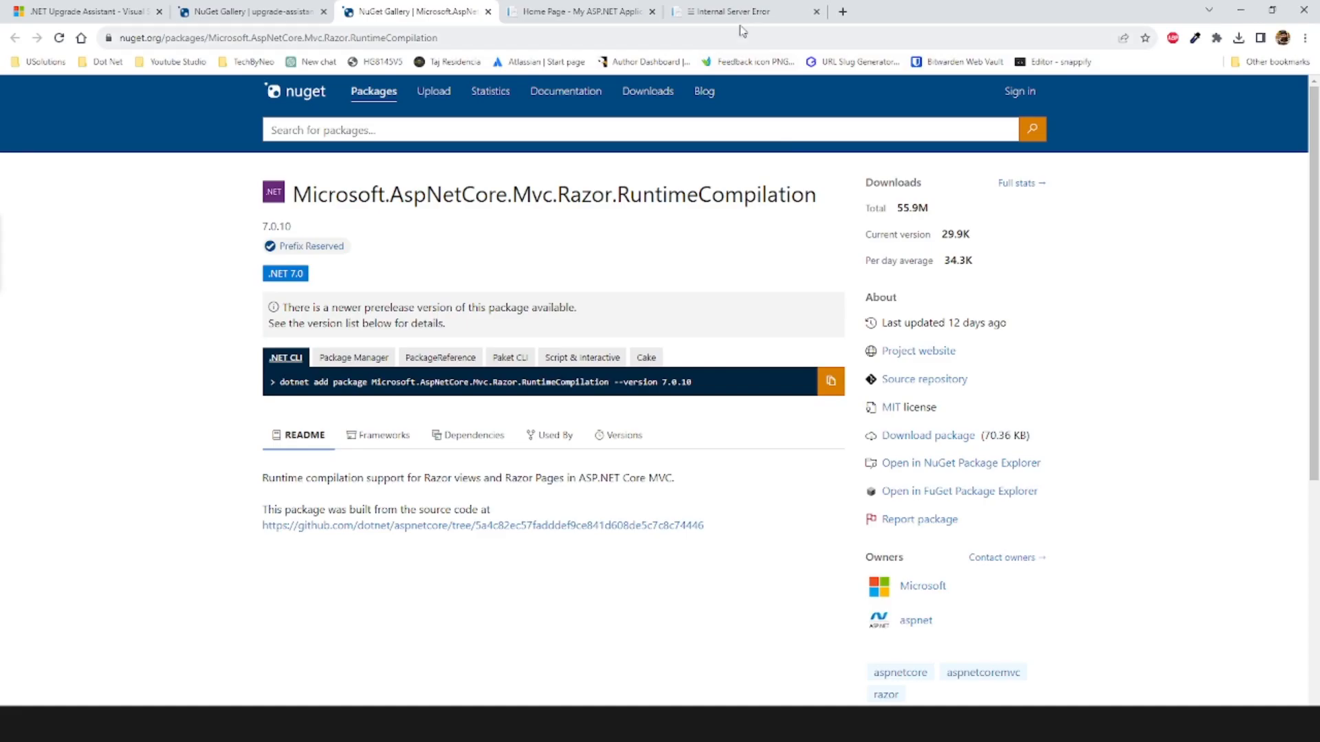
Switch to Chrome's Internal Server Error tab reporting the missing 'Index' view
click(744, 11)
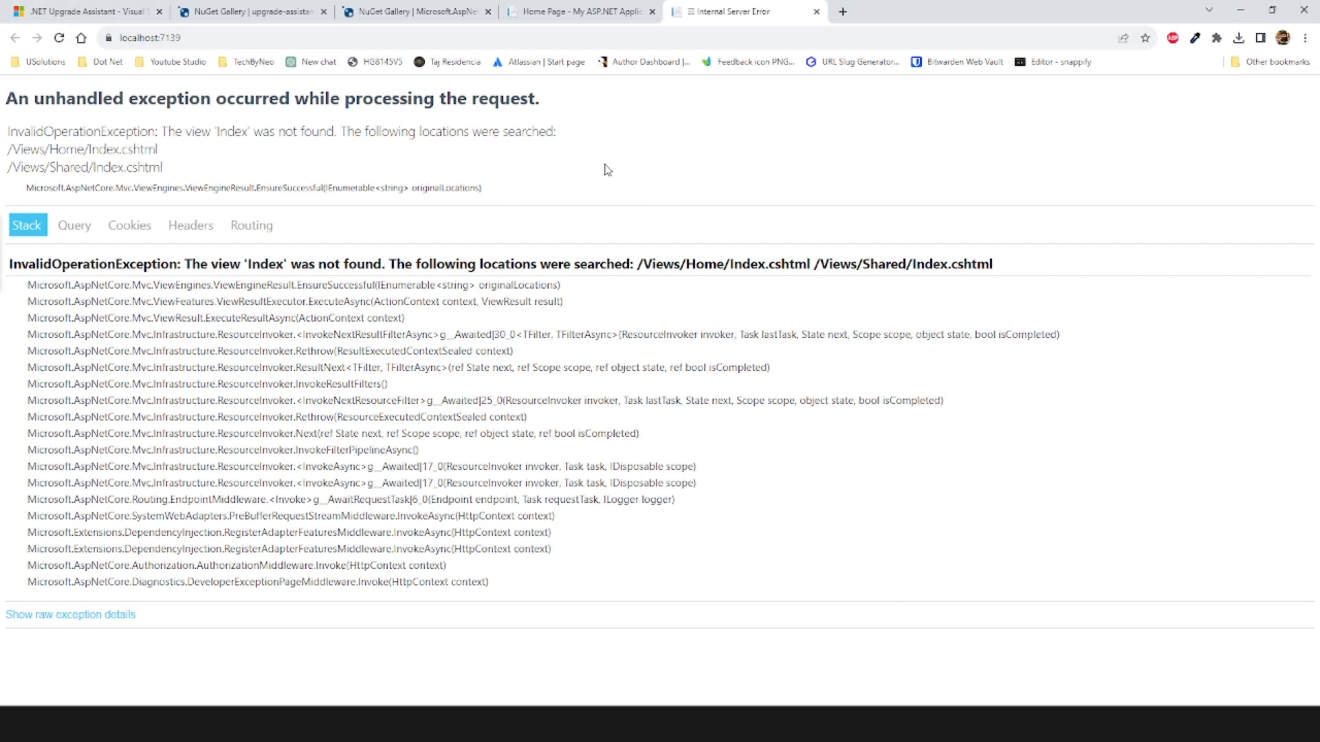
click(58, 38)
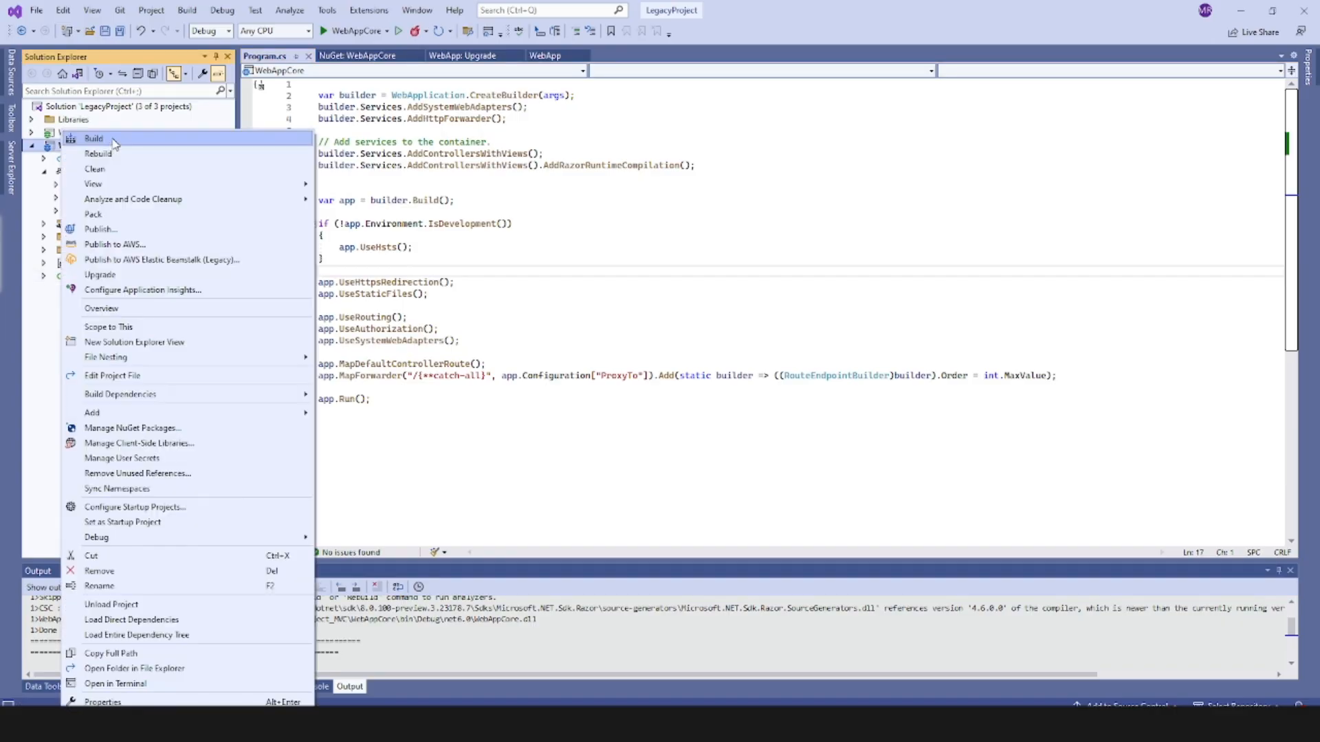
Build WebAppCore and comment out the original AddControllersWithViews line in Program.cs
click(98, 153)
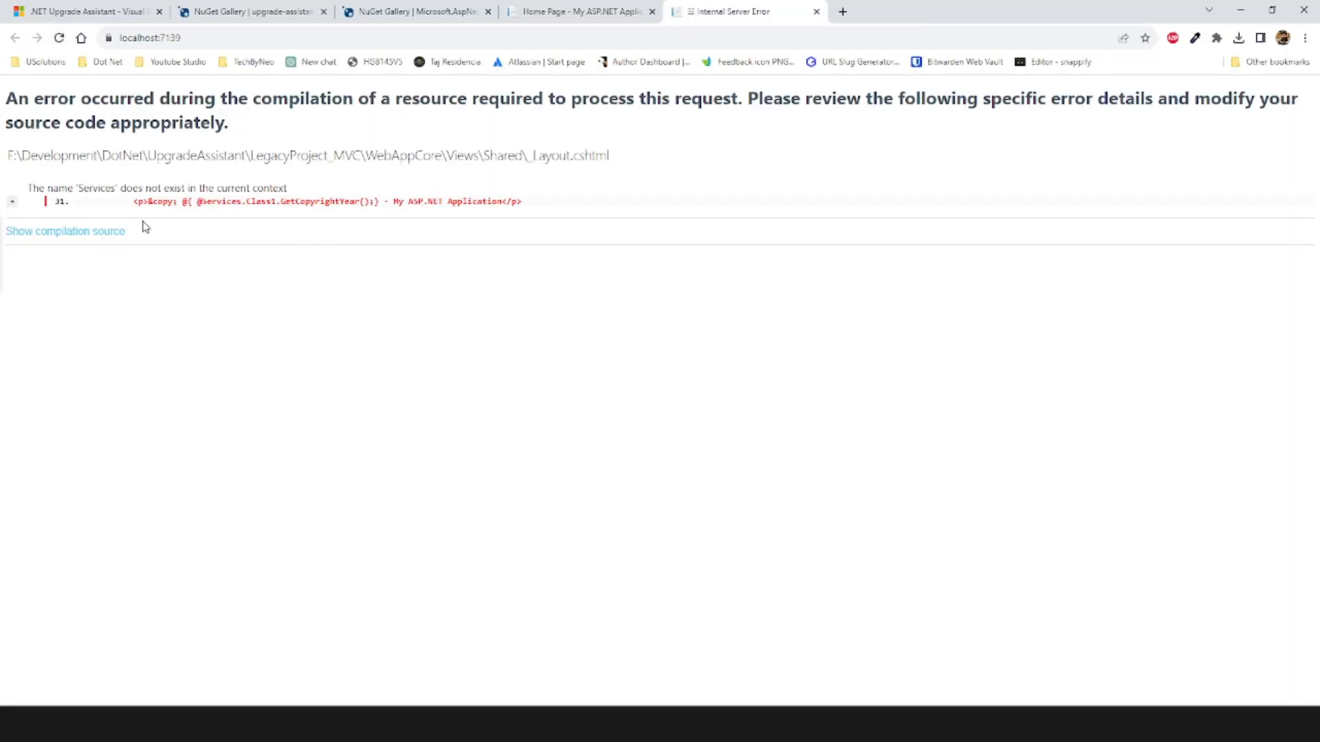
drag(219, 201, 520, 202)
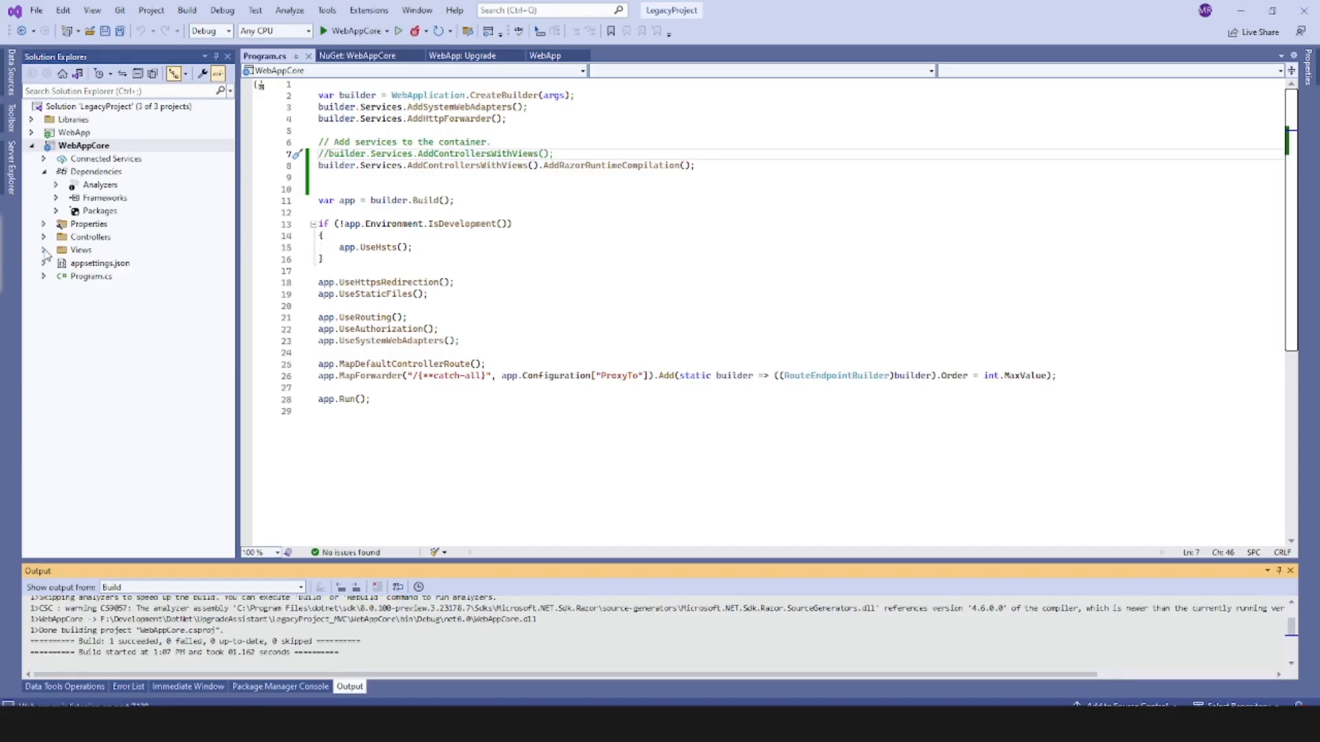
Open _Layout.cshtml from Views > Shared and view the Services project's properties
double_click(121, 288)
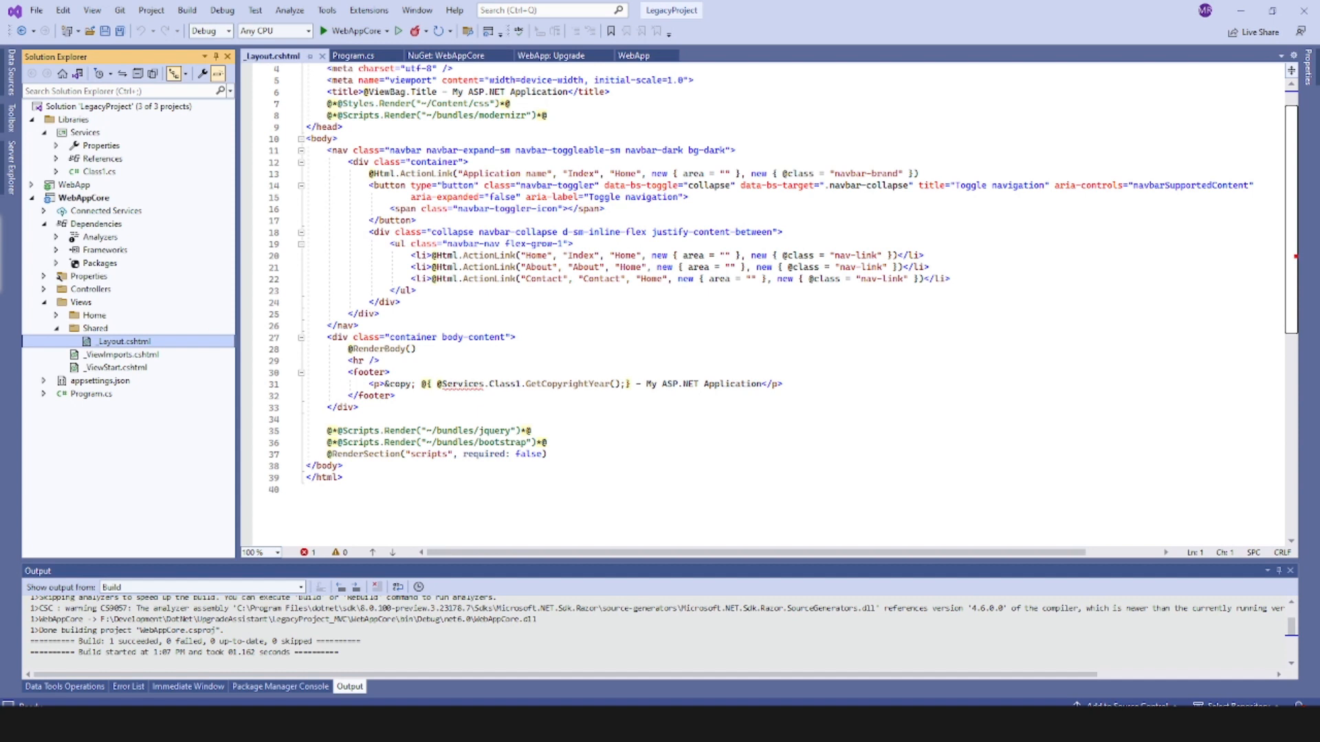
click(84, 132)
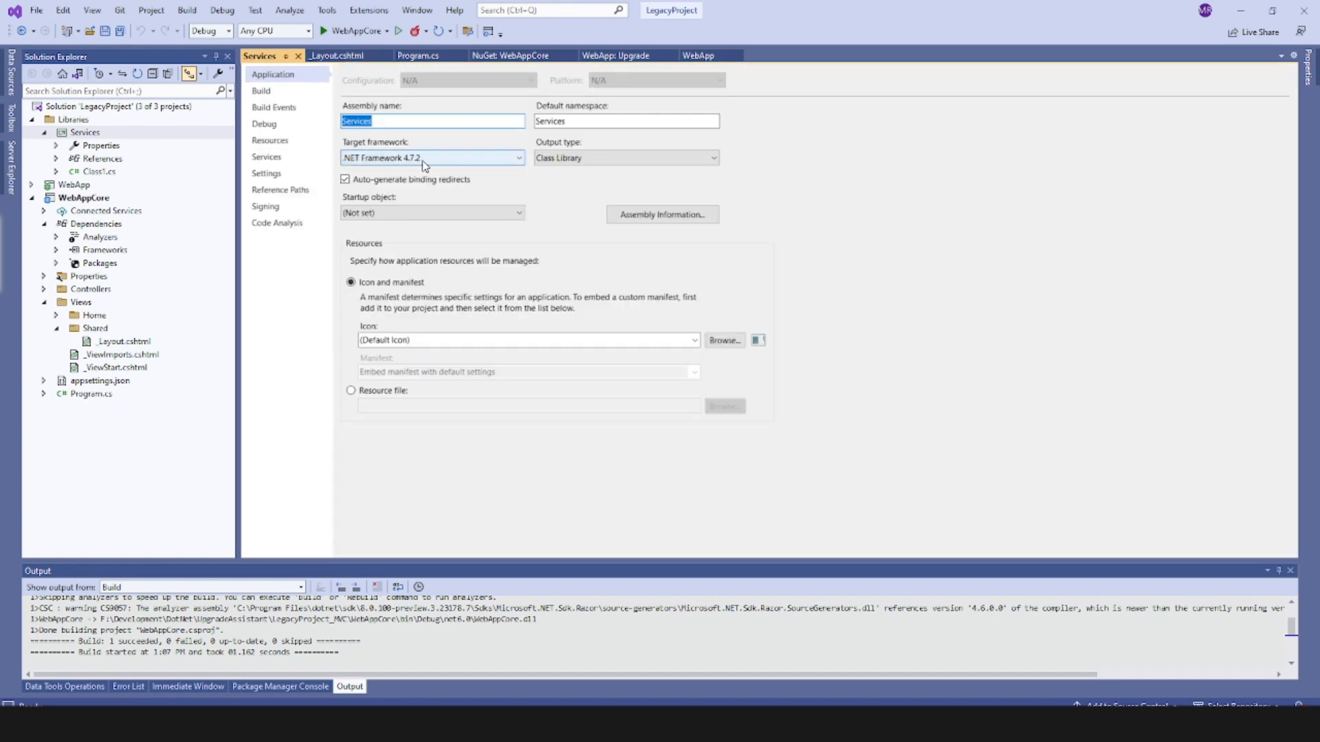
Choose Upgrade from the Services library's context menu to launch the Upgrade Assistant
right_click(84, 132)
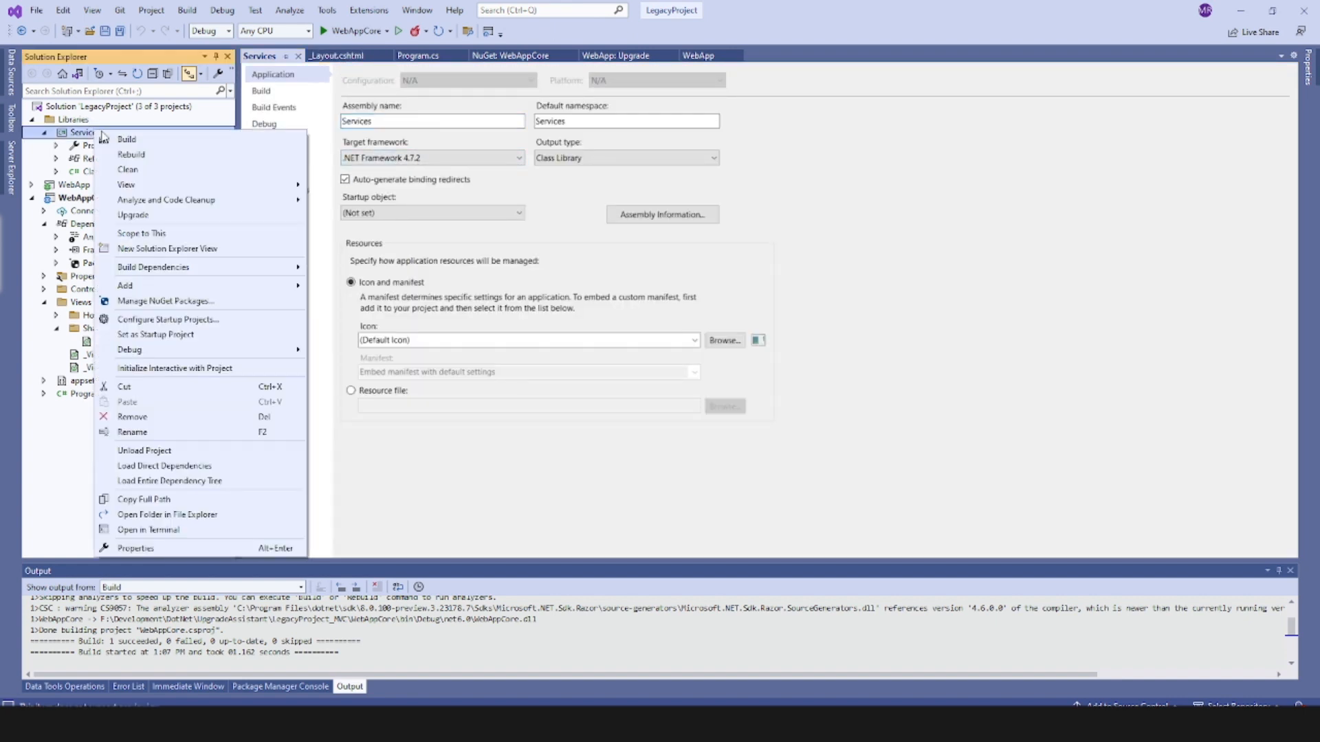
mouse_move(166, 301)
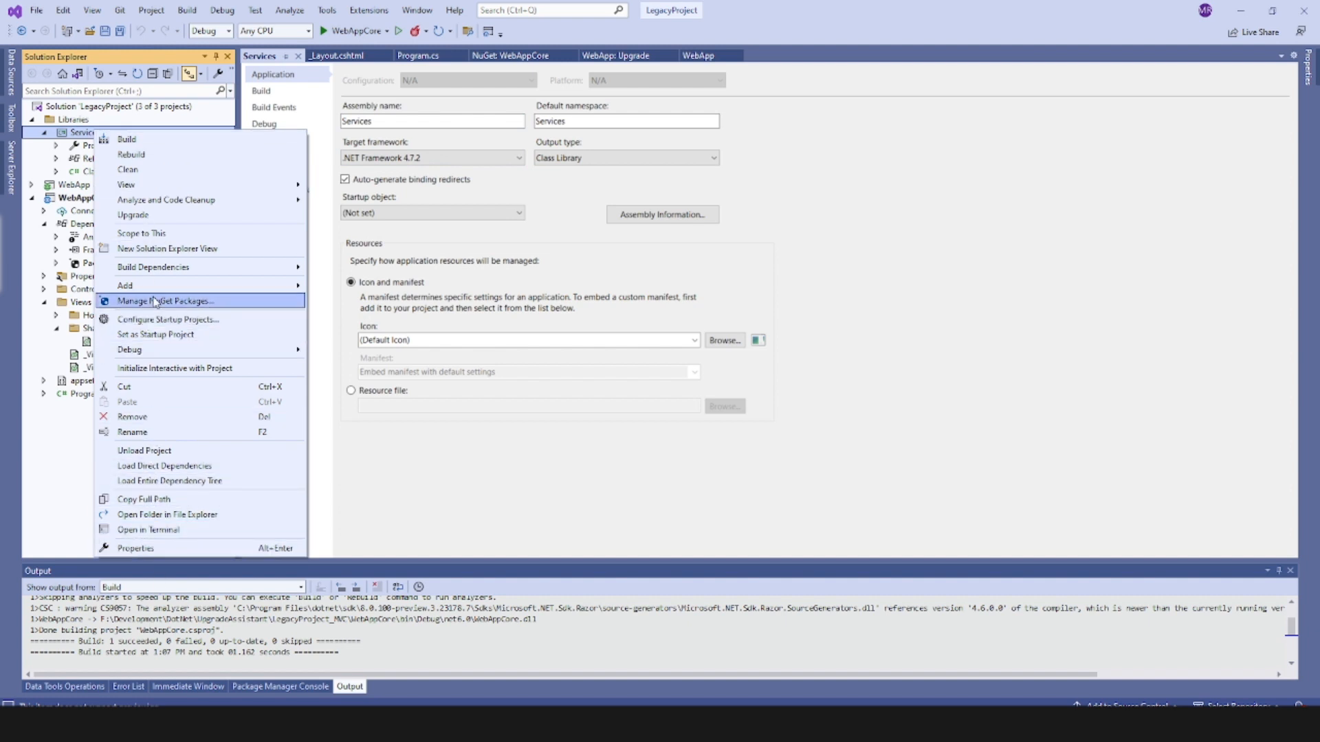
click(132, 215)
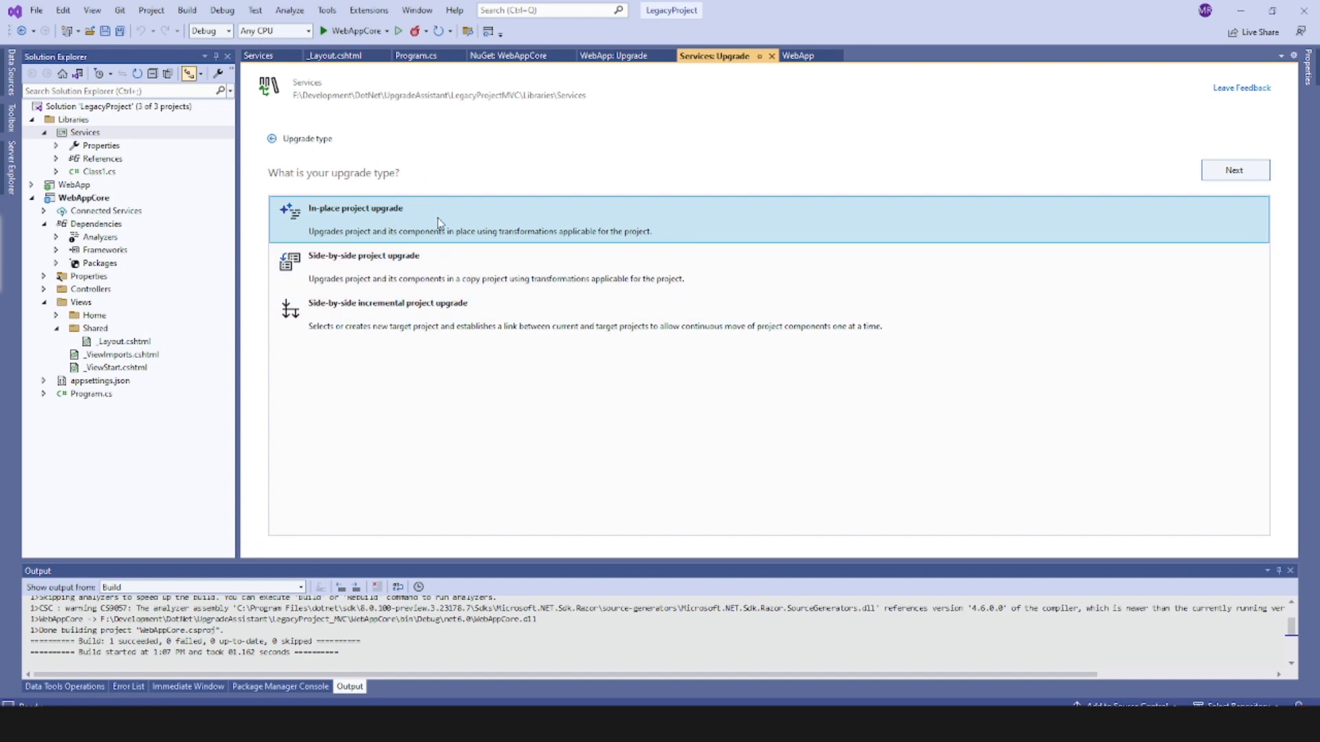
mouse_move(20, 333)
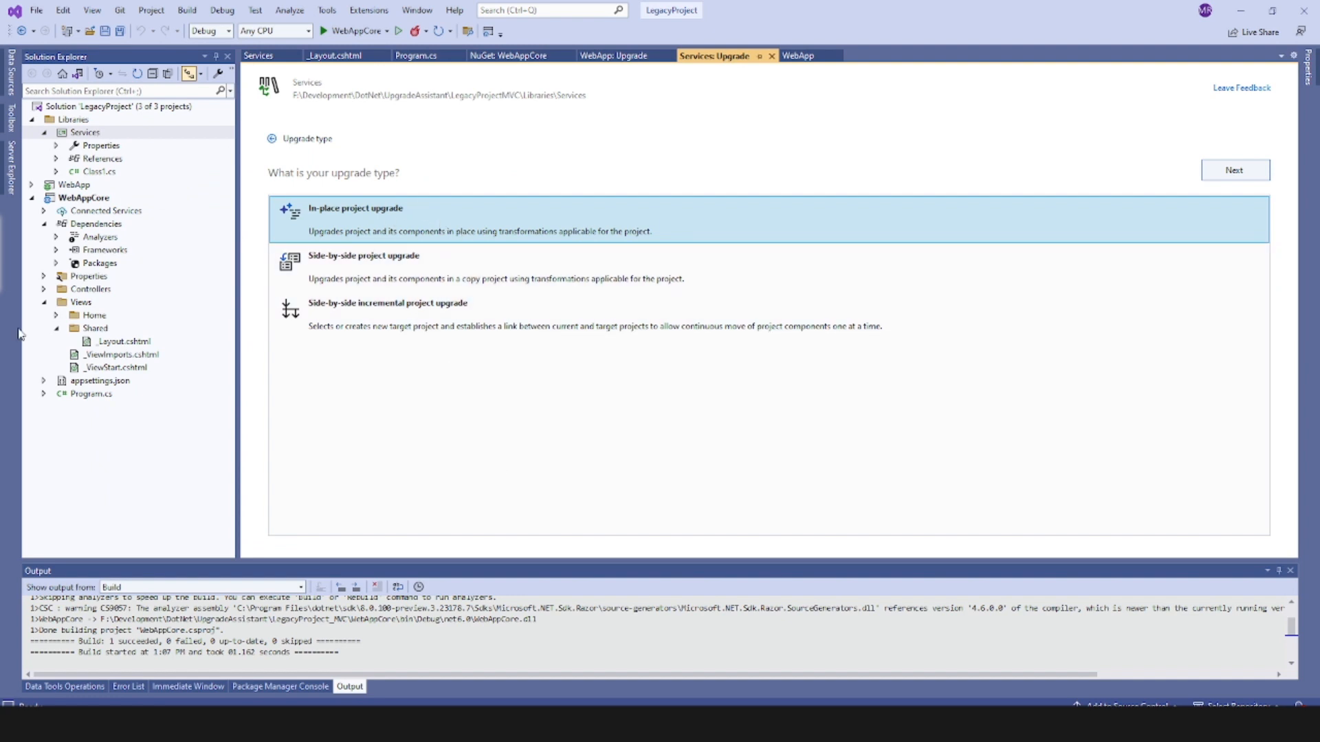
mouse_move(180, 293)
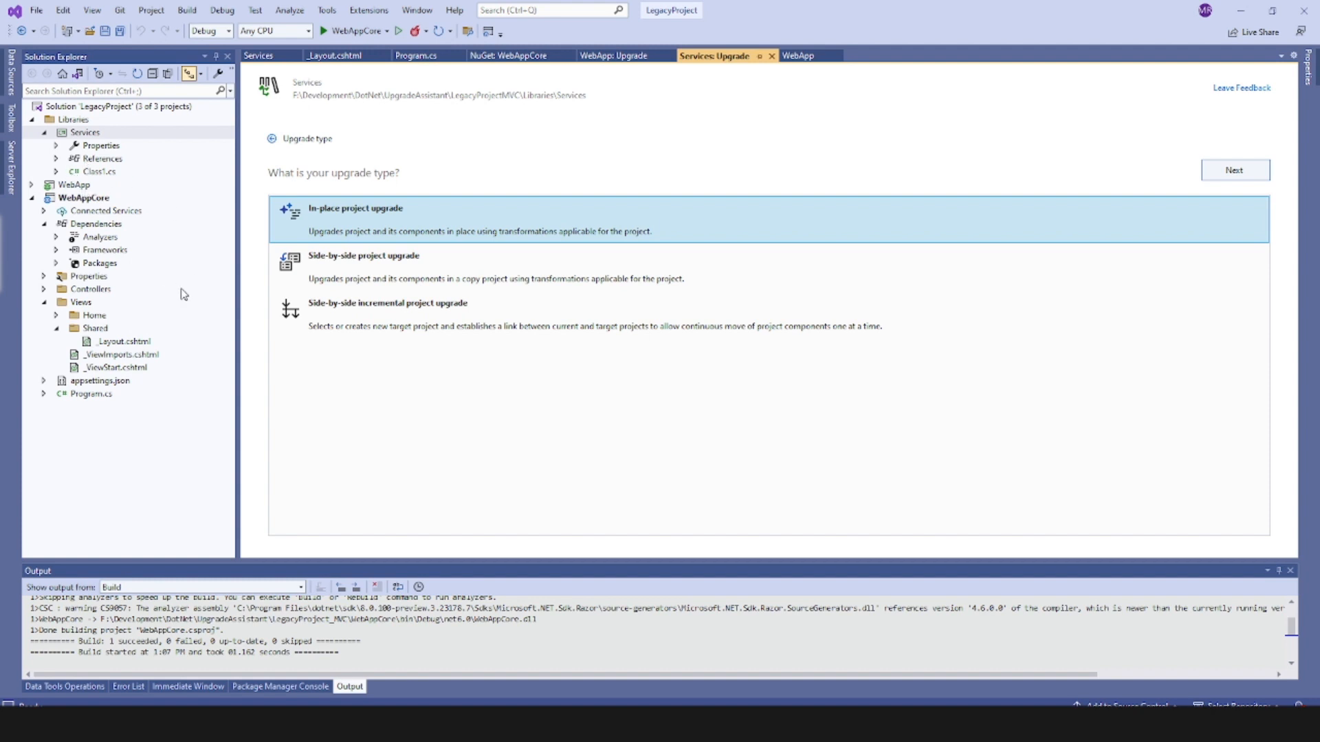
mouse_move(413, 255)
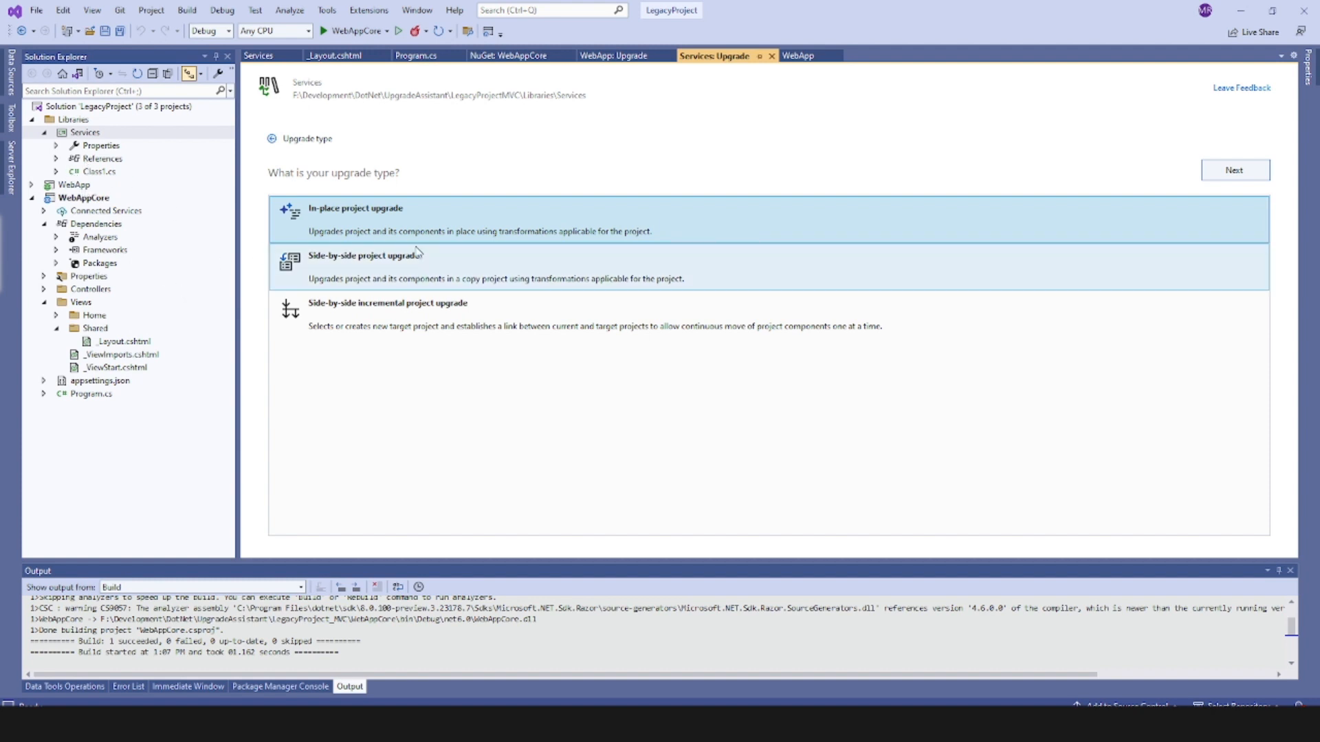
mouse_move(413, 277)
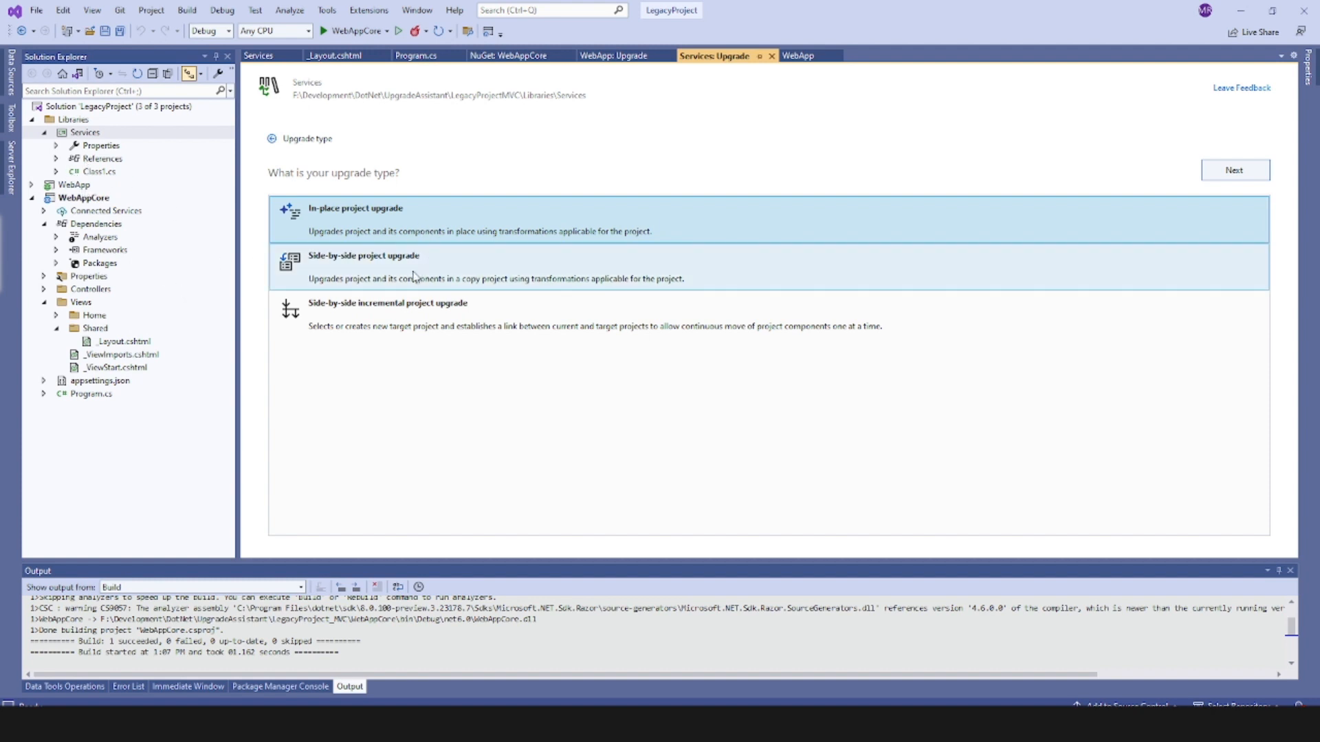
mouse_move(413, 386)
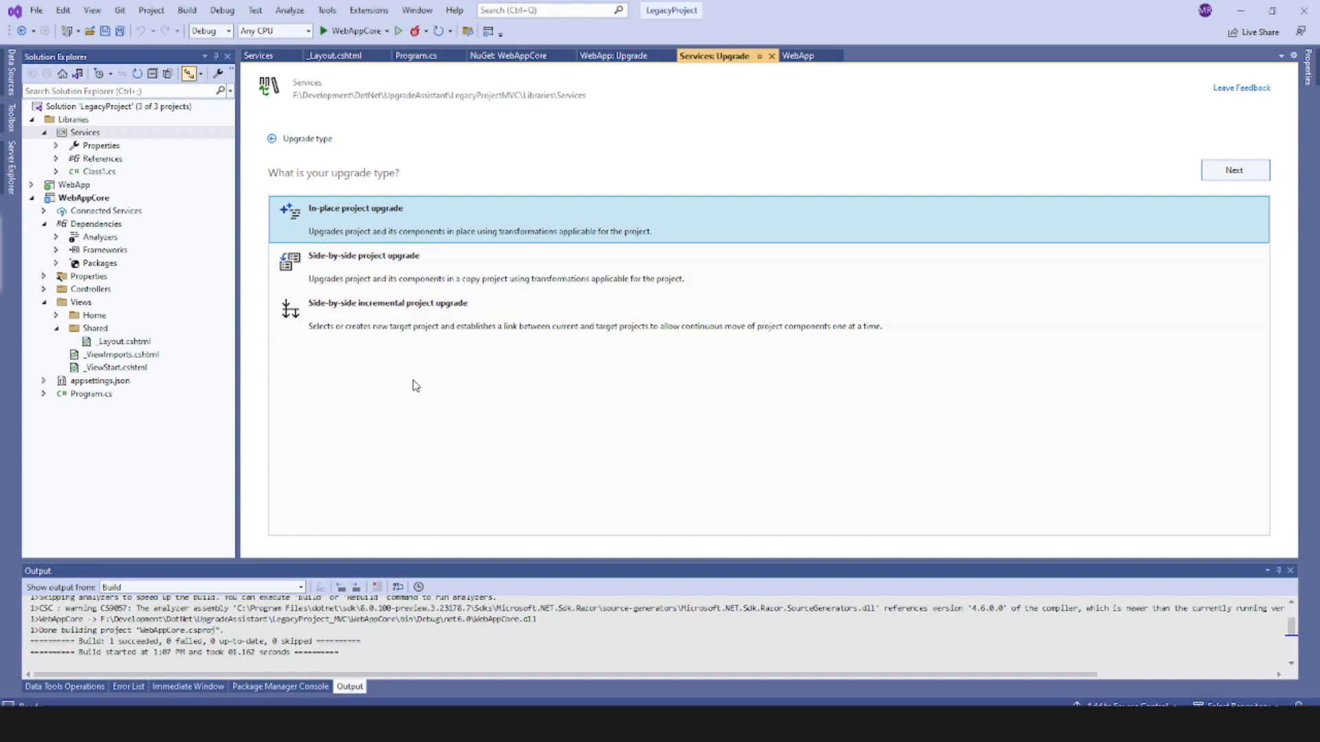
mouse_move(394, 228)
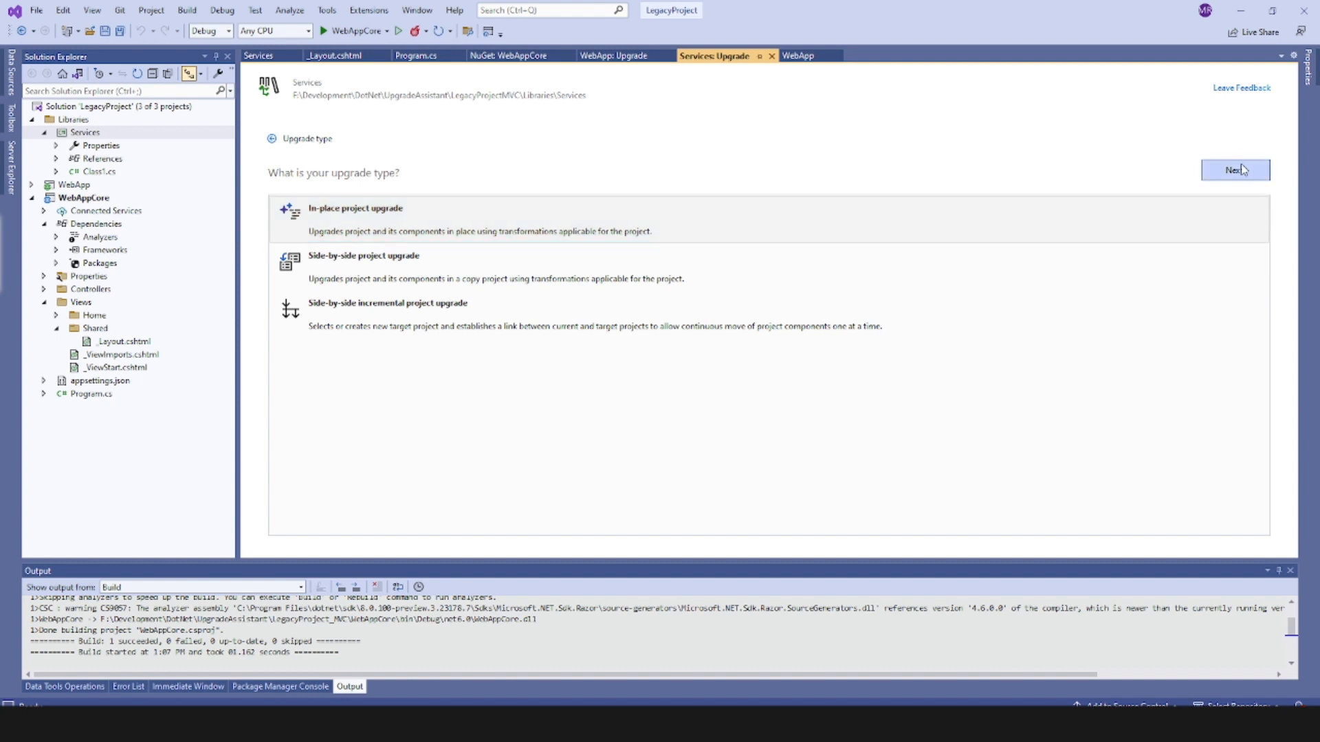
Pick .NET 6.0, keep all components selected, and run the Services upgrade
click(1233, 169)
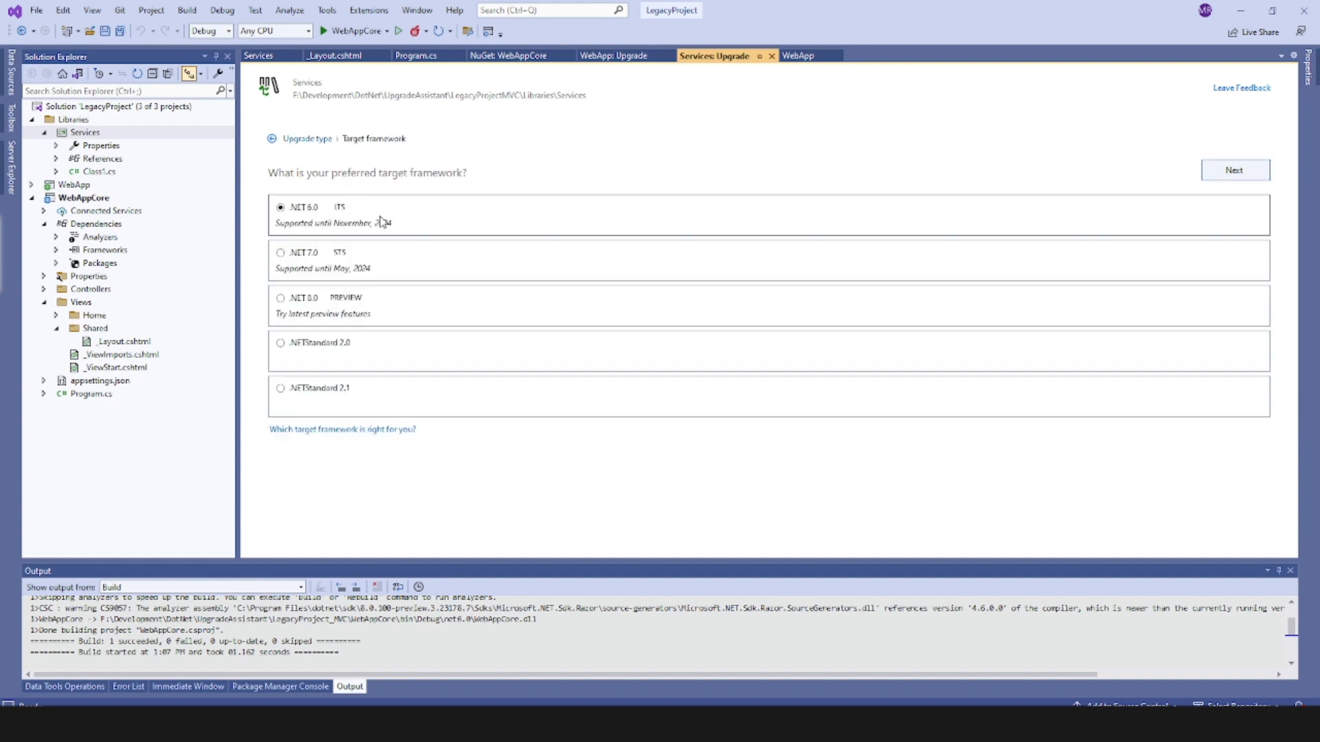
mouse_move(323, 216)
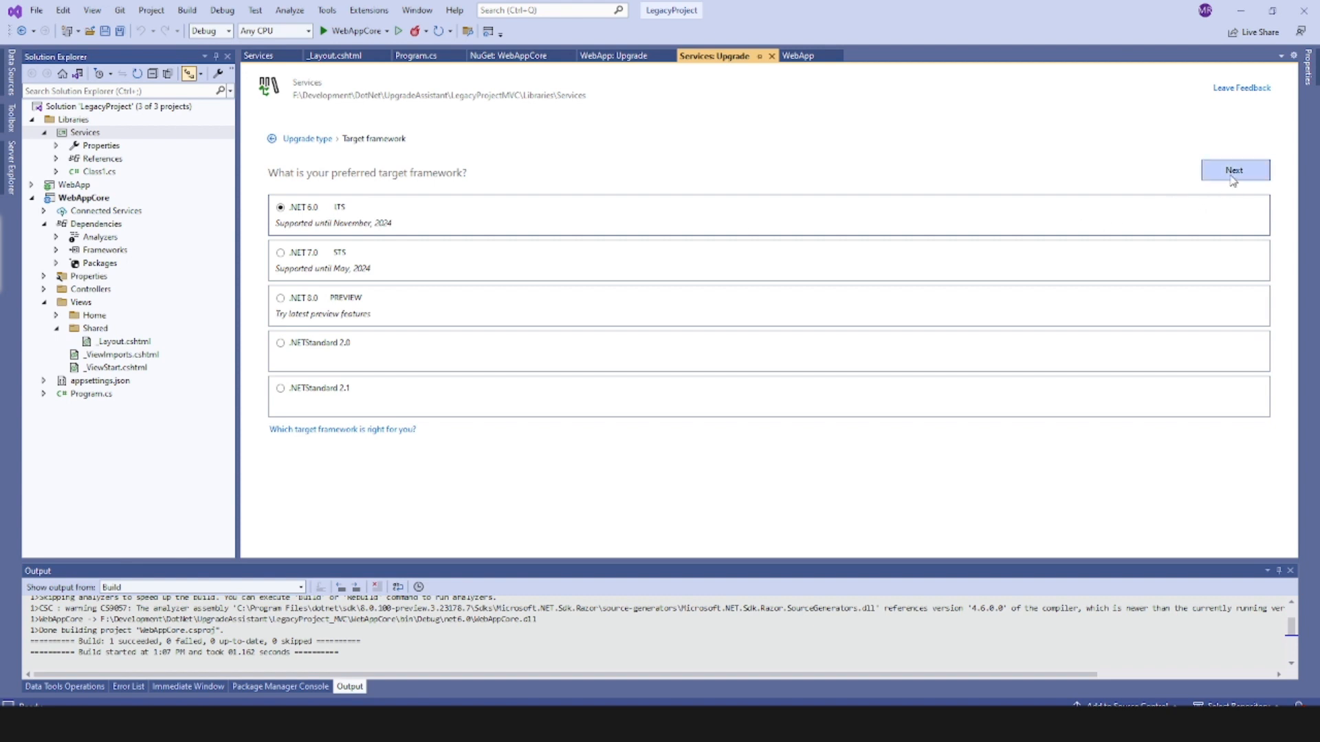
click(1234, 170)
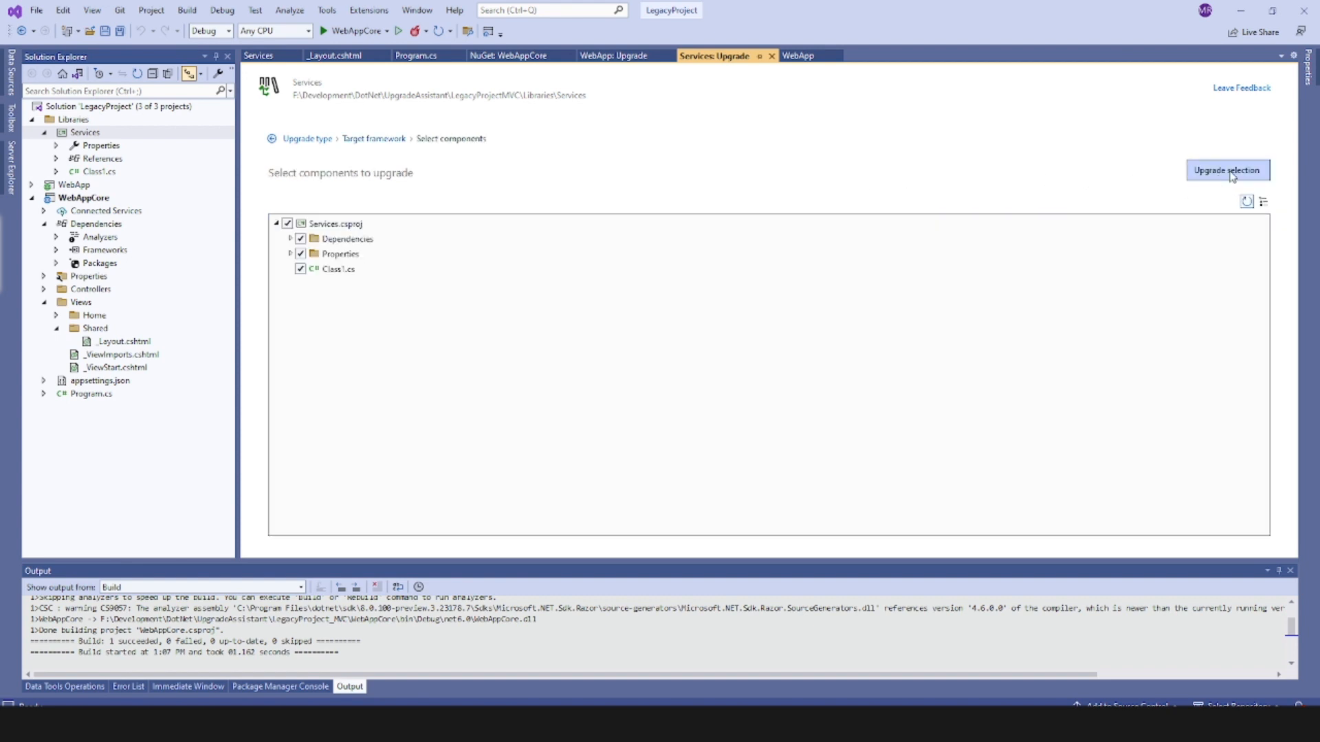
click(1227, 170)
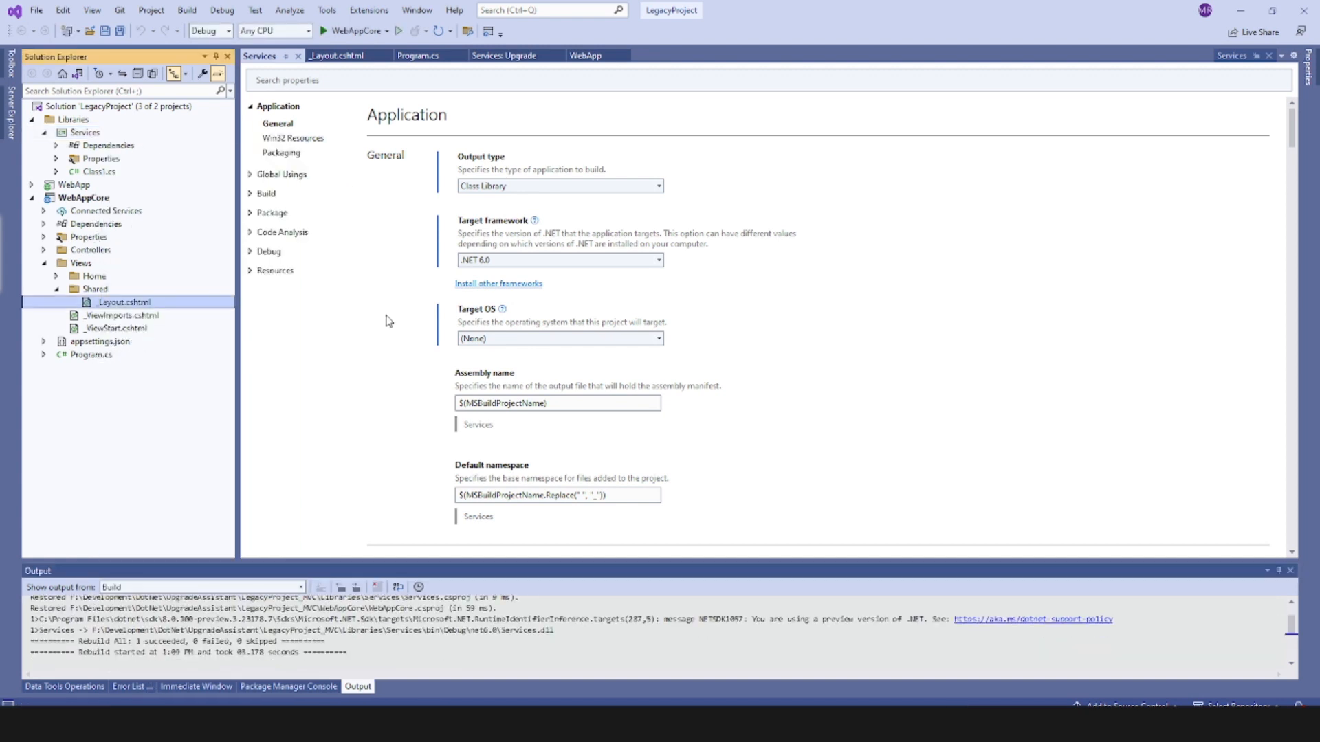
Open _Layout.cshtml and add a Services project reference under WebAppCore's Dependencies
click(335, 56)
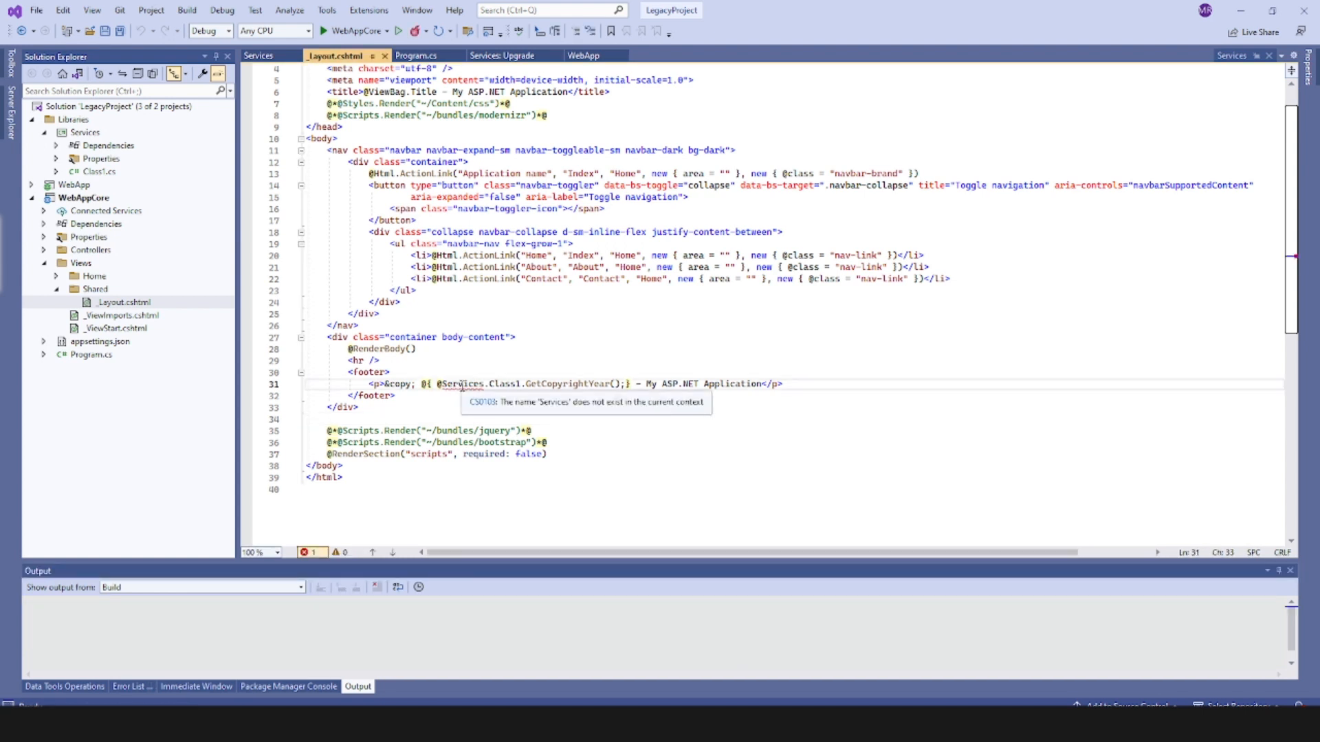
mouse_move(68, 226)
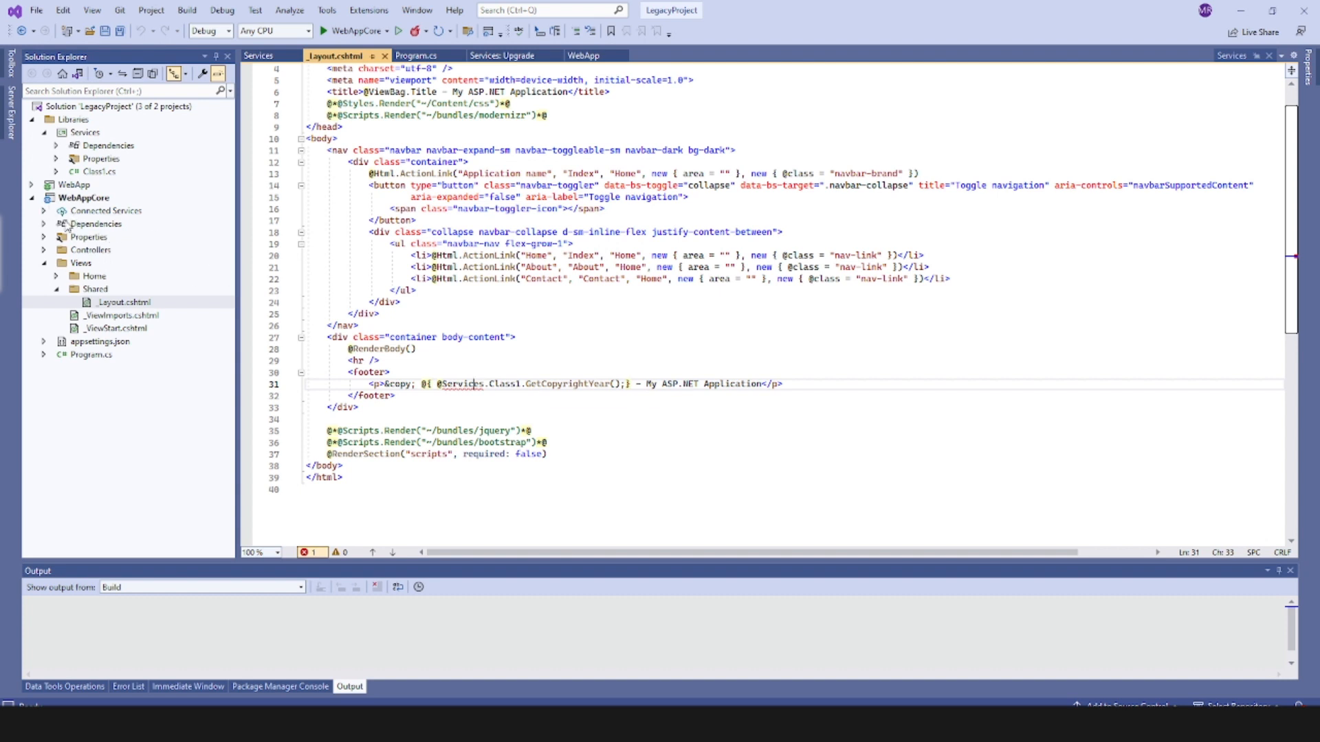
click(44, 223)
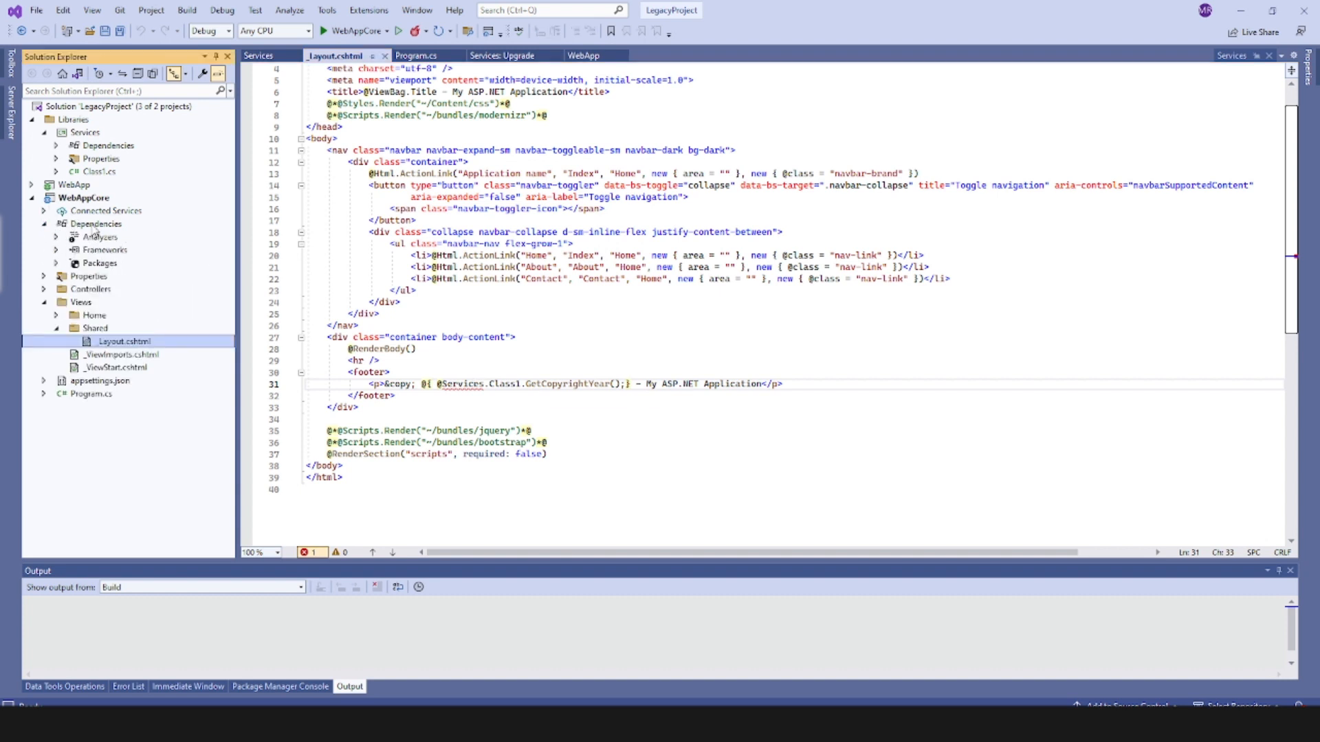
right_click(94, 223)
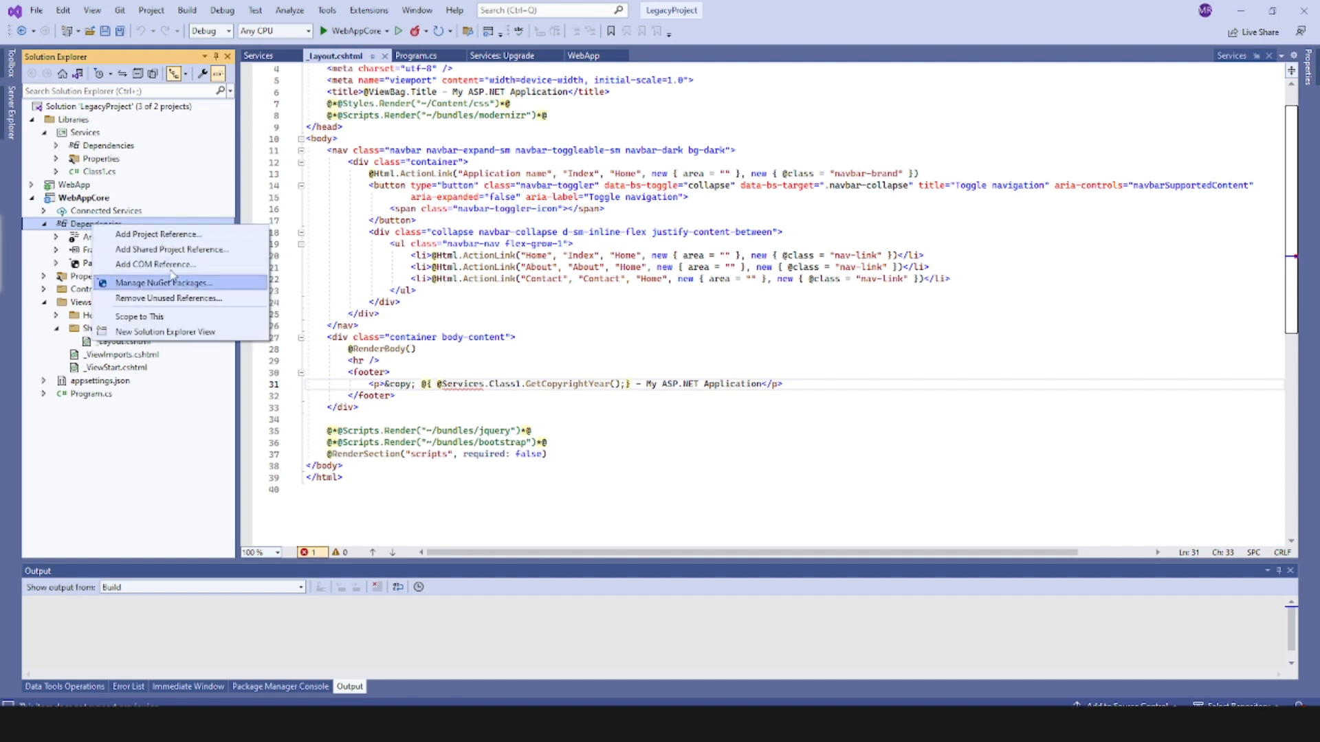
click(158, 234)
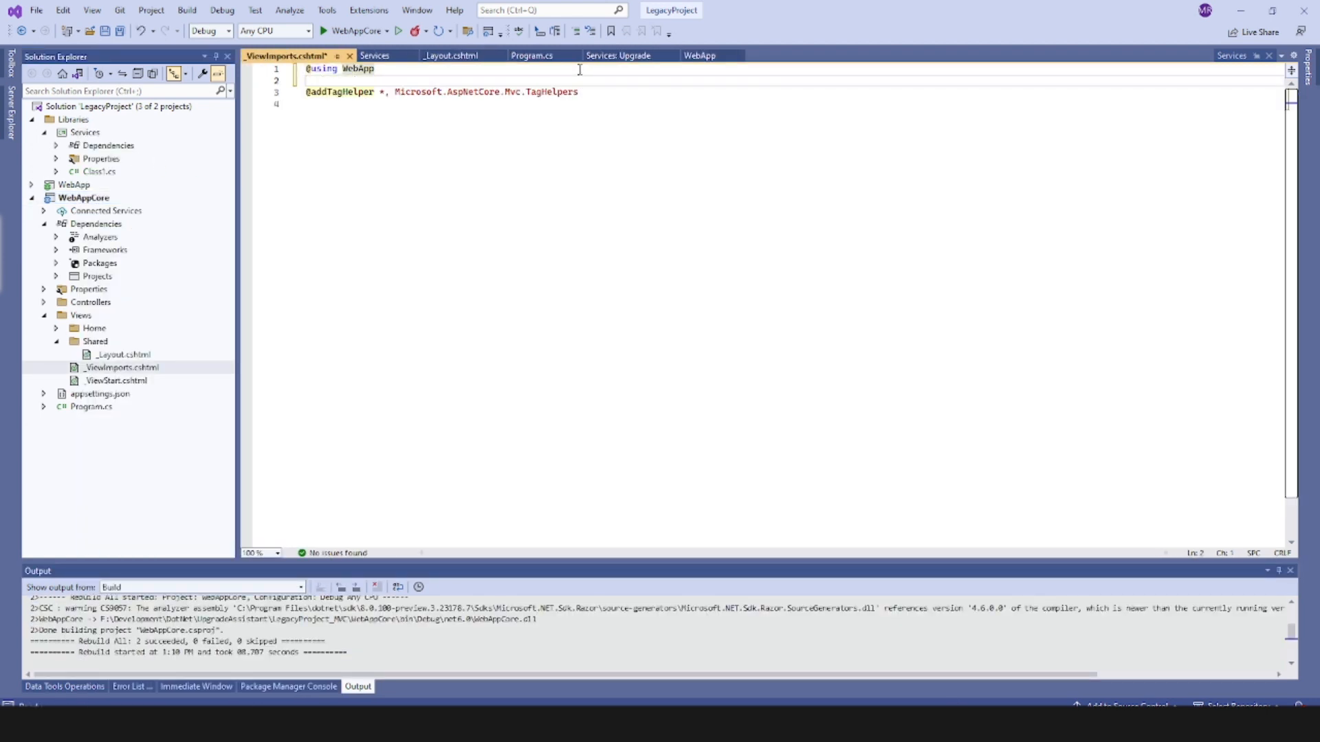
text(@)
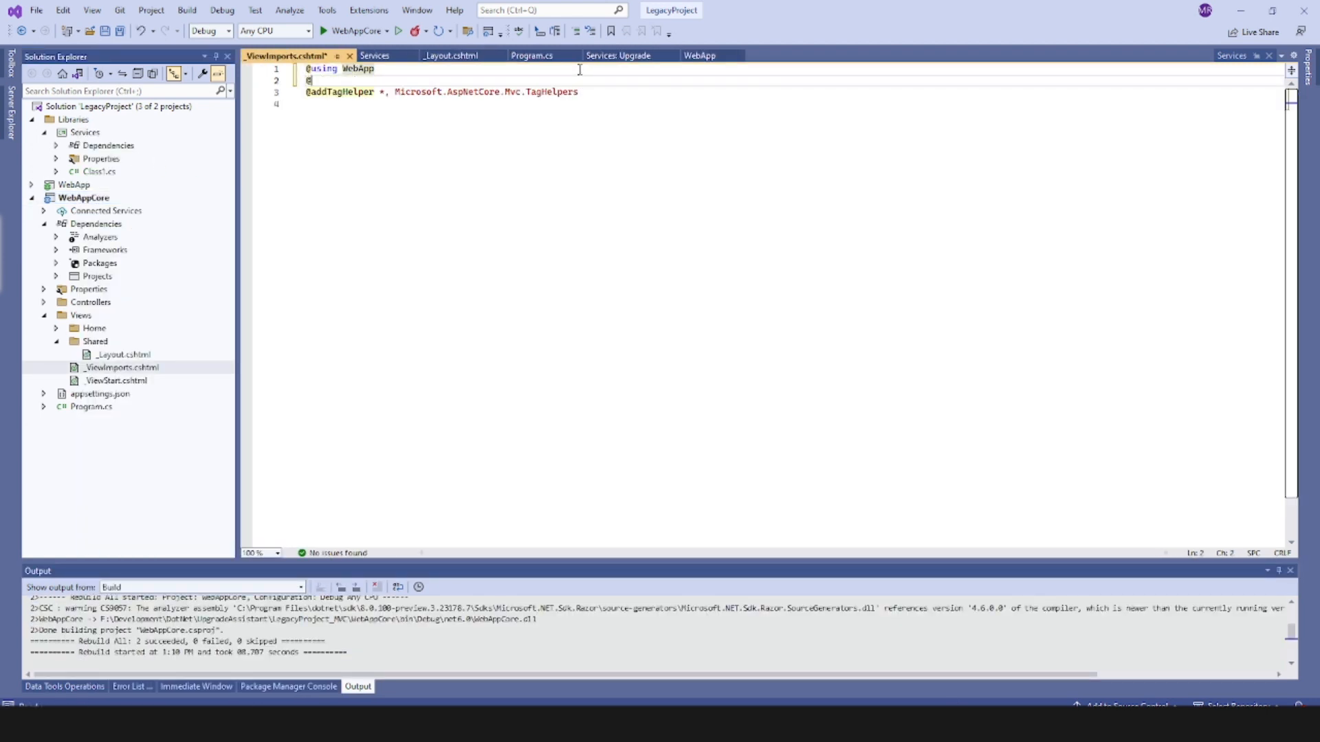
text(@using Services)
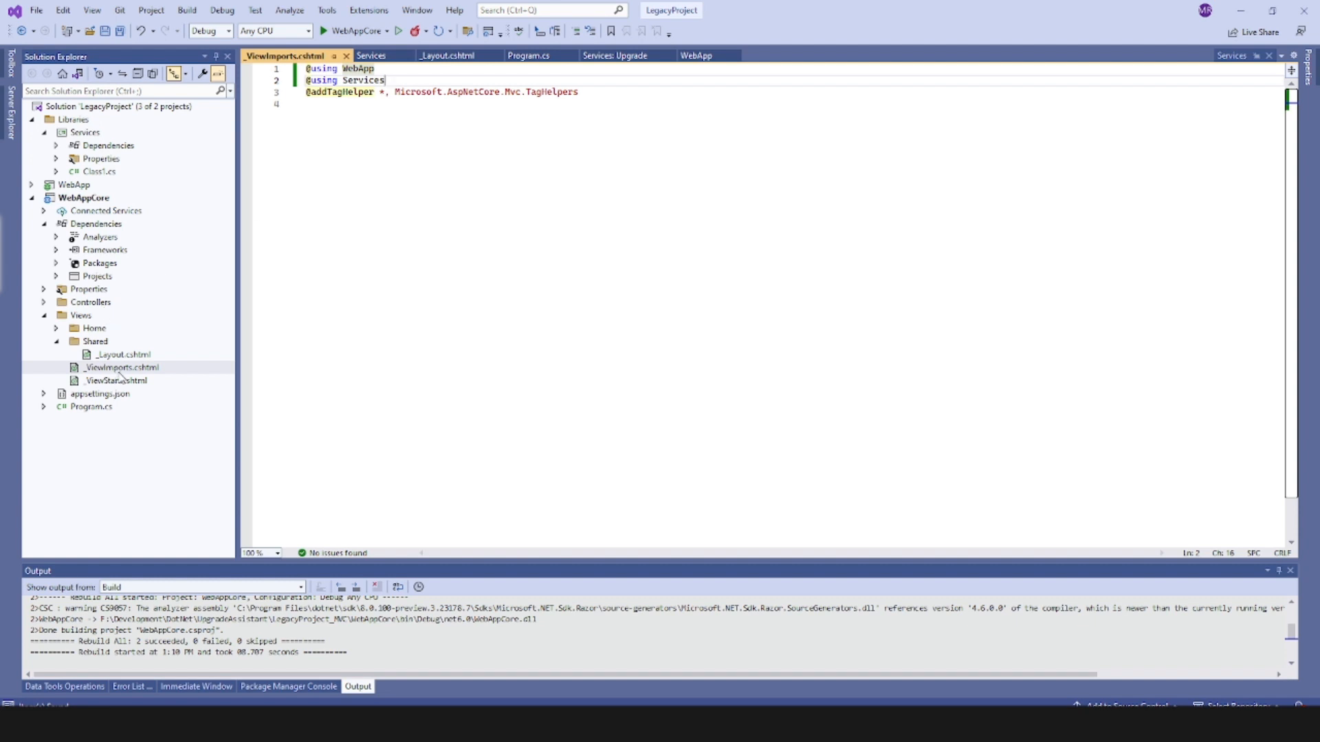
click(451, 56)
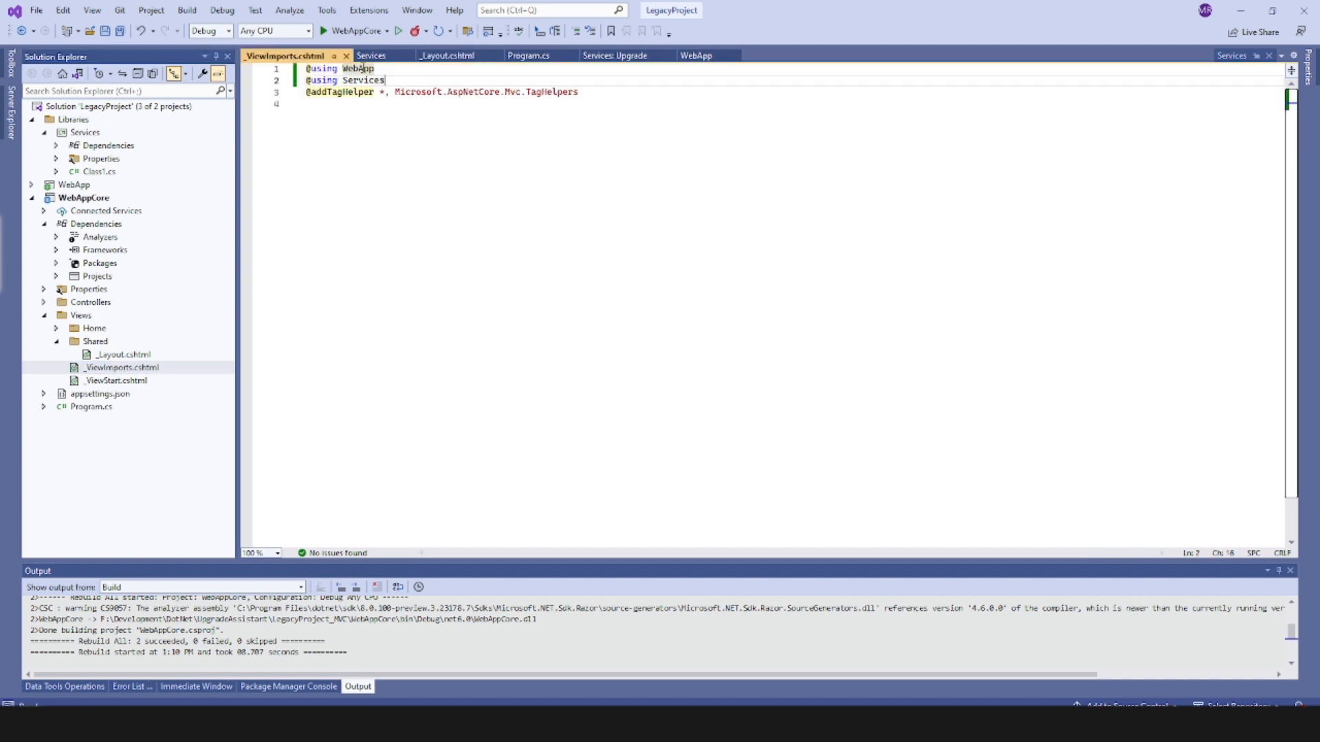
double_click(341, 80)
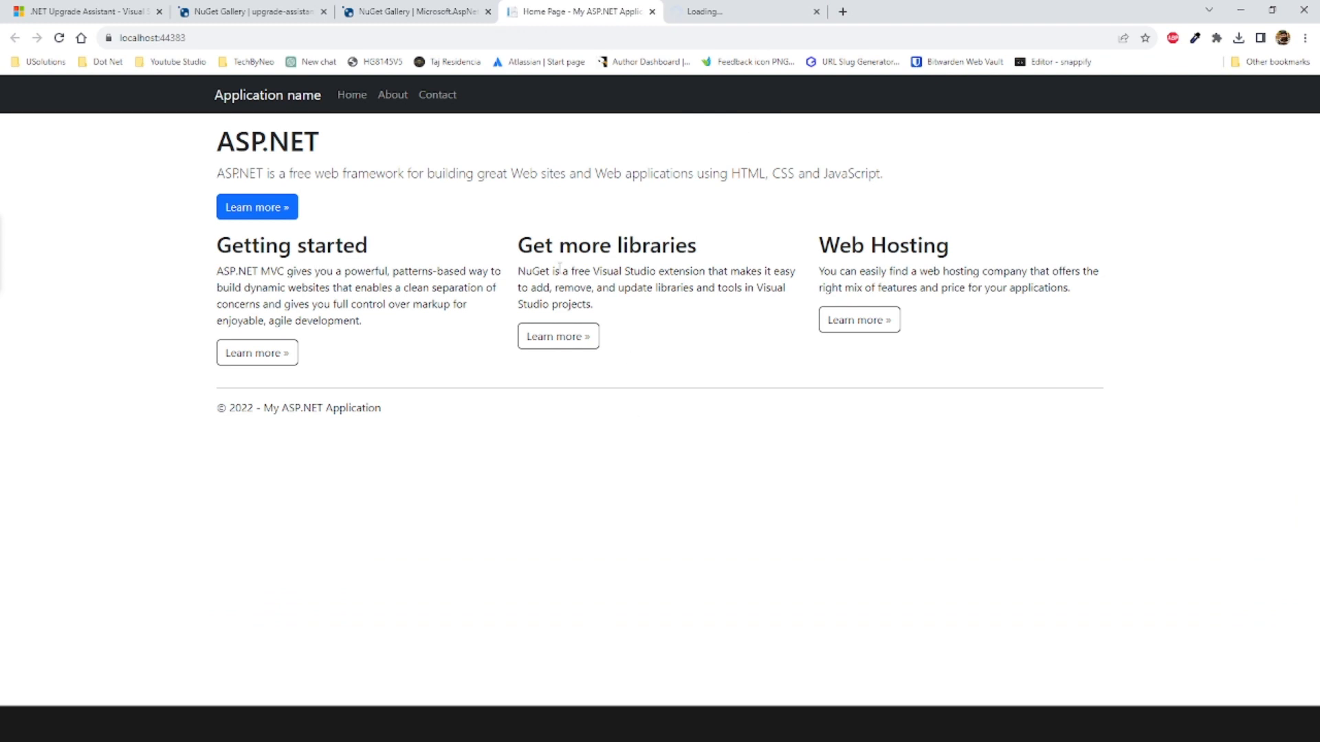
mouse_move(682, 104)
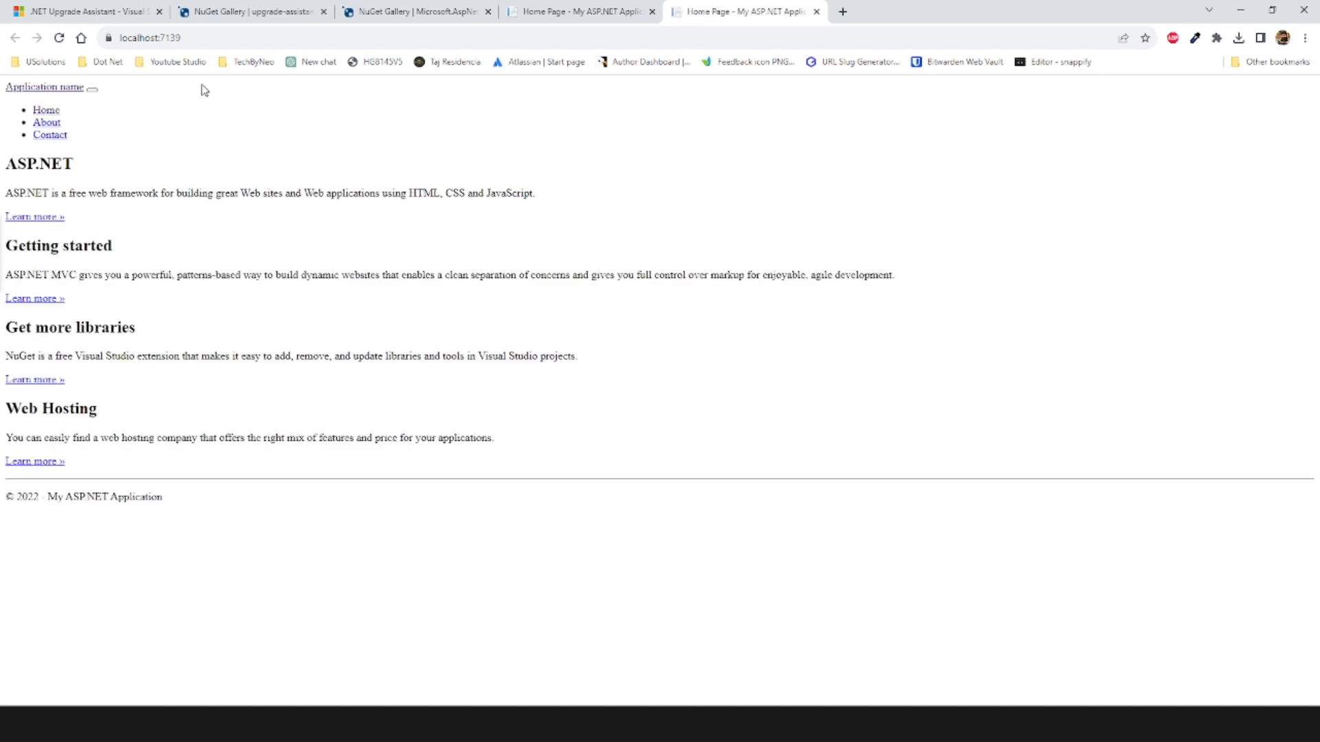
mouse_move(164, 701)
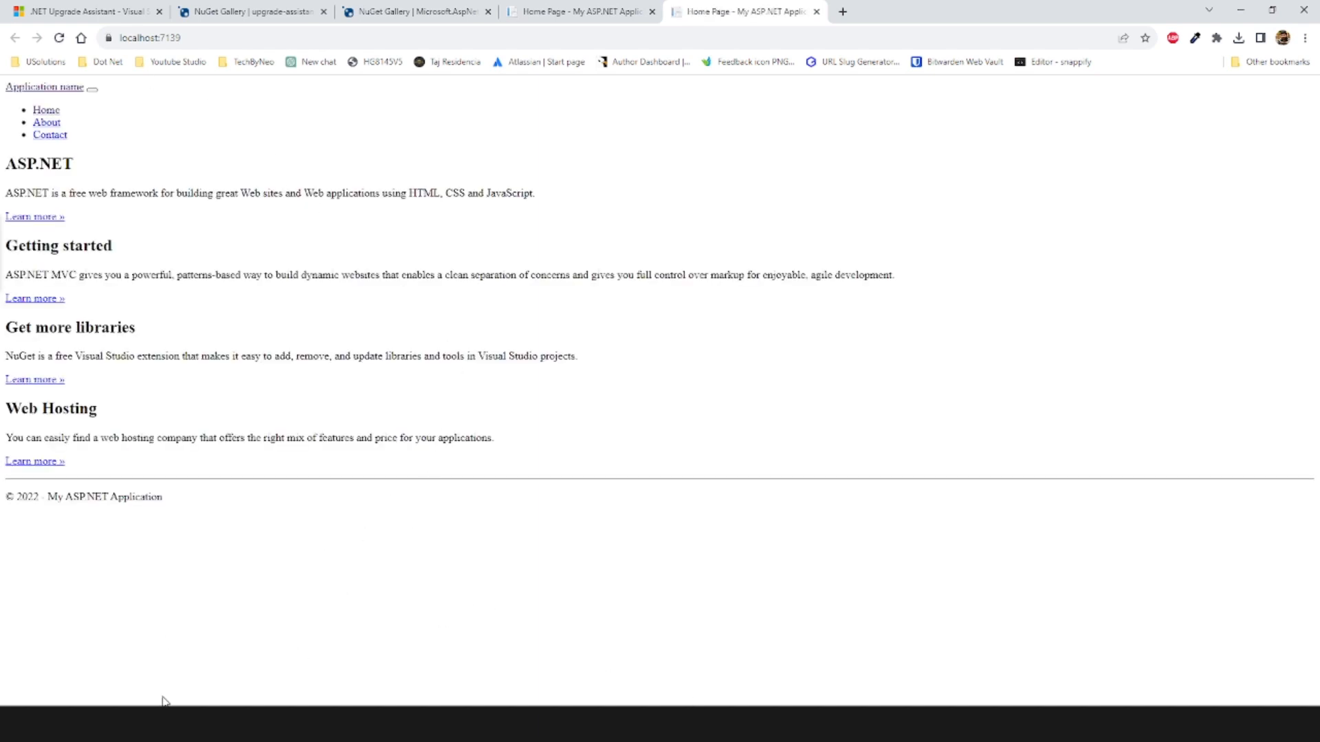
View the unstyled About and Contact pages at localhost:7139 and open Chrome DevTools
click(46, 123)
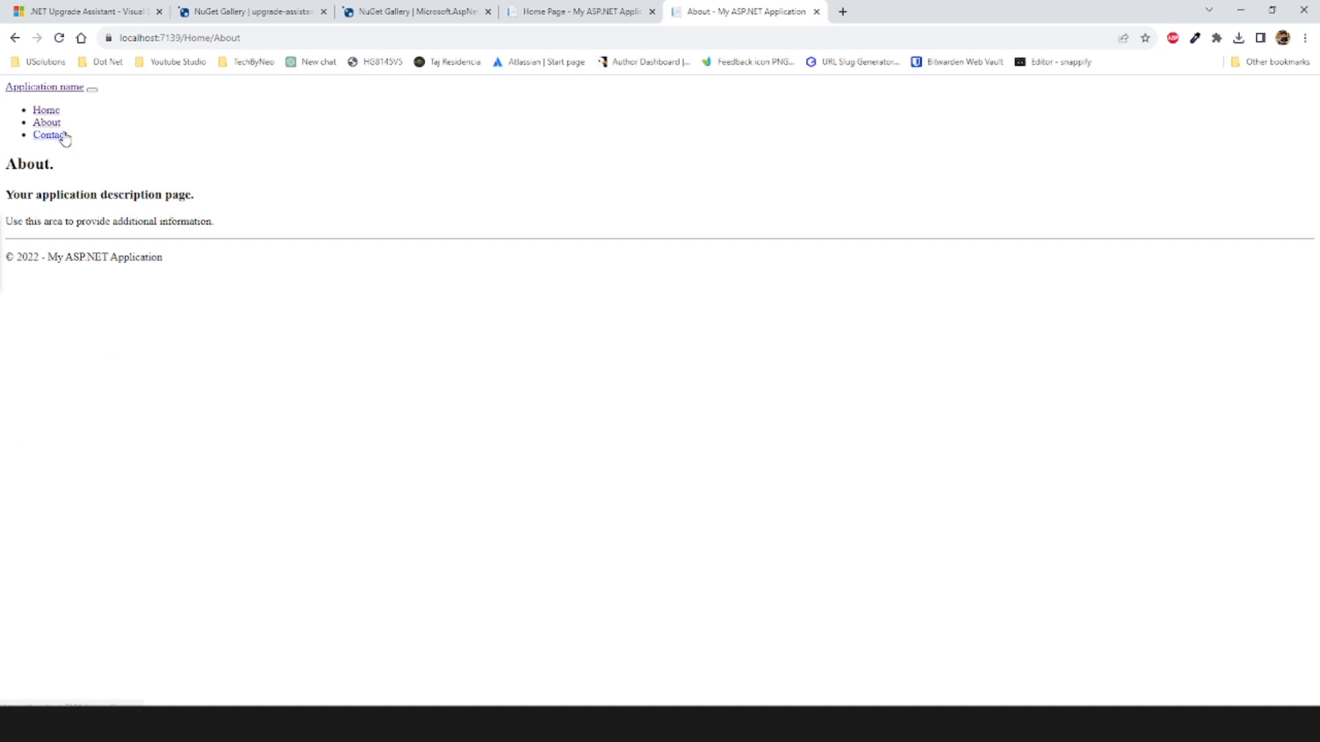
click(49, 136)
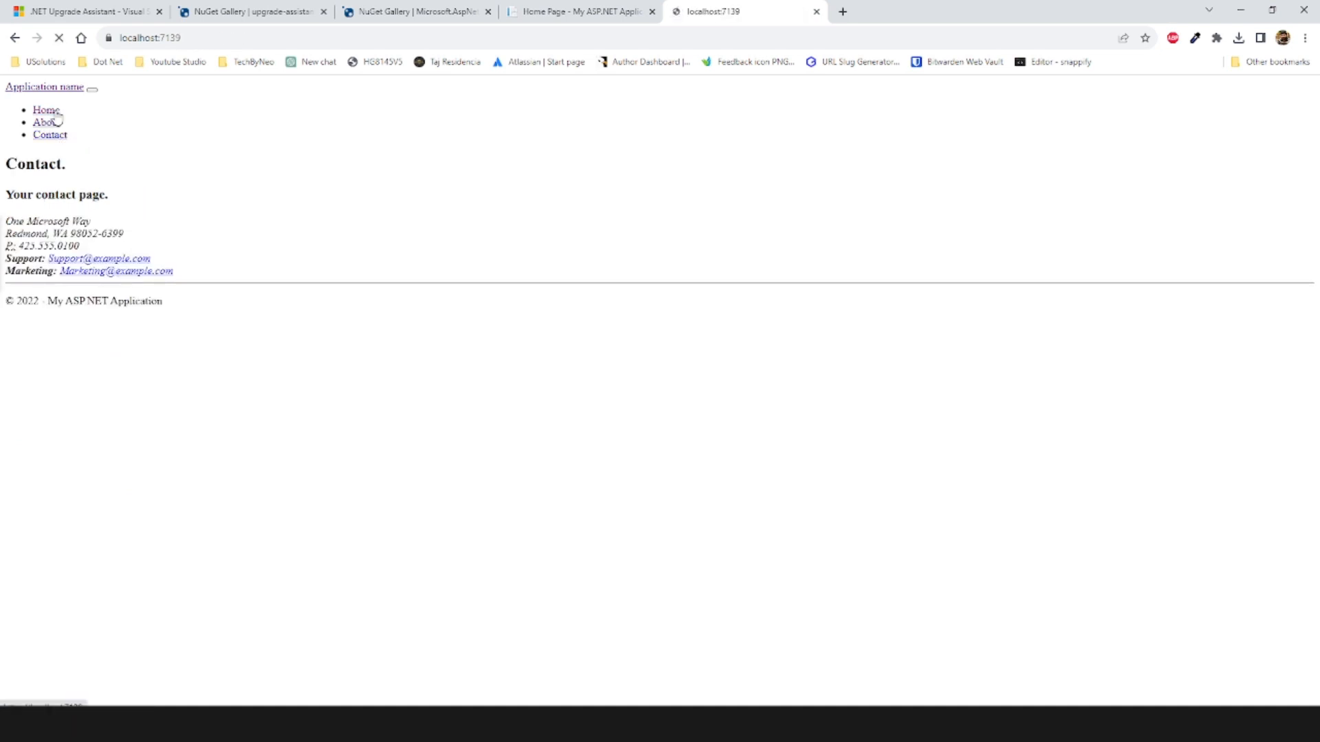
click(49, 135)
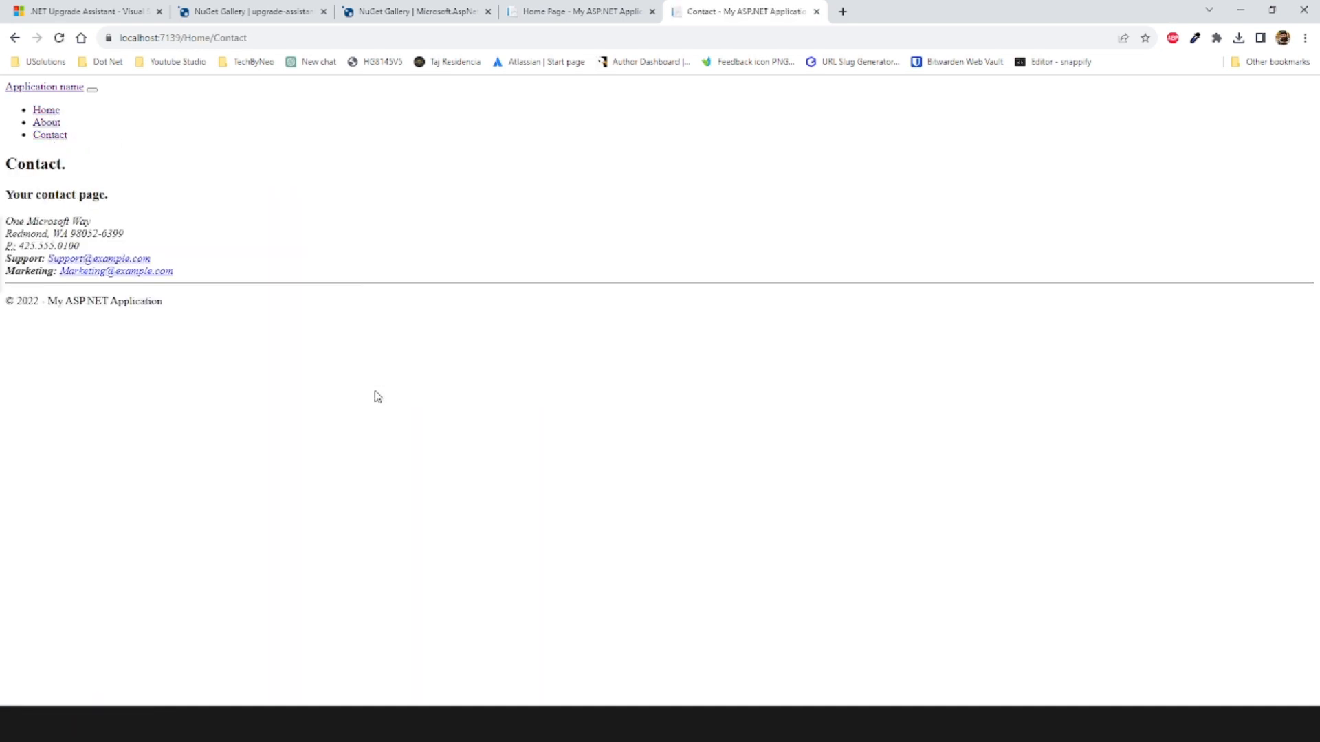
key(F12)
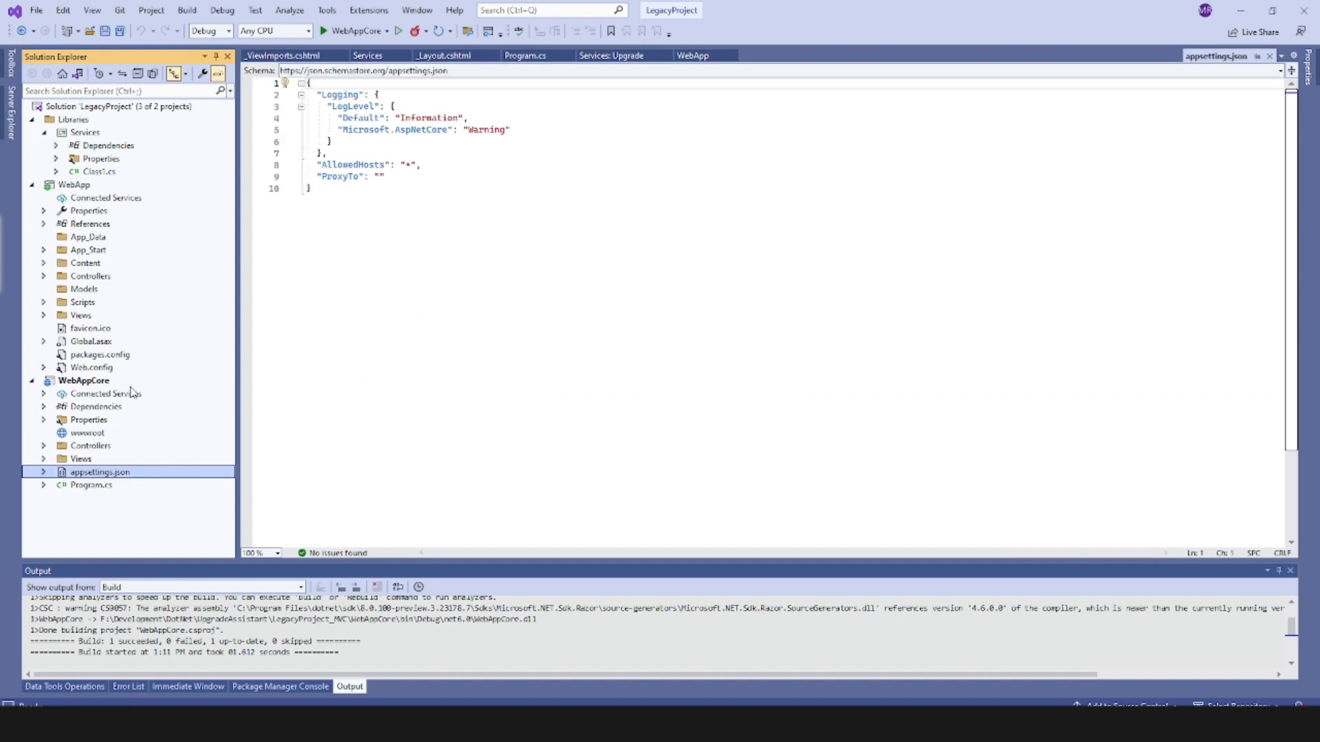
Paste the Content and Scripts folders into WebAppCore's wwwroot folder
right_click(84, 263)
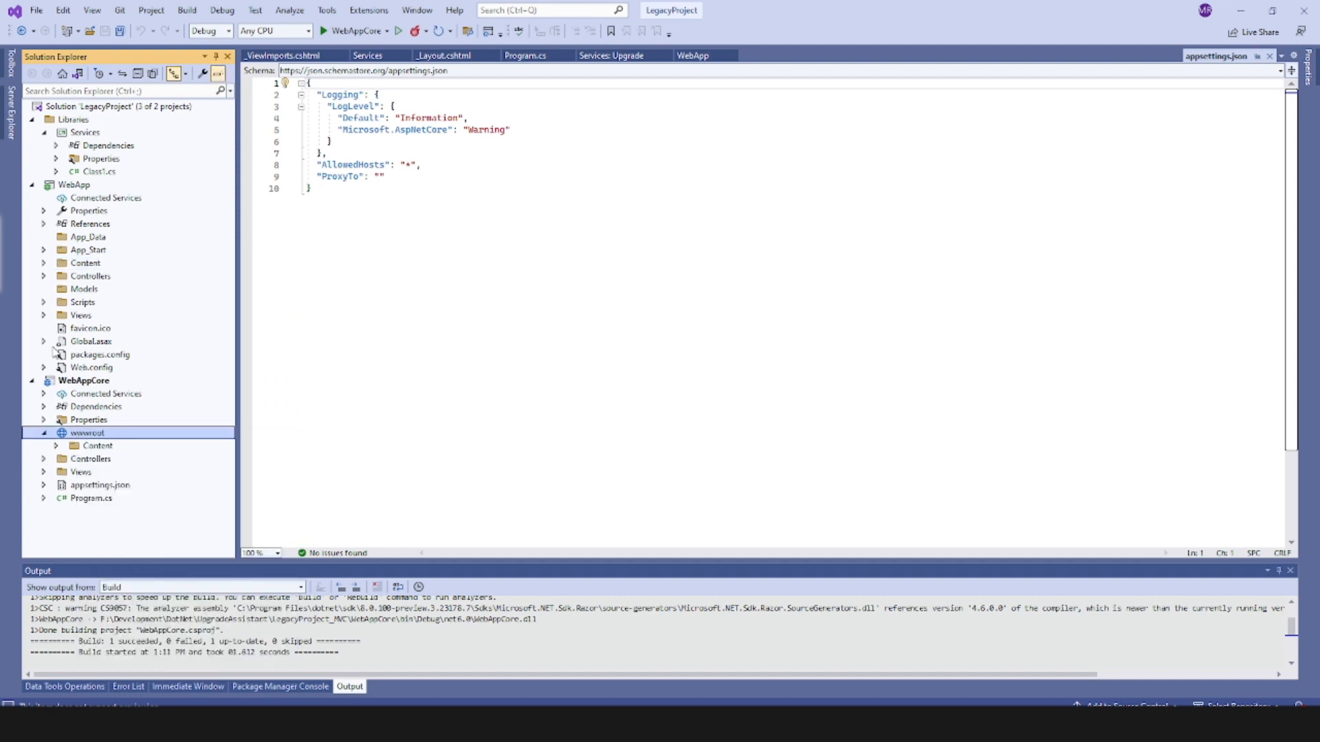
right_click(82, 303)
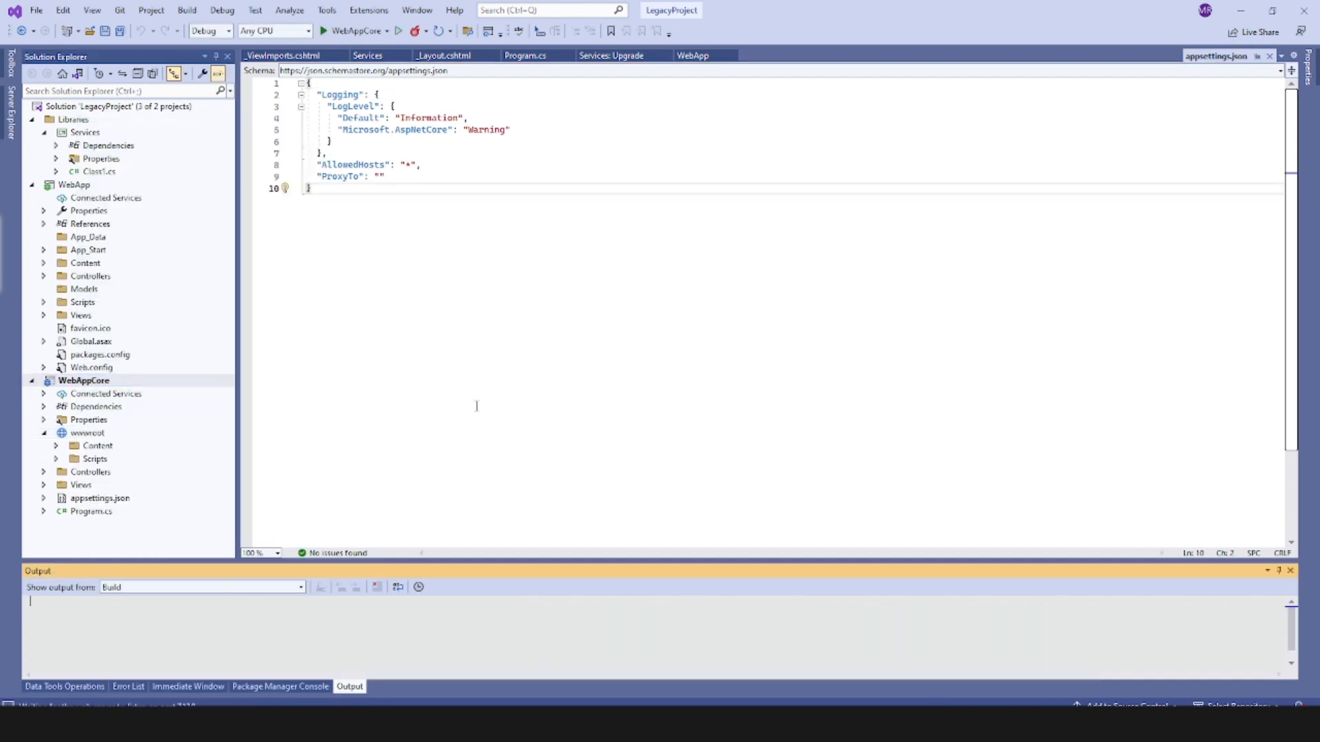
mouse_move(473, 394)
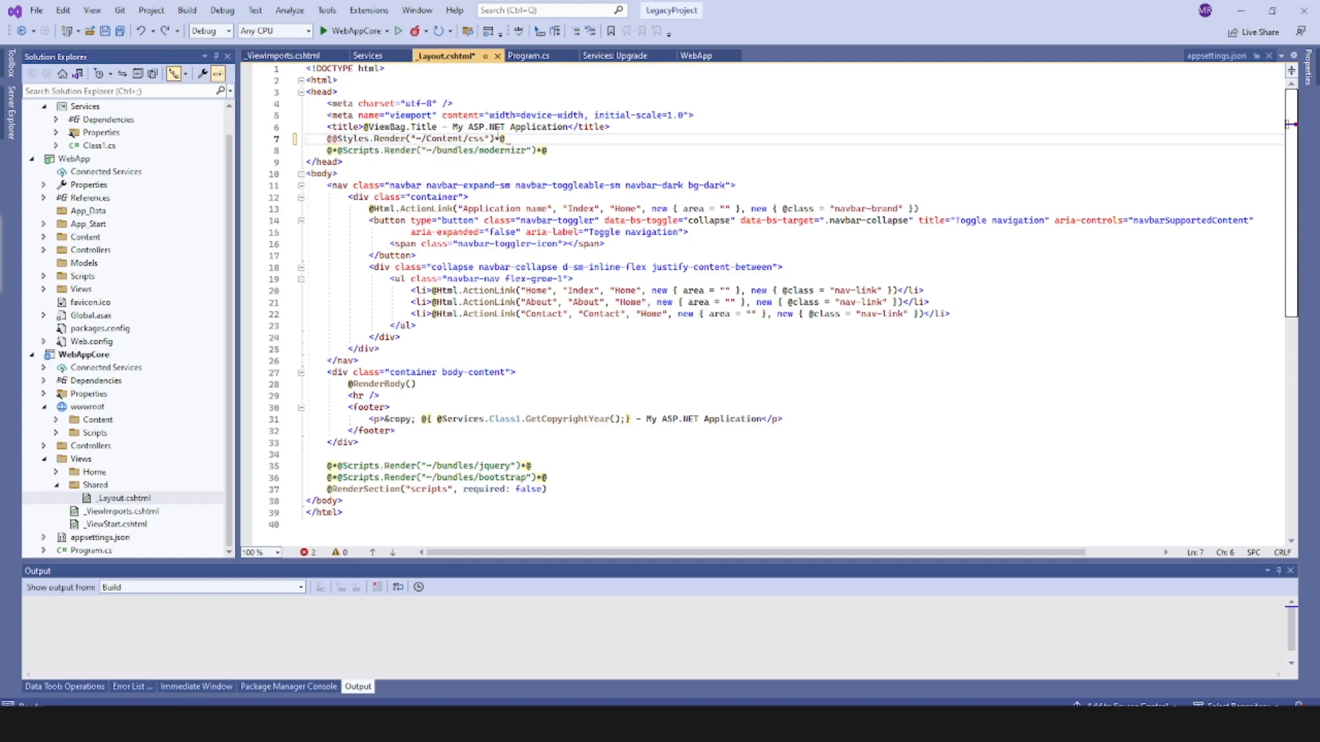
text(<link rel="stylesheet" href="/css/core.css" />)
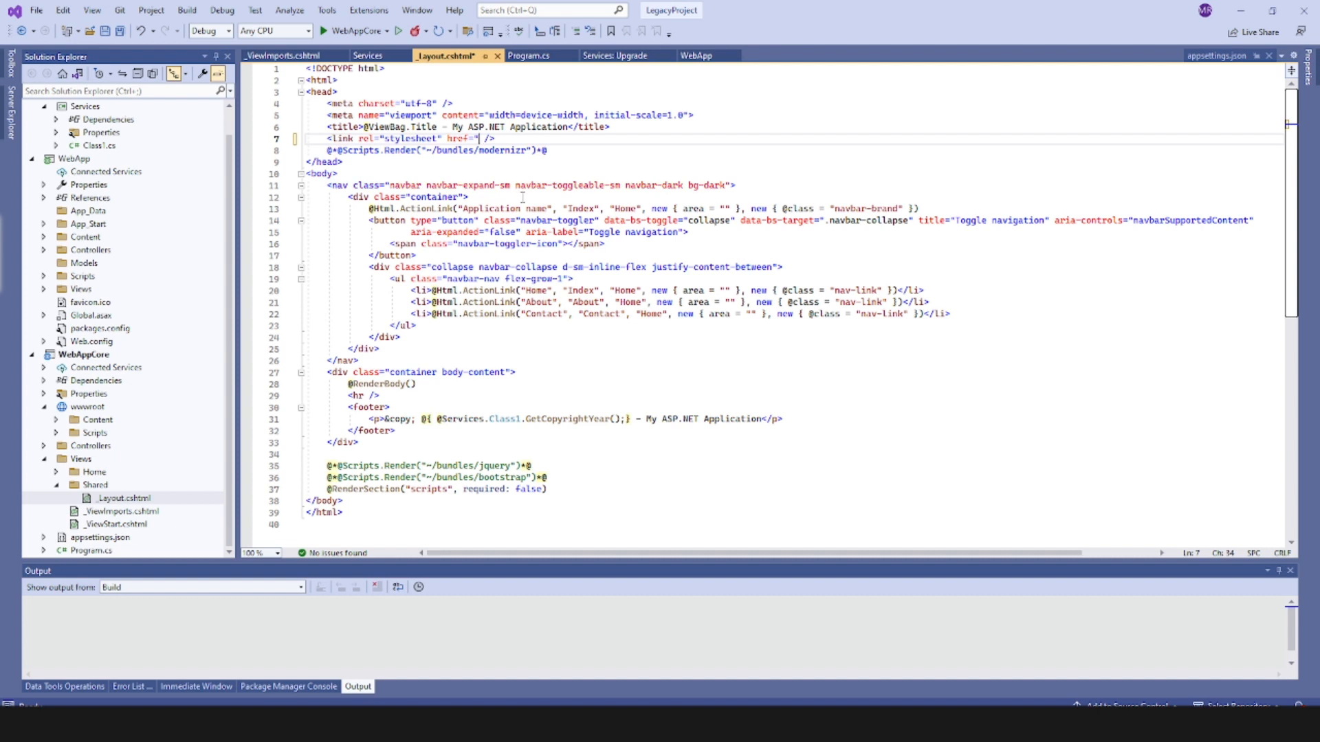
text(/)
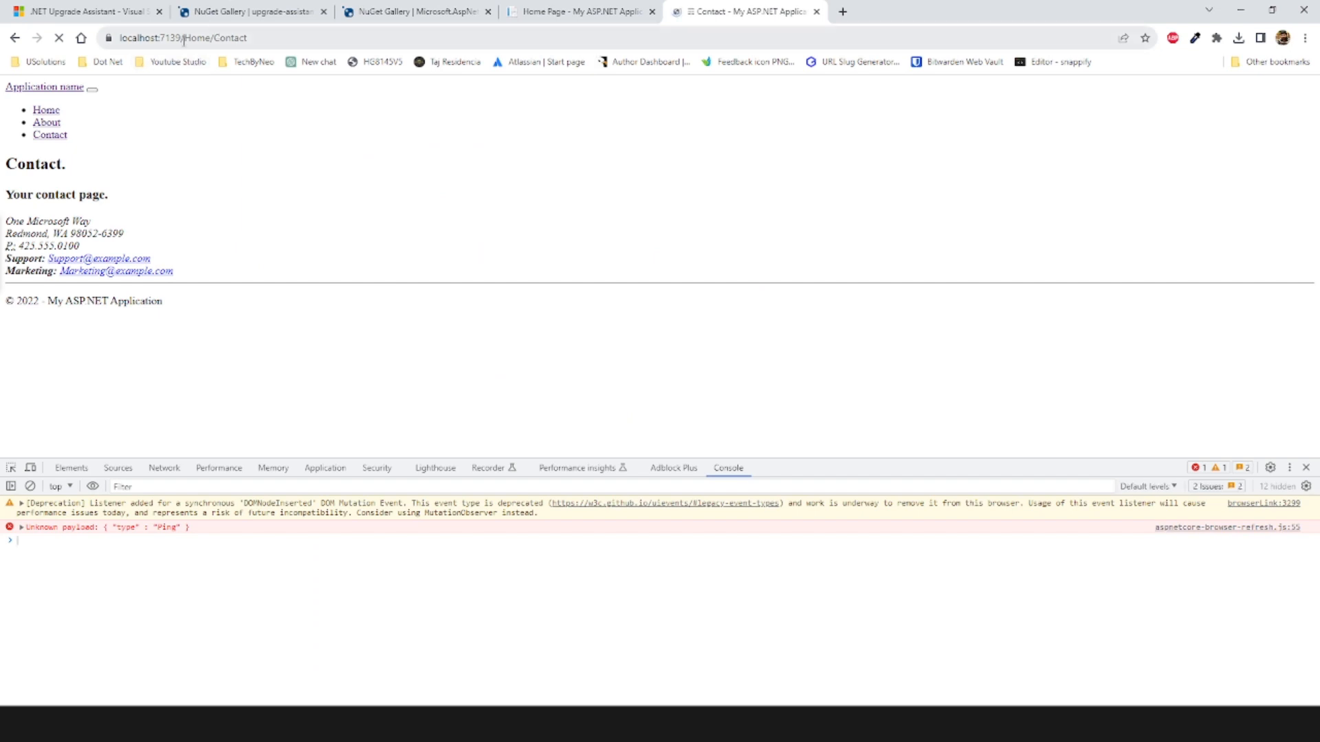
Reload the Contact page, go to Home to confirm Bootstrap styling, and close DevTools
click(46, 109)
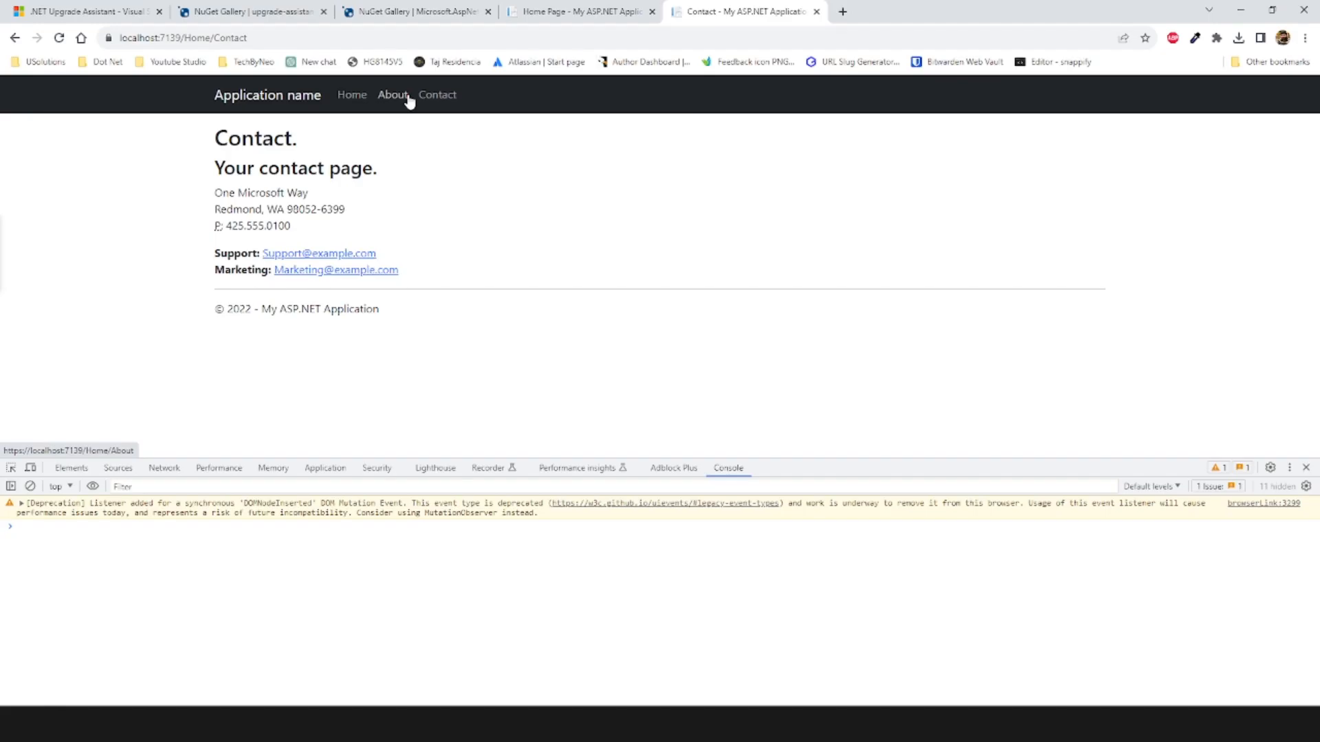
click(351, 95)
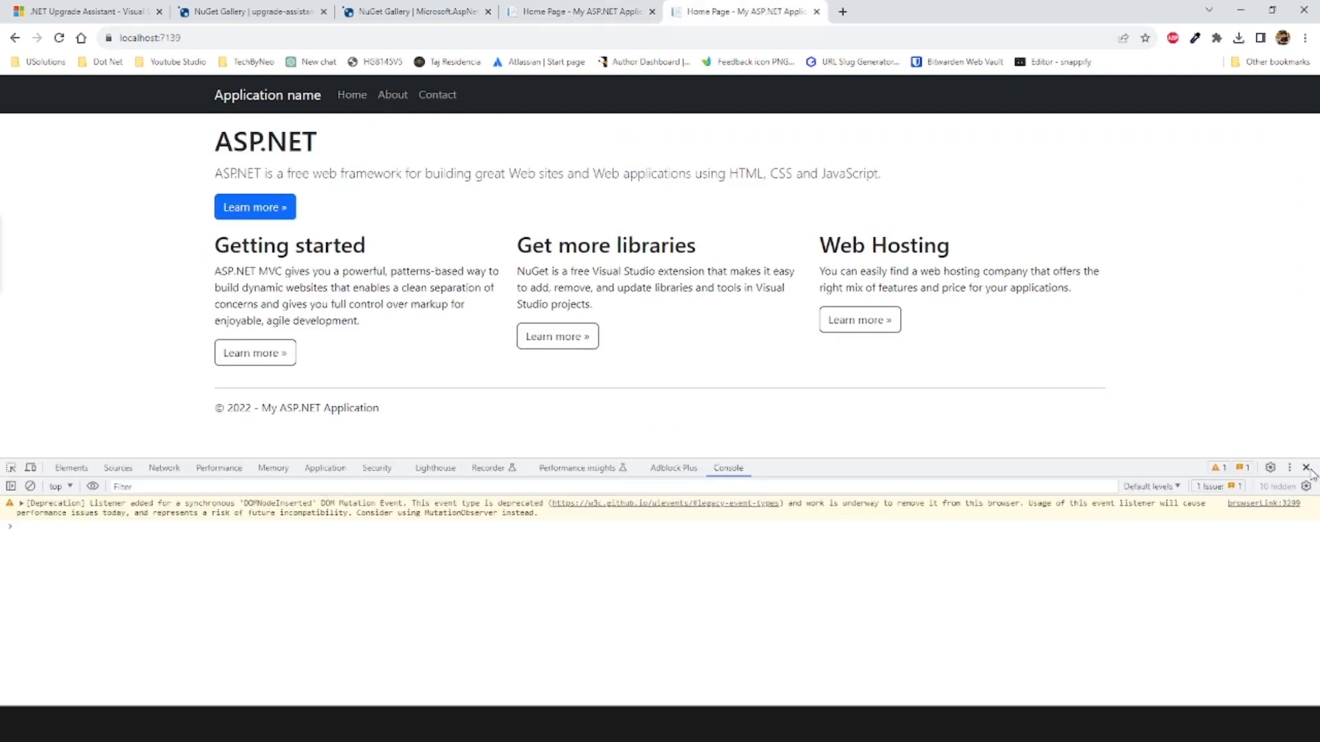
click(1309, 467)
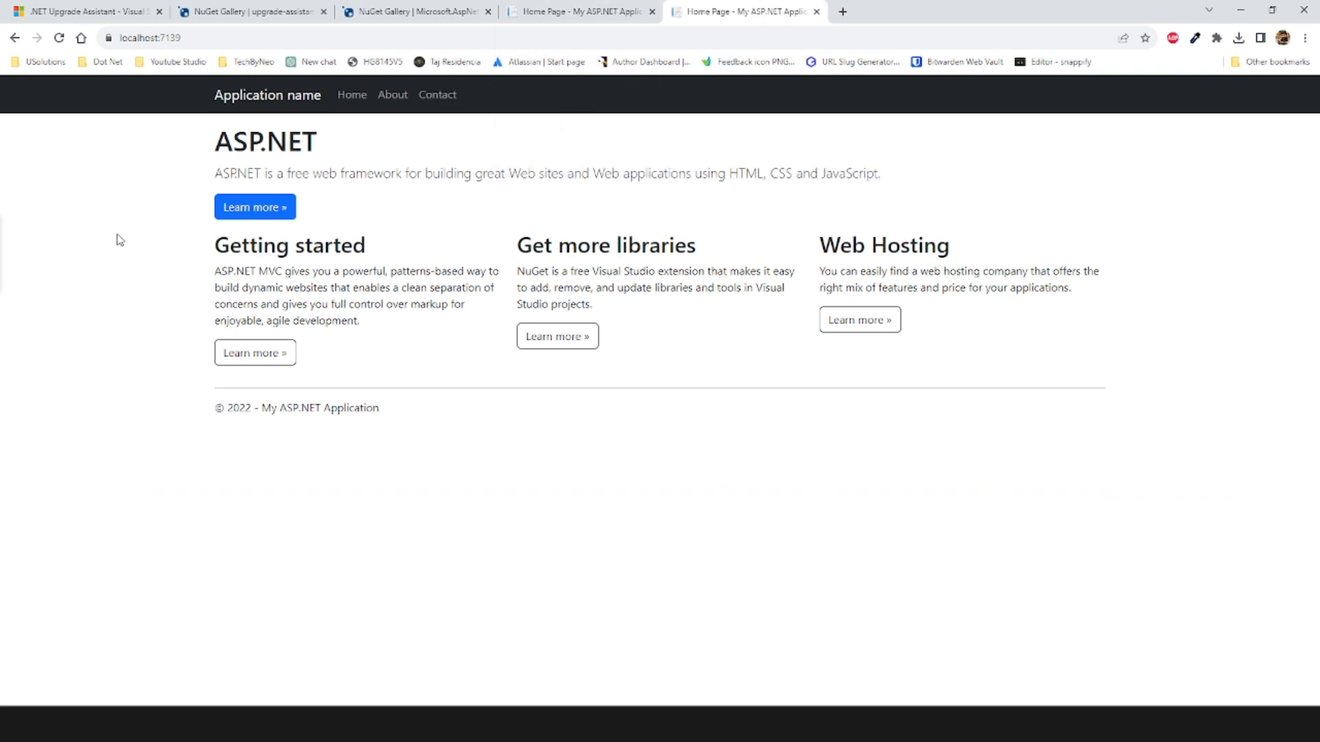
mouse_move(438, 78)
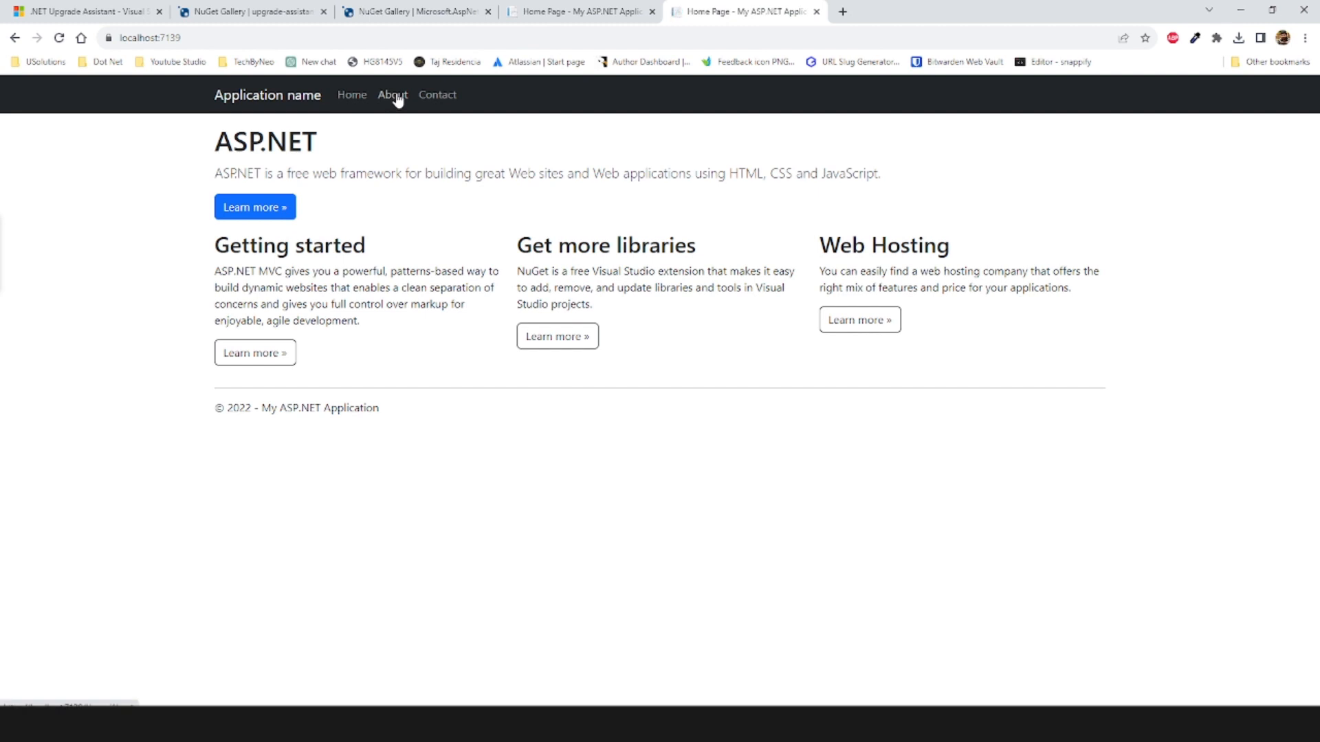
mouse_move(396, 97)
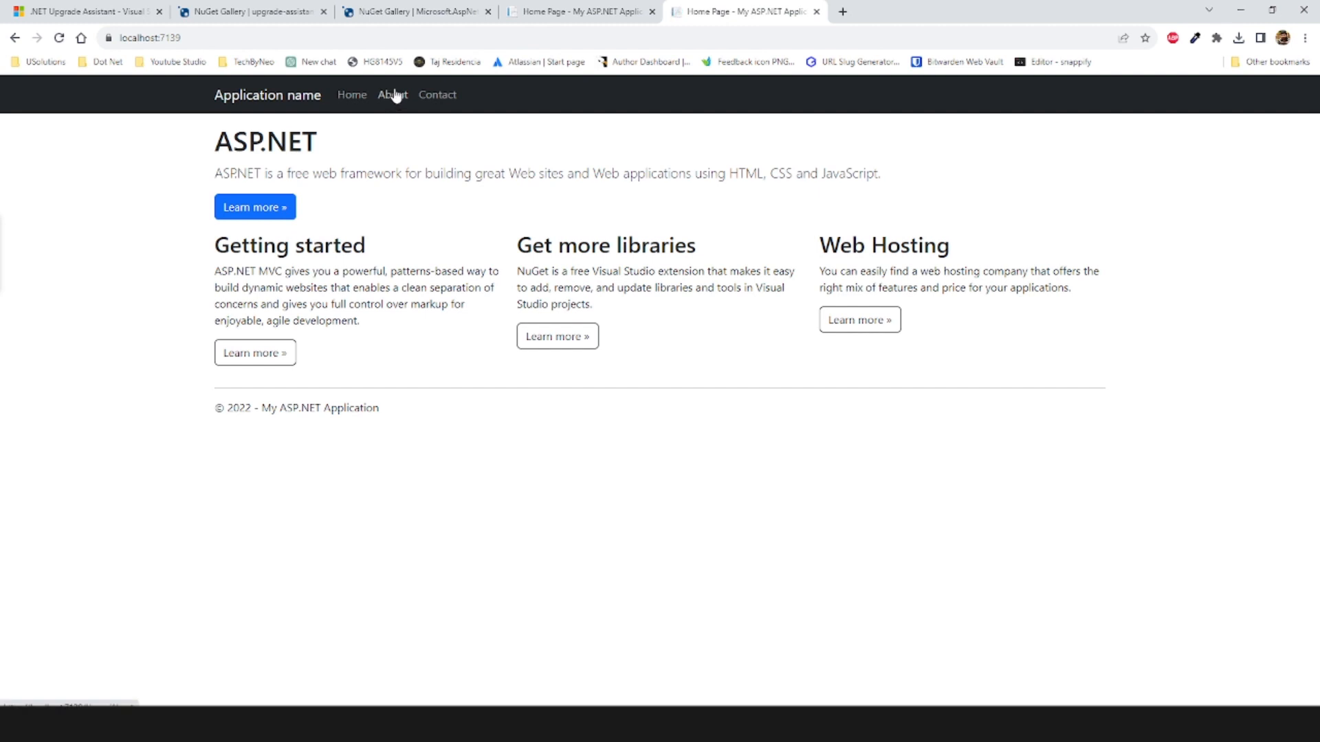